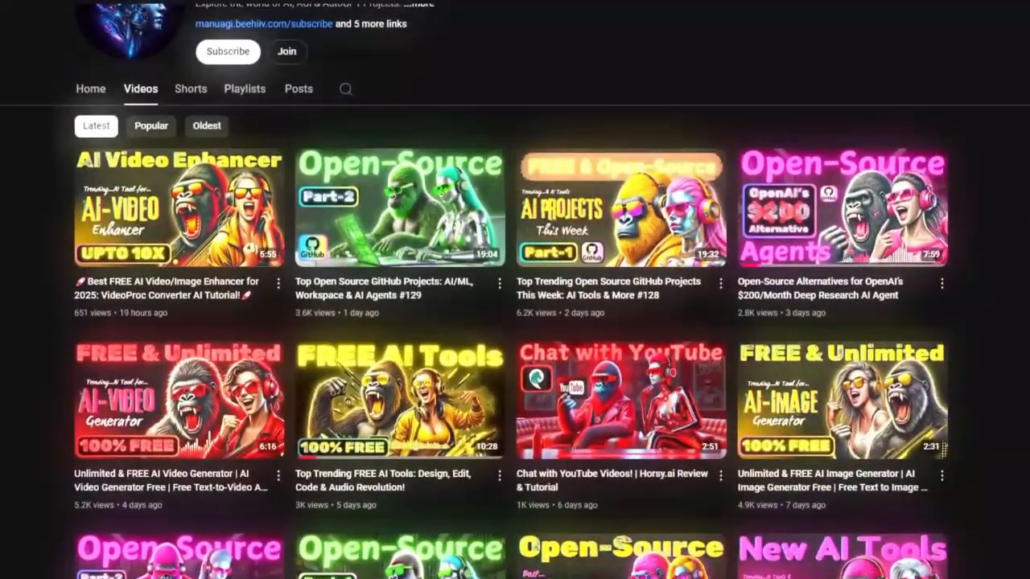
Scroll through the channel's Videos tab to see more open-source and AI tools thumbnails.
scroll(down, 3)
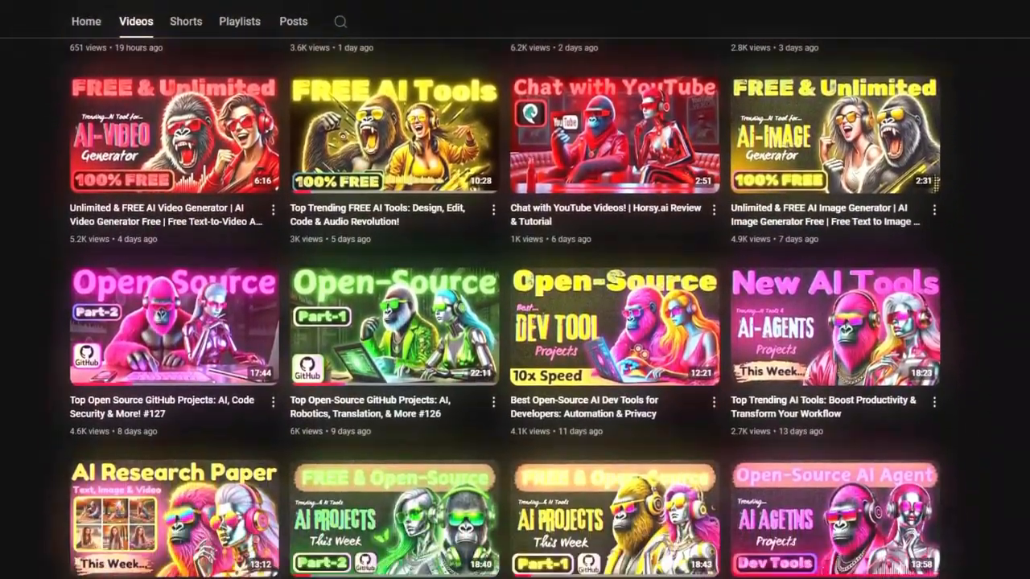
scroll(up, 3)
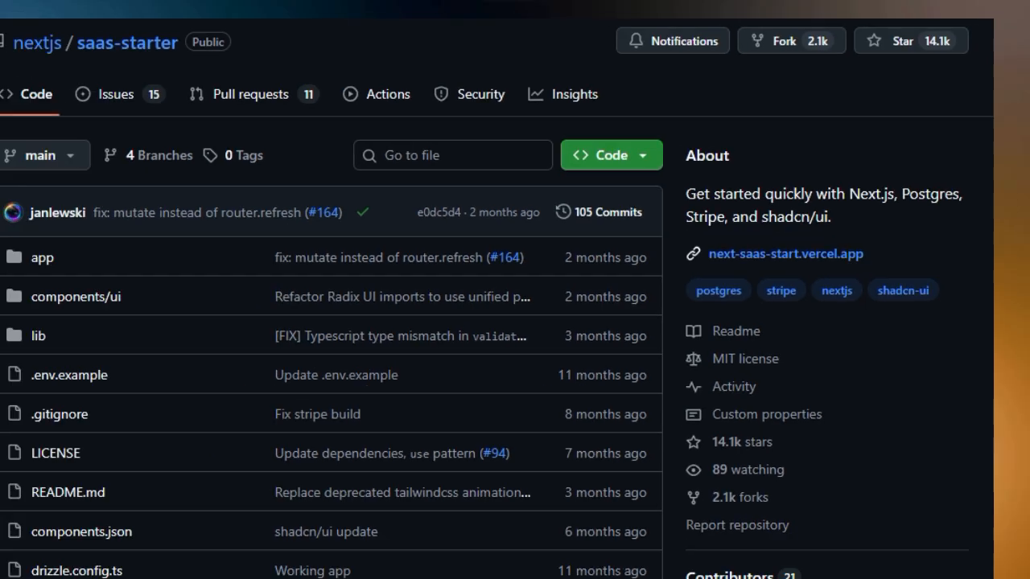
Scroll past the saas-starter file list into the README's Features and Tech Stack (Next.js, Postgres, Drizzle, Stripe, shadcn/ui).
scroll(down, 3)
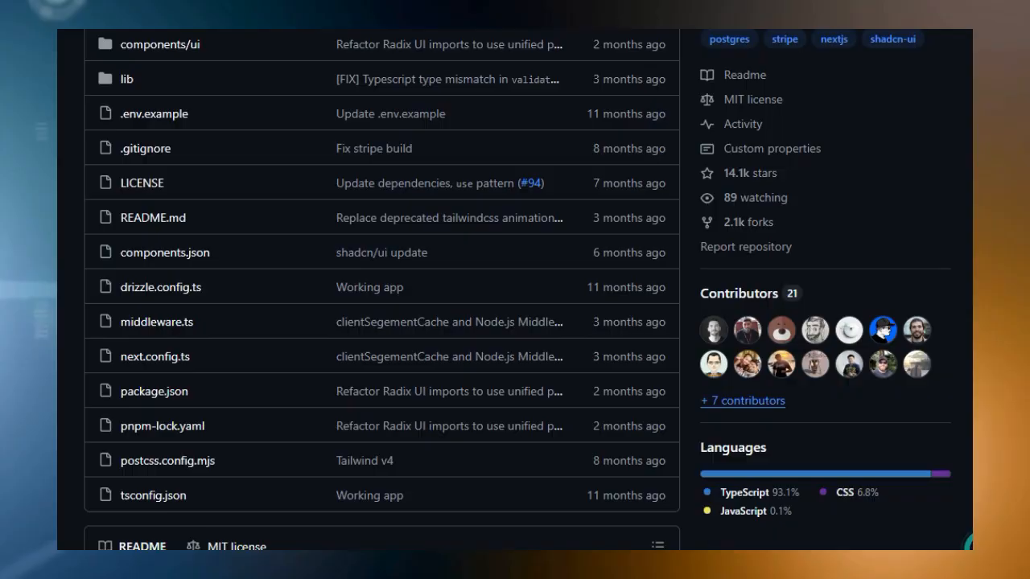
scroll(down, 3)
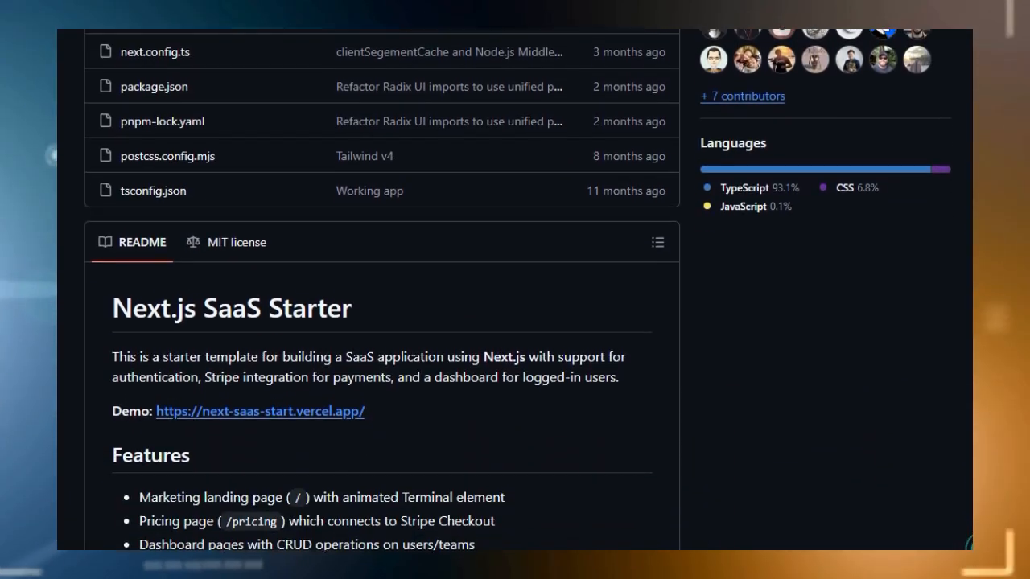
scroll(down, 3)
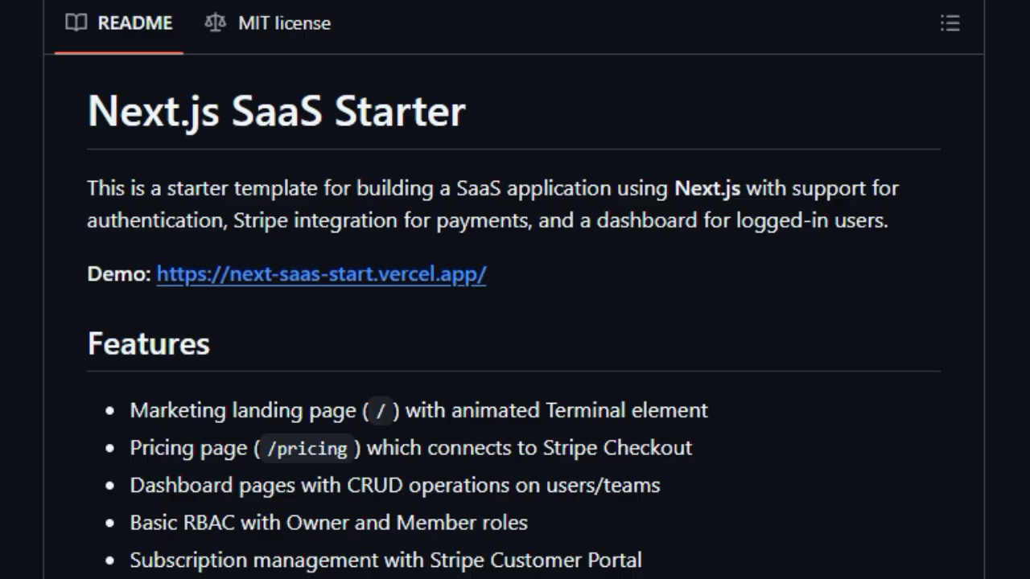
scroll(down, 3)
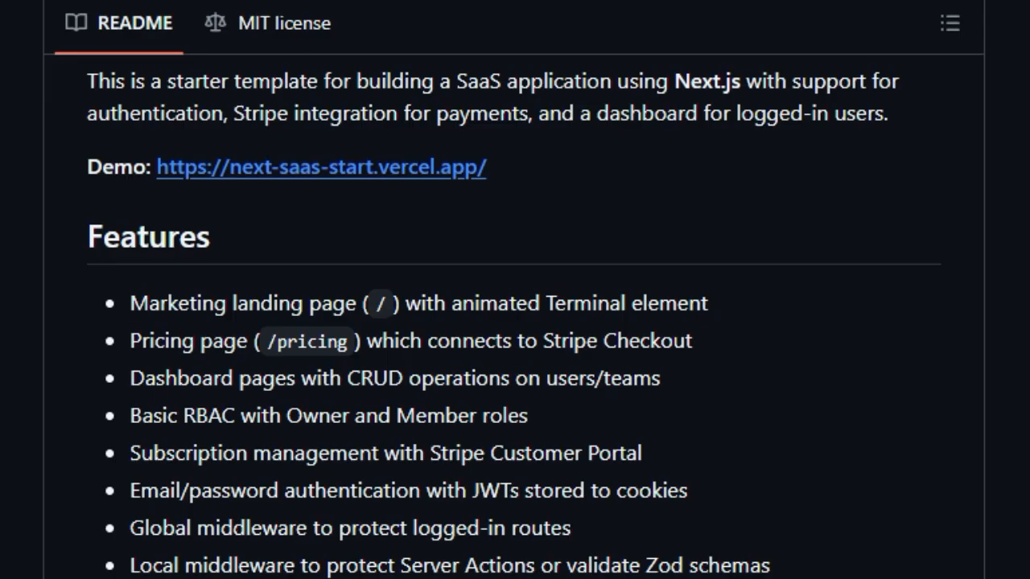
scroll(down, 3)
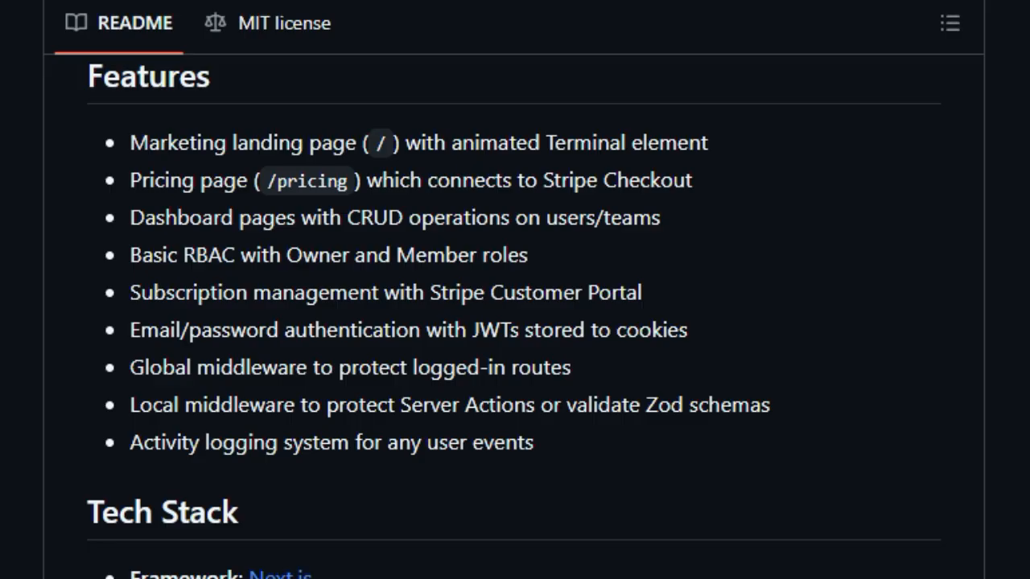
scroll(down, 3)
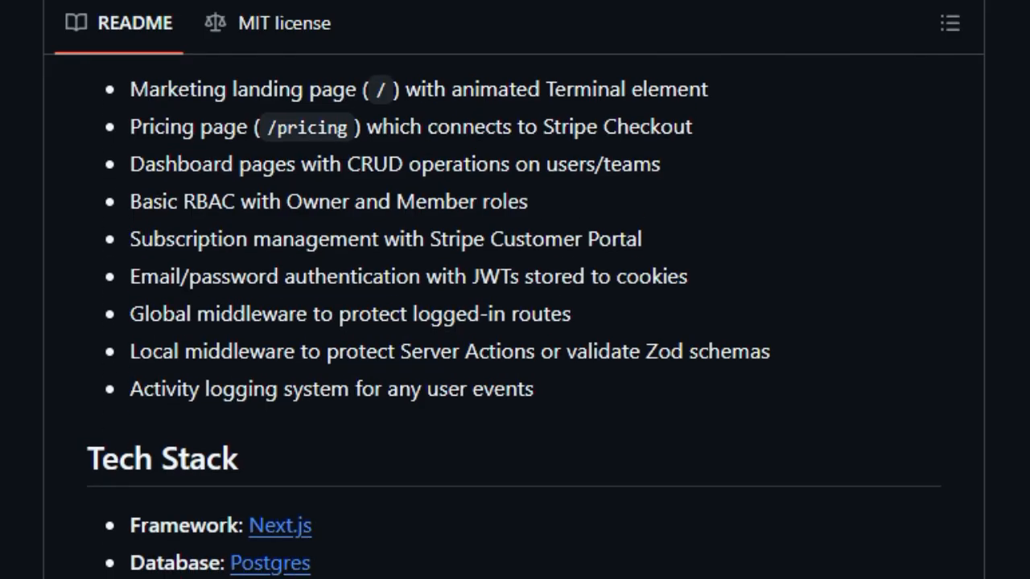
scroll(down, 3)
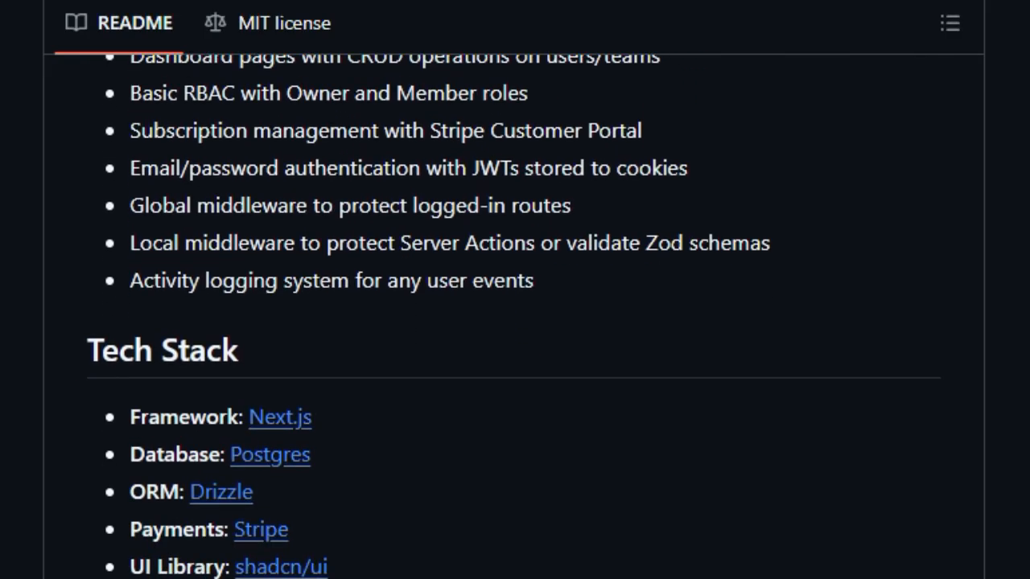
Read the README's Getting Started section with its clone and setup commands.
scroll(down, 3)
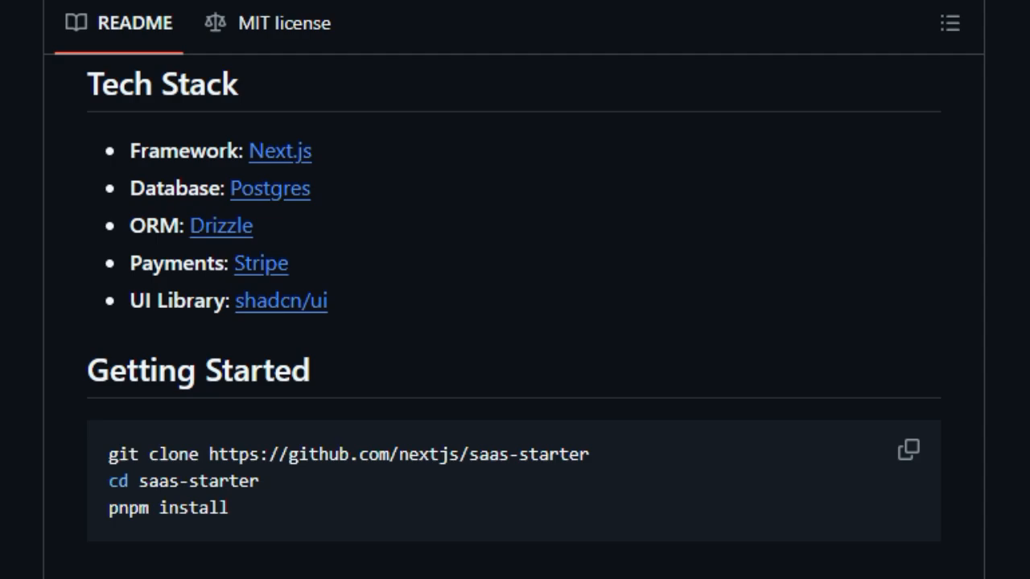
scroll(down, 3)
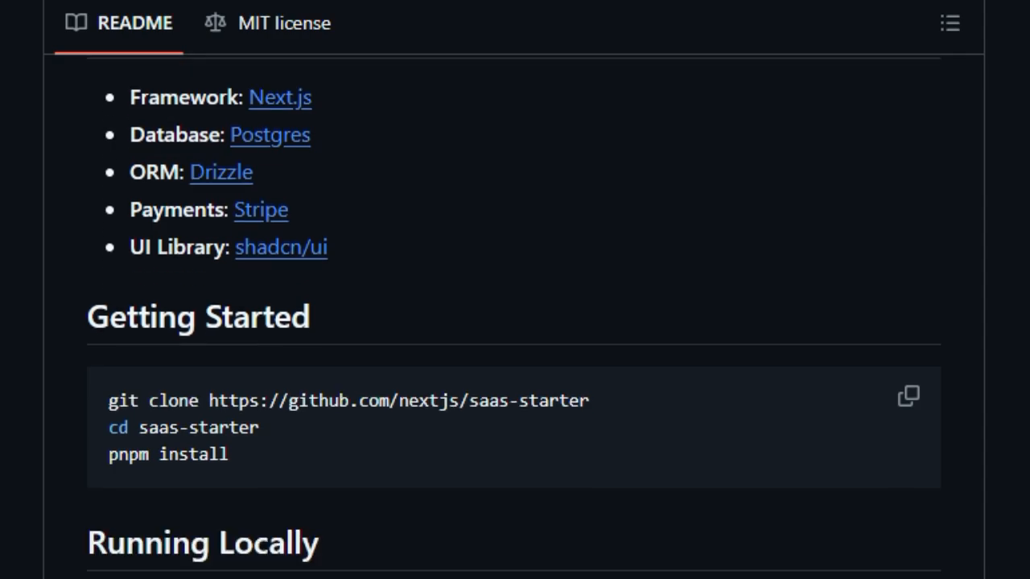
scroll(down, 3)
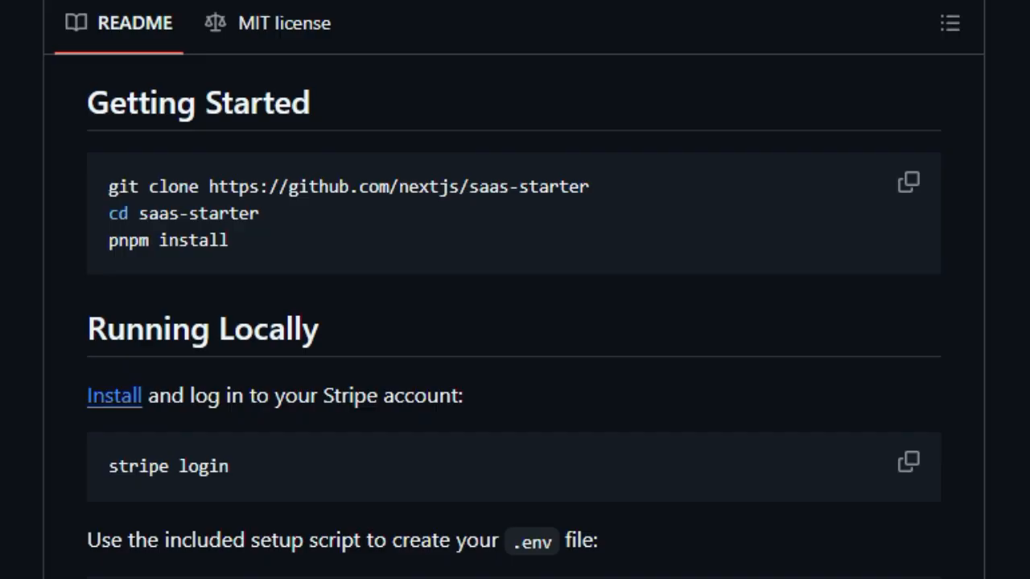
scroll(down, 3)
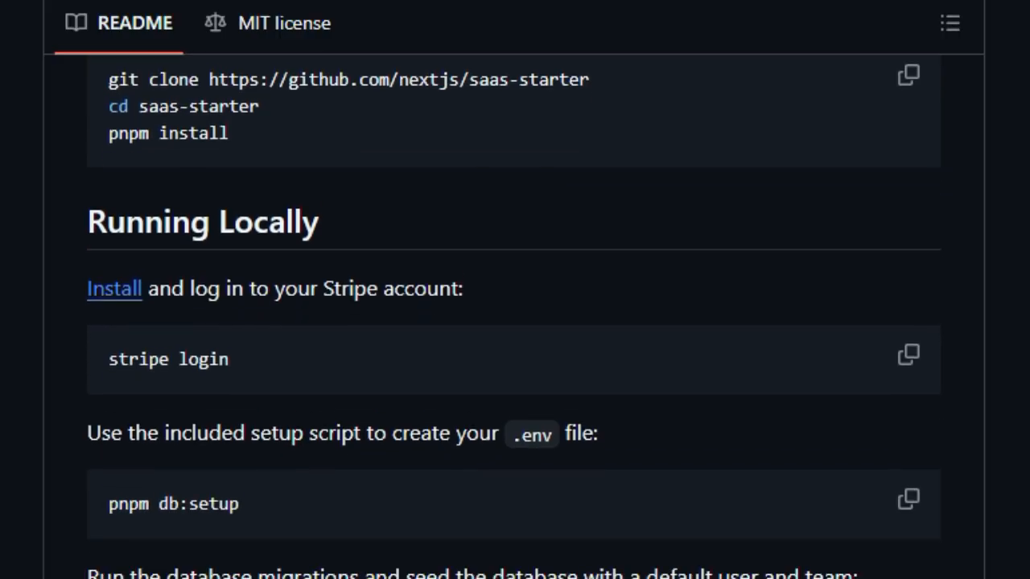
scroll(down, 3)
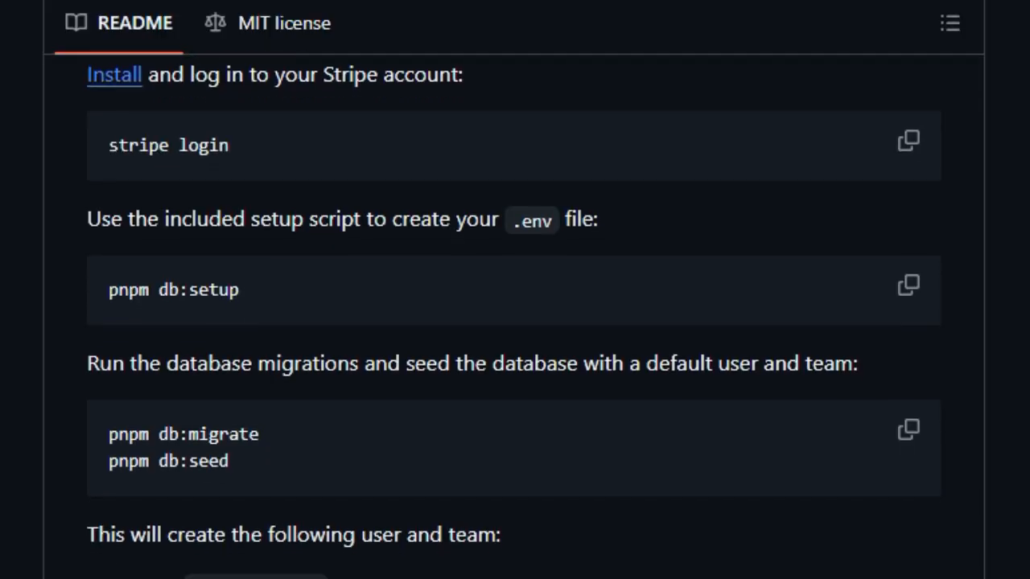
scroll(down, 3)
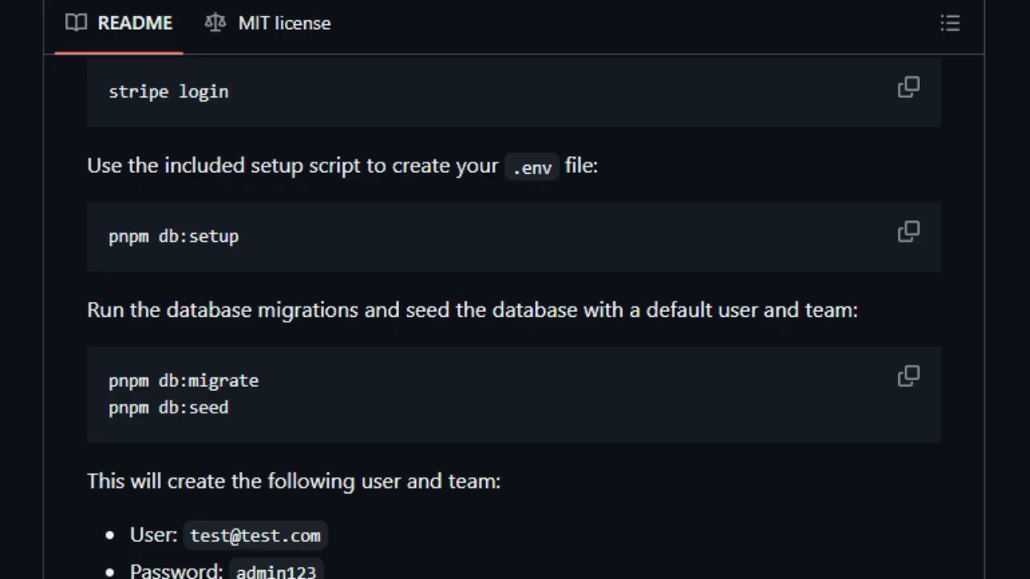
Read Running Locally through the Stripe webhook listener down to Testing Payments.
scroll(down, 3)
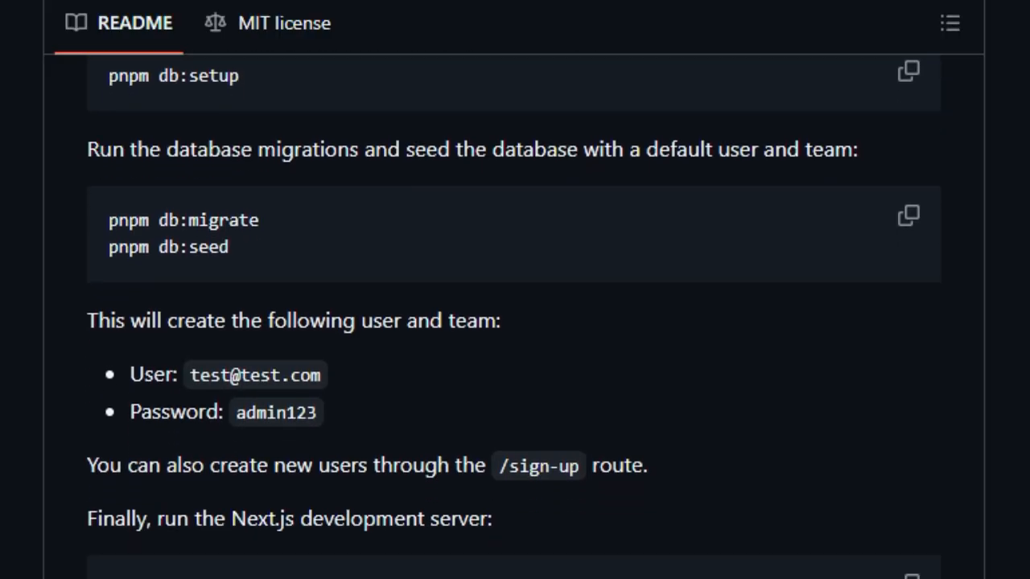
scroll(down, 3)
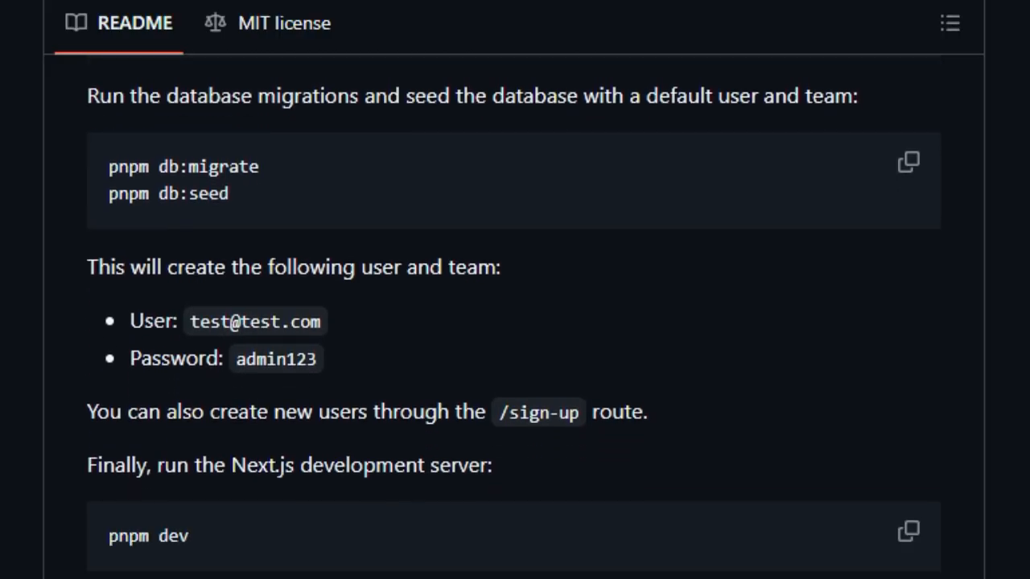
scroll(down, 3)
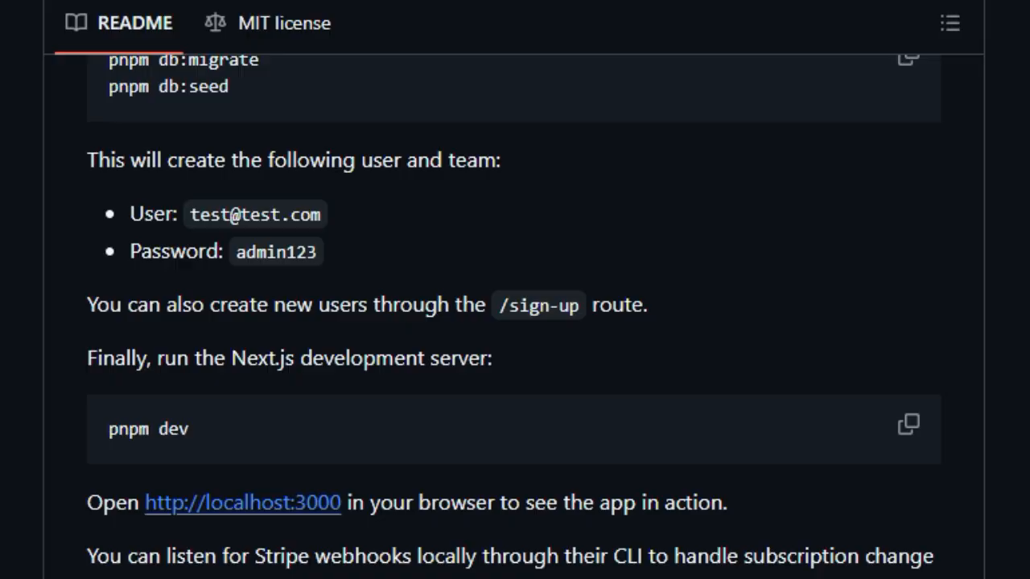
scroll(down, 3)
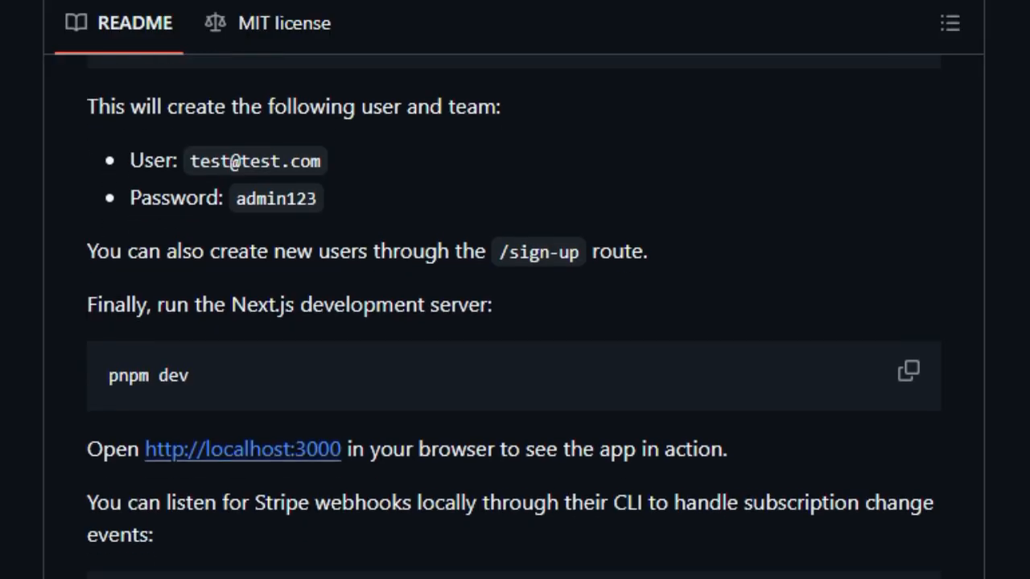
scroll(down, 3)
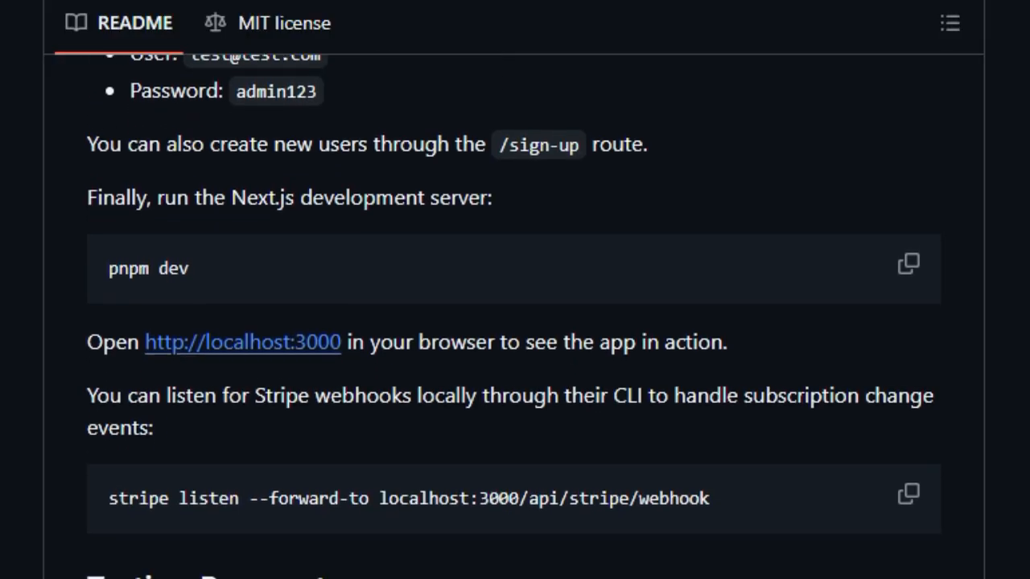
scroll(down, 3)
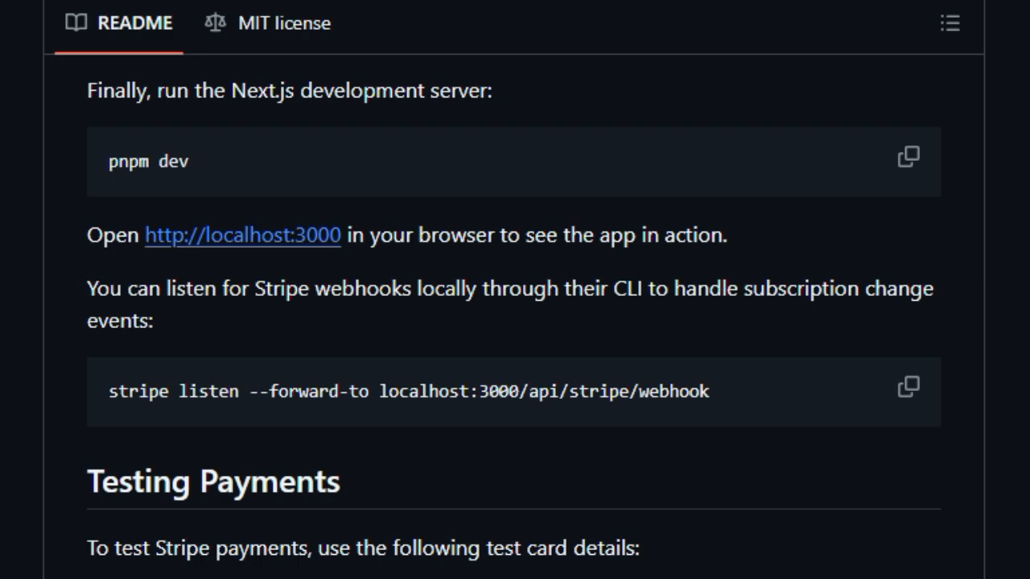
Read the README's Going to Production and Vercel deployment steps.
scroll(down, 3)
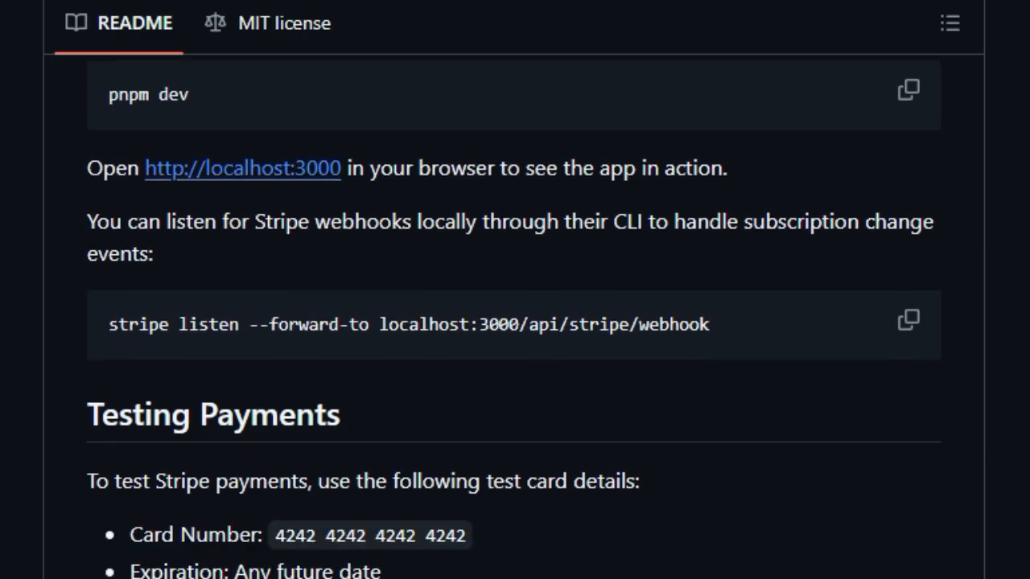
scroll(down, 3)
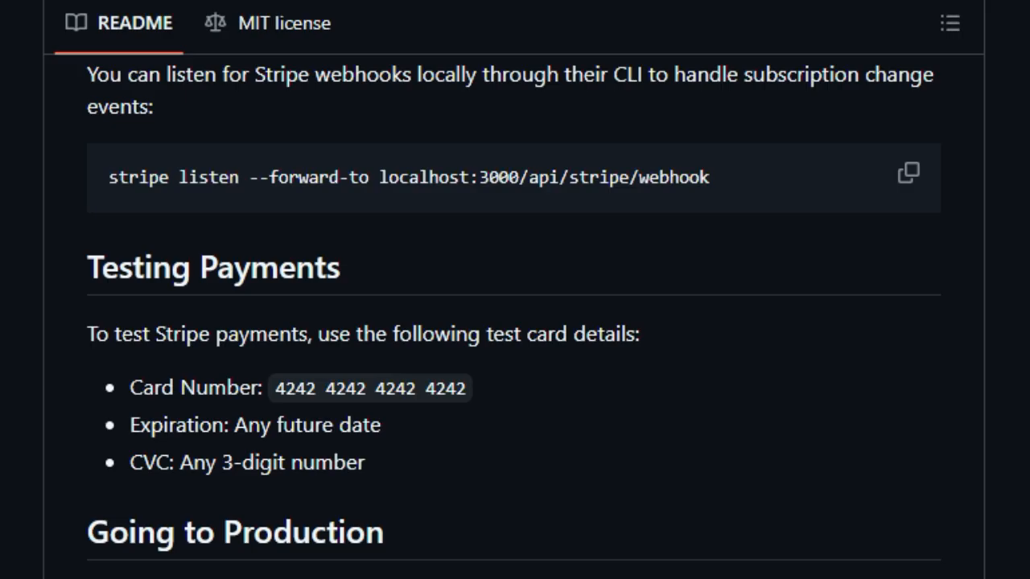
scroll(down, 3)
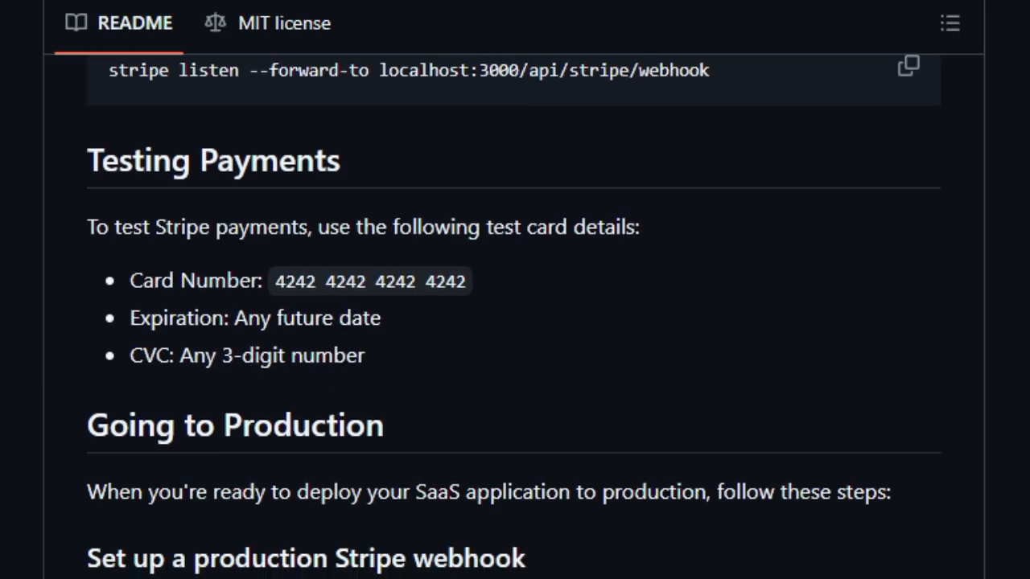
scroll(down, 3)
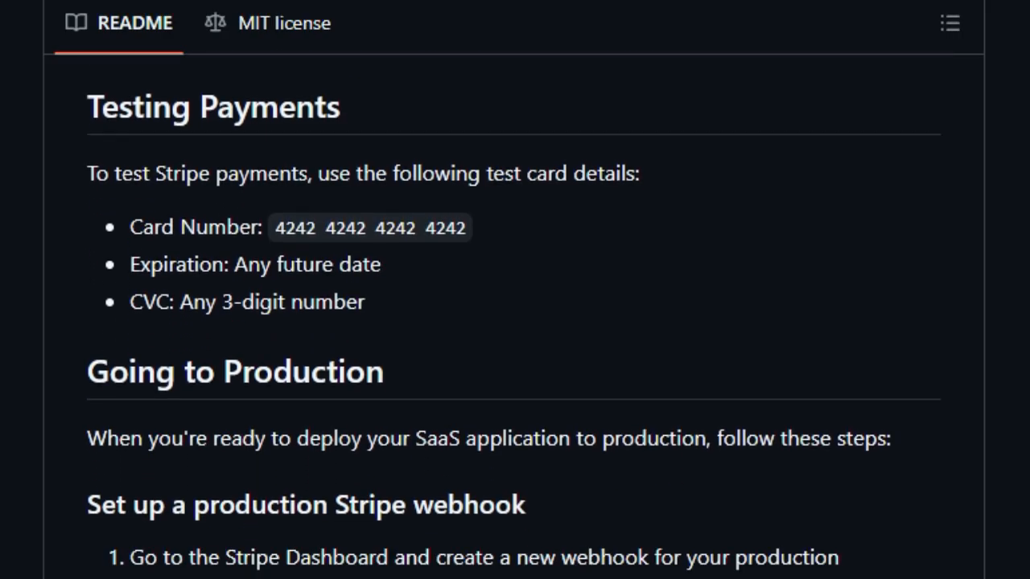
scroll(down, 3)
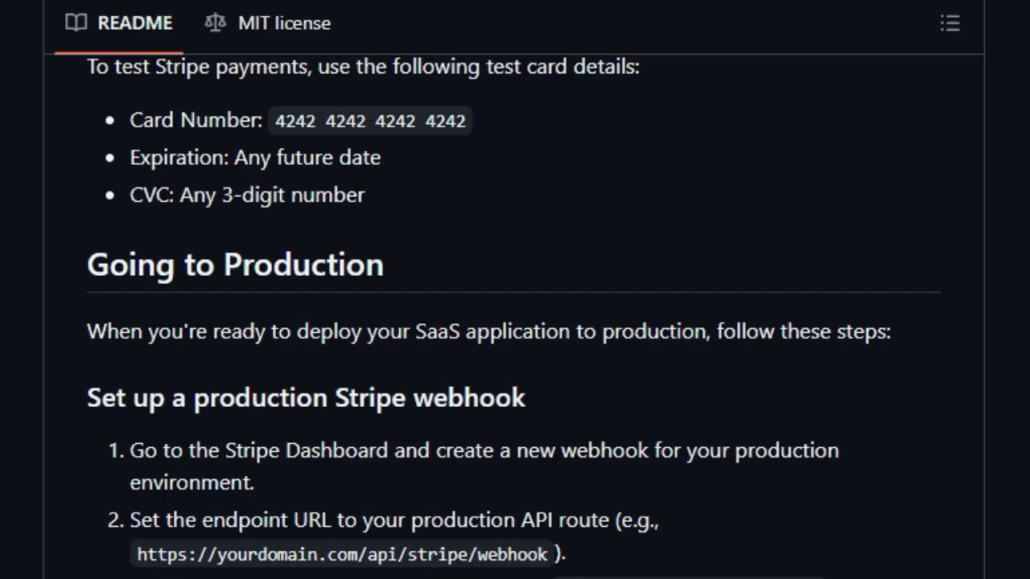
scroll(down, 3)
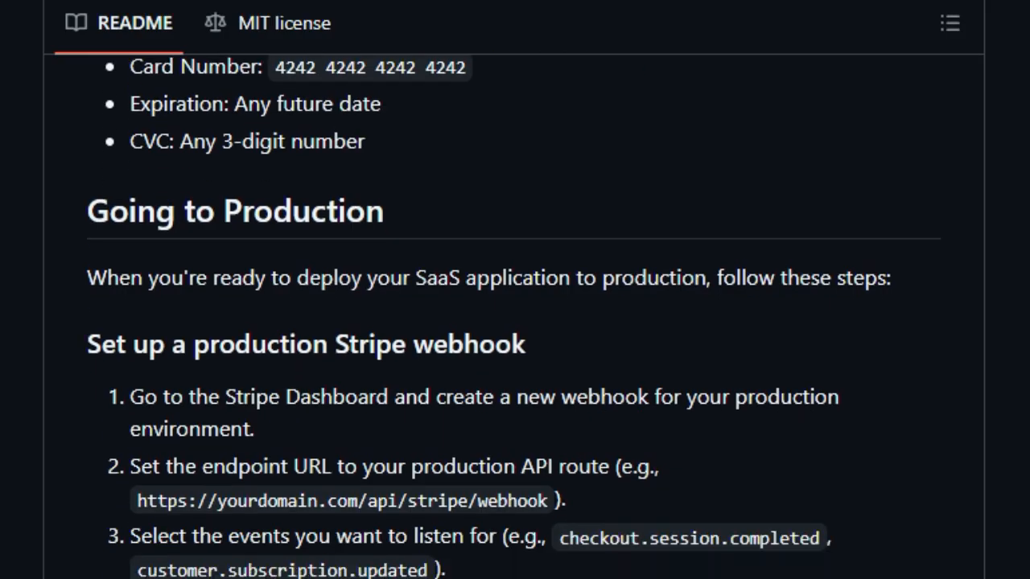
scroll(down, 3)
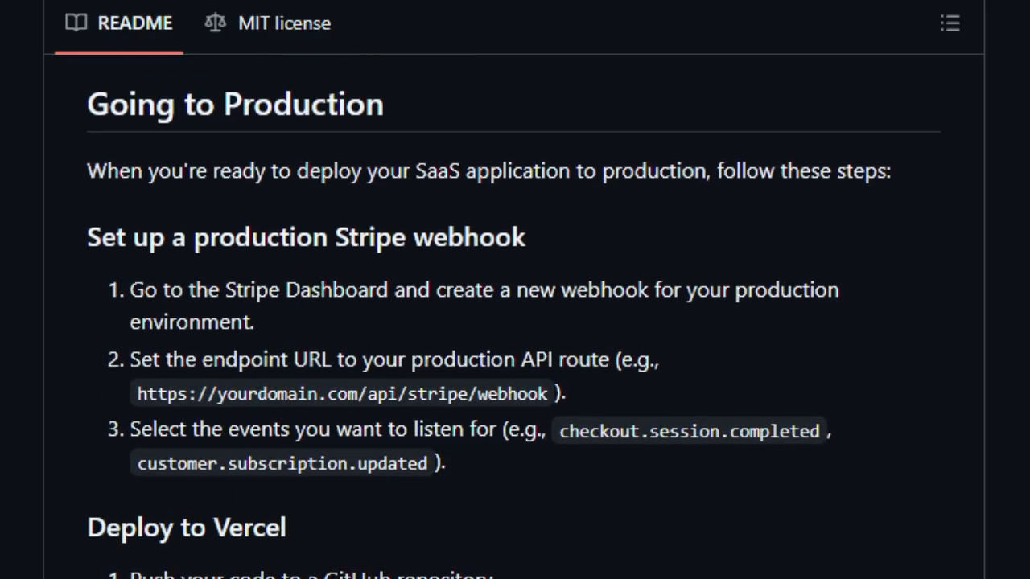
Read past 'Add environment variables' down to the Other Templates section.
scroll(down, 3)
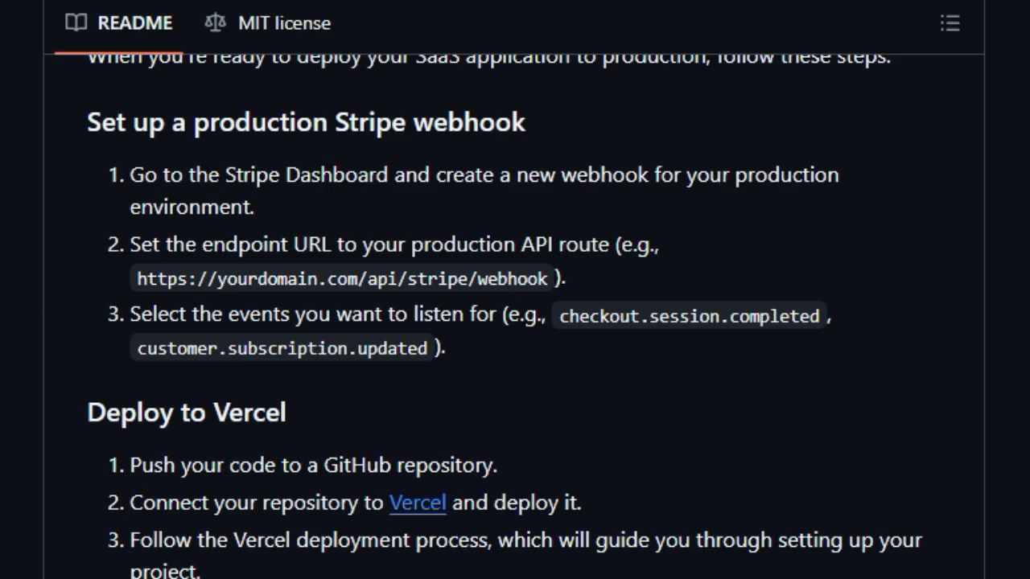
scroll(down, 3)
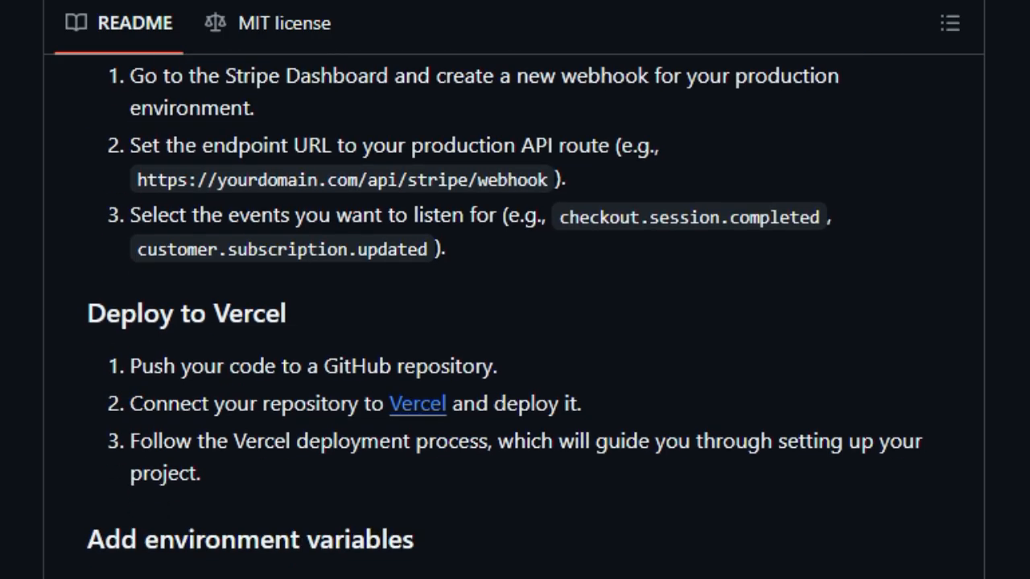
scroll(down, 3)
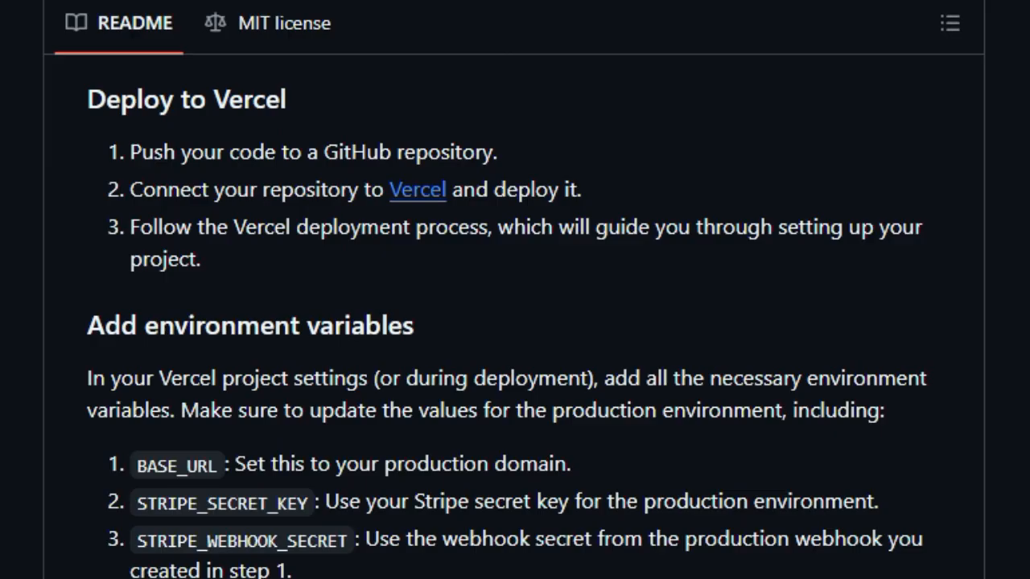
scroll(down, 3)
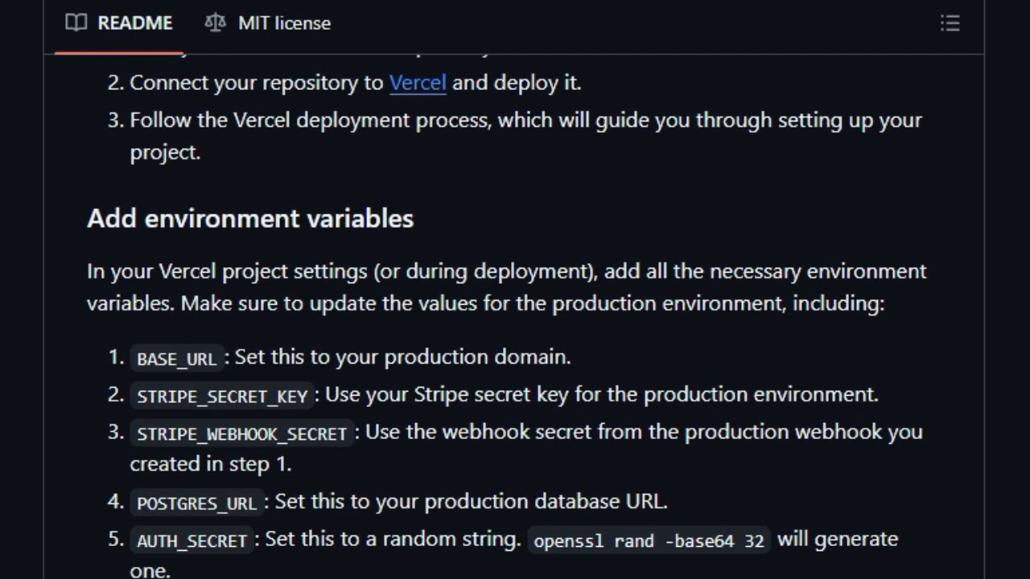
scroll(down, 3)
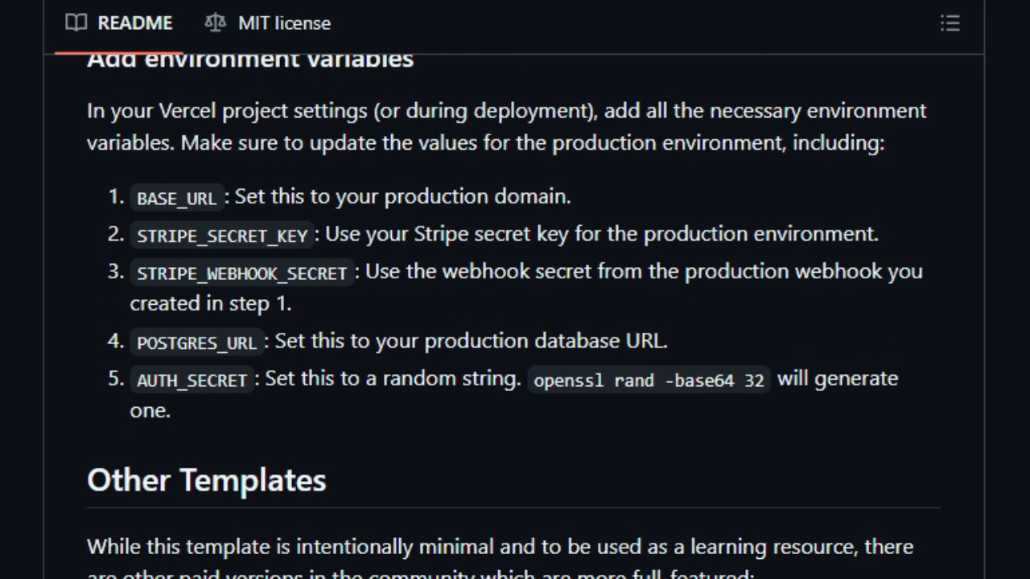
scroll(down, 3)
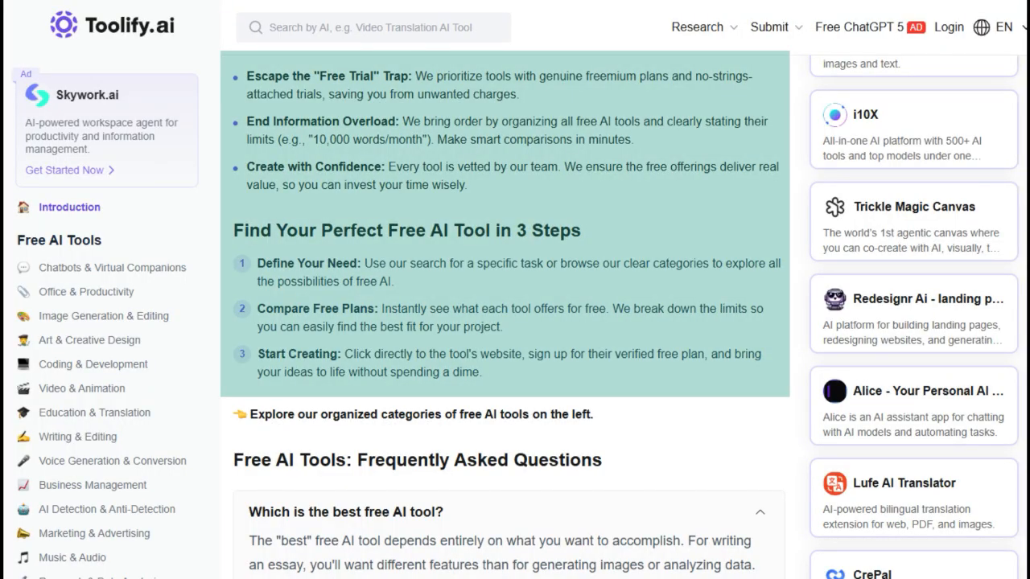
Browse the Free AI Tools page, view the Category listings, then return to the Toolify.ai homepage.
scroll(down, 3)
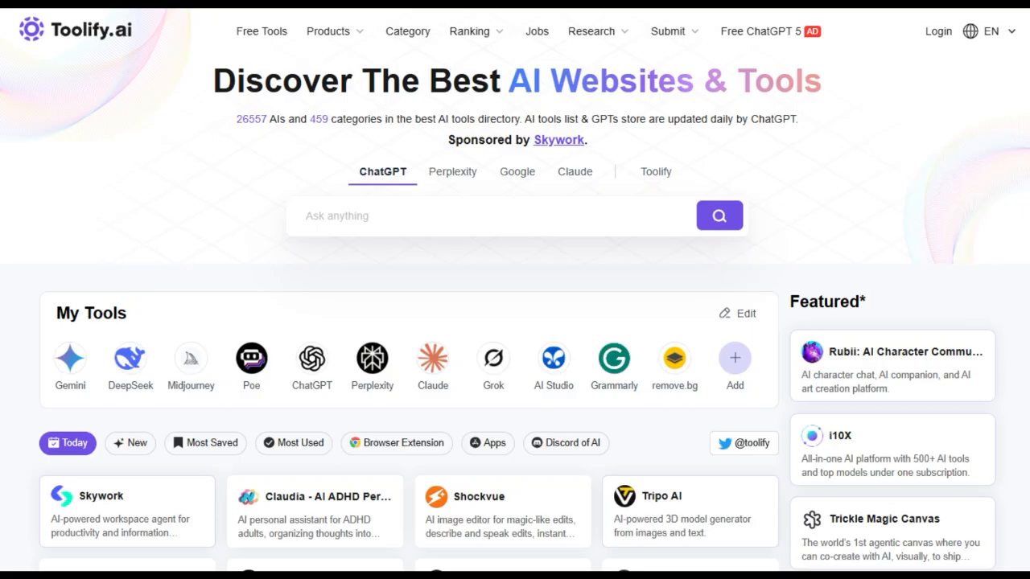
click(261, 31)
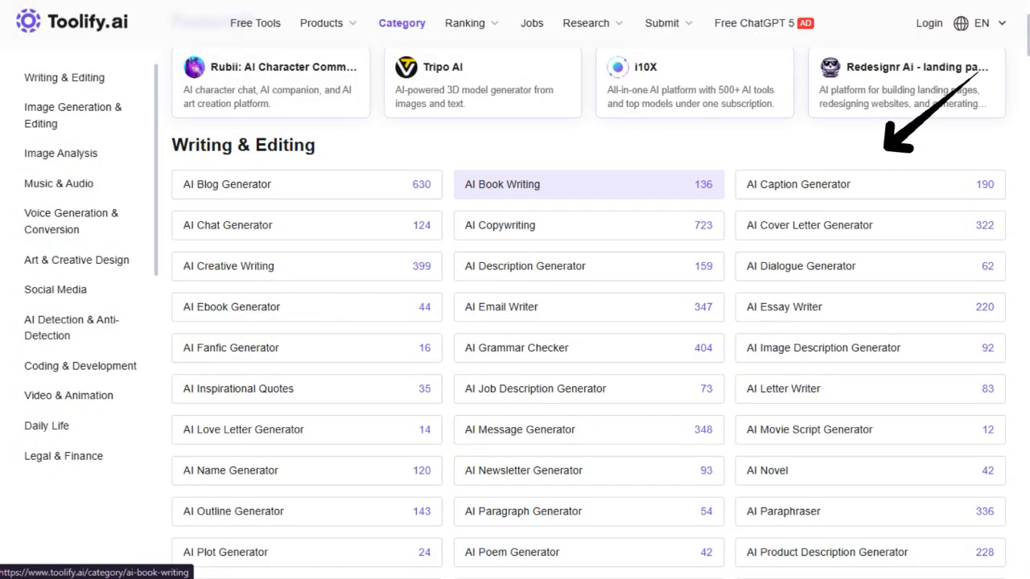
click(402, 23)
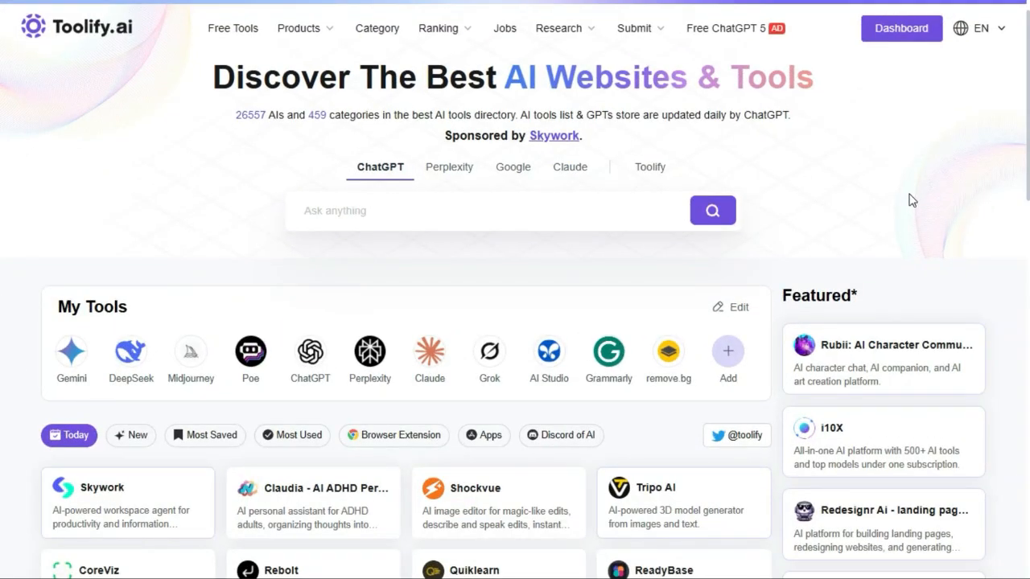
mouse_move(930, 251)
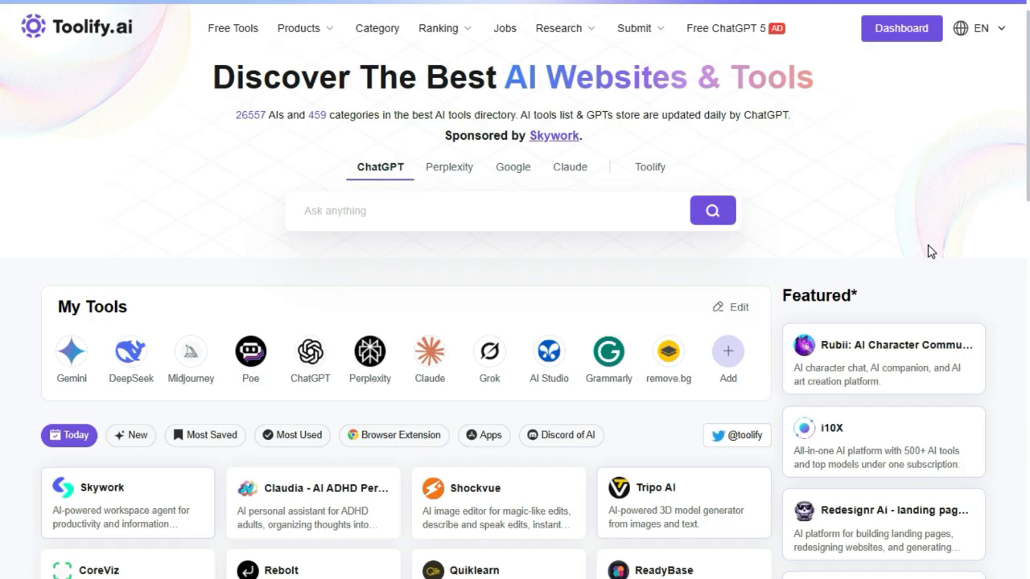
Scroll the Toolify.ai homepage past the Today tools grid to 'Free AI Tools by Category'.
scroll(down, 3)
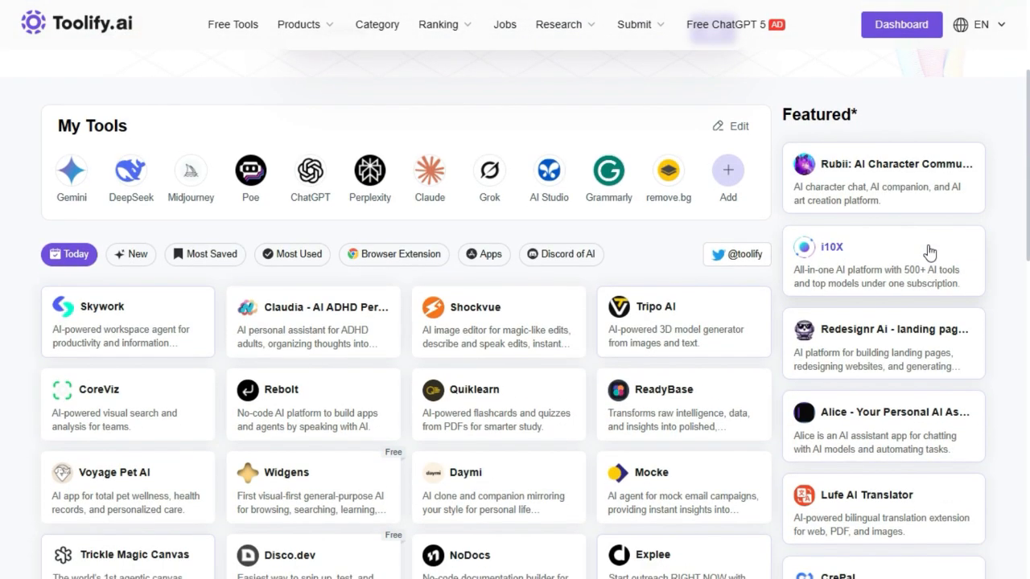
scroll(up, 3)
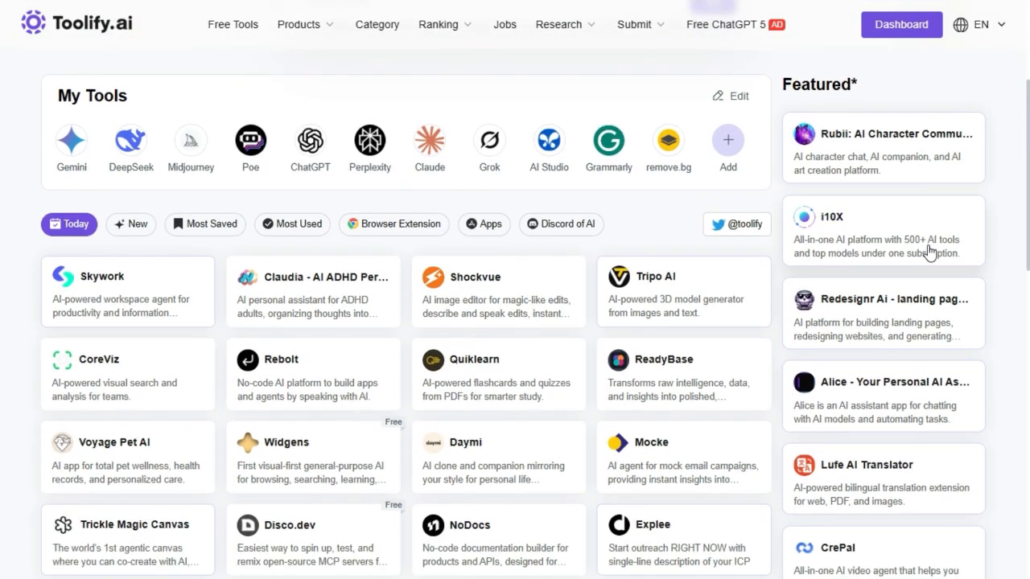
scroll(down, 3)
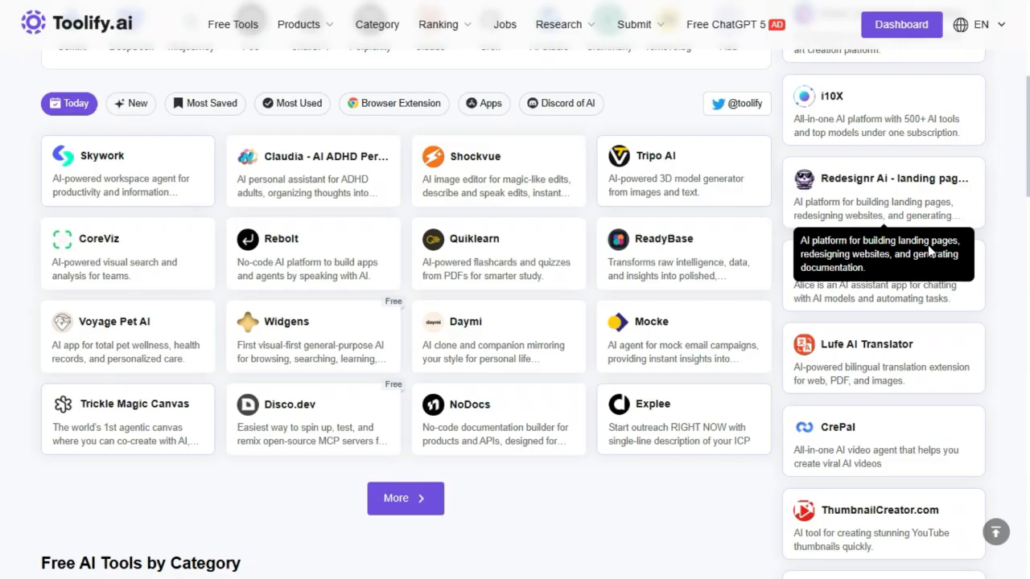
scroll(down, 3)
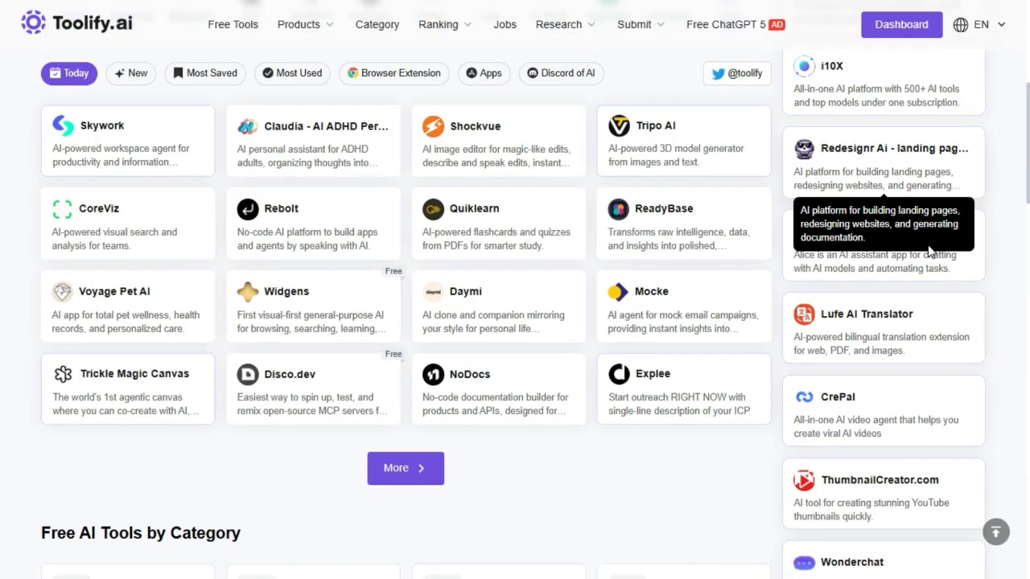
scroll(down, 3)
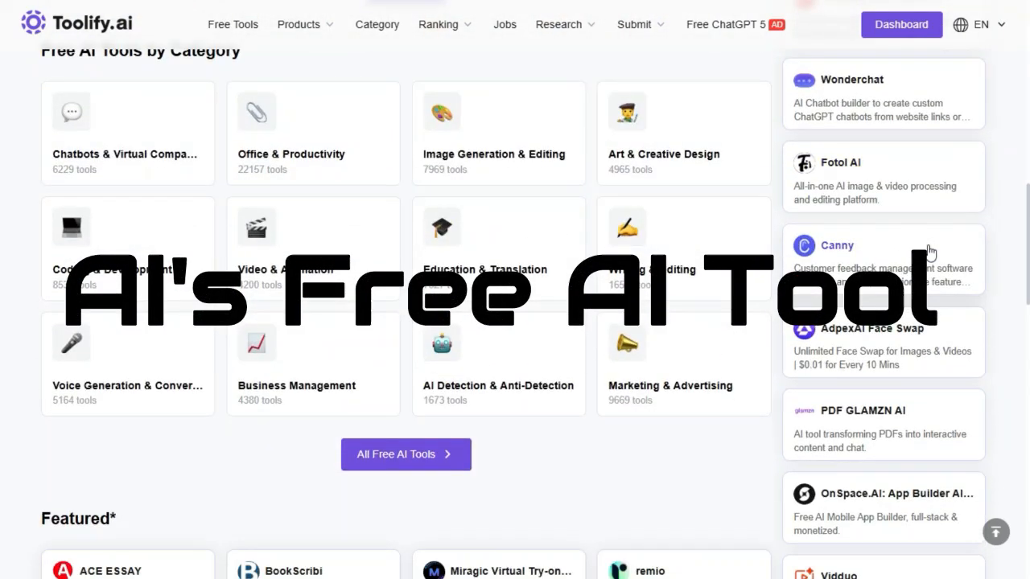
scroll(up, 3)
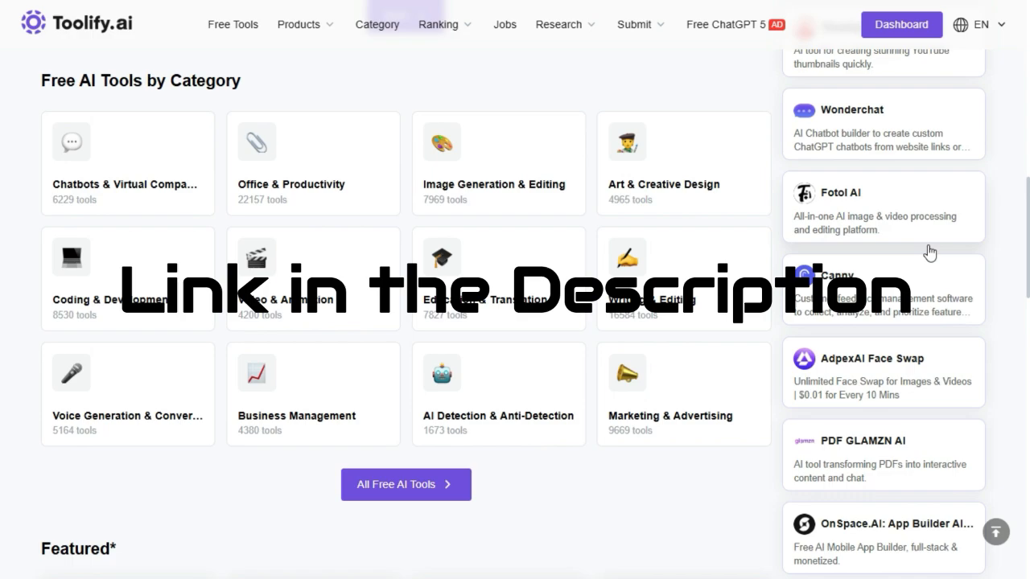
scroll(down, 3)
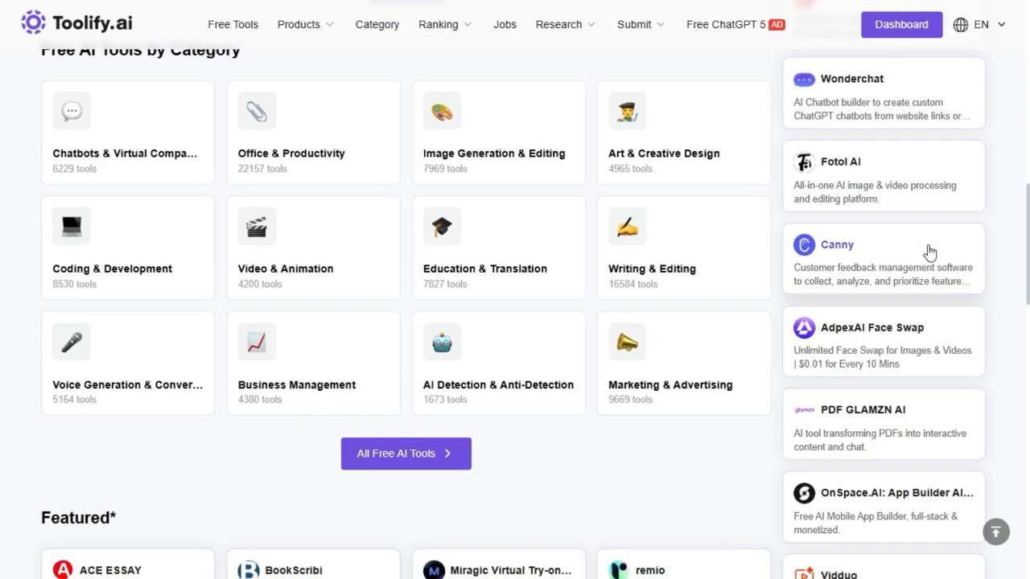
scroll(down, 3)
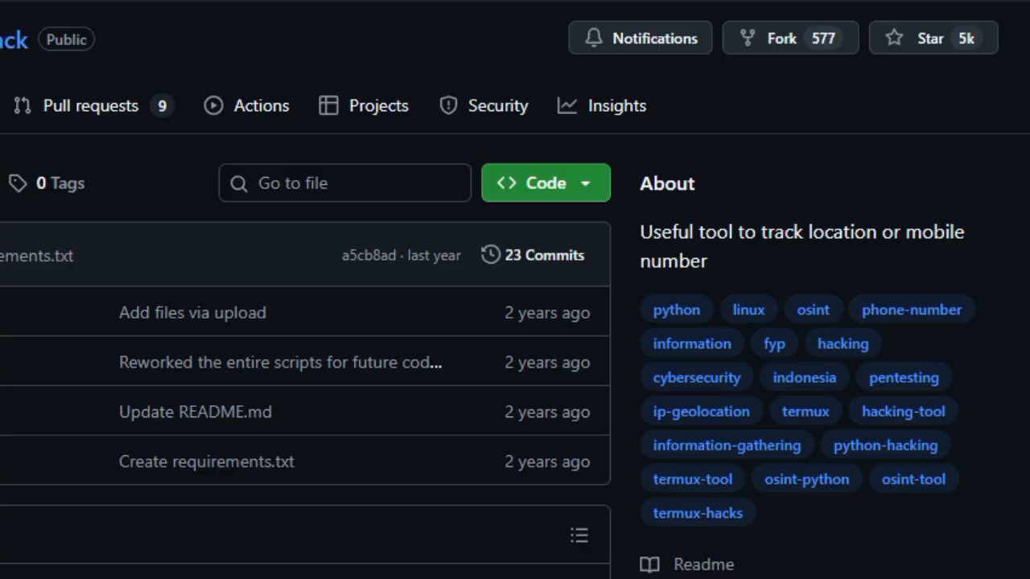
Scroll the GhostTrack repository page down to the start of its README.
scroll(down, 3)
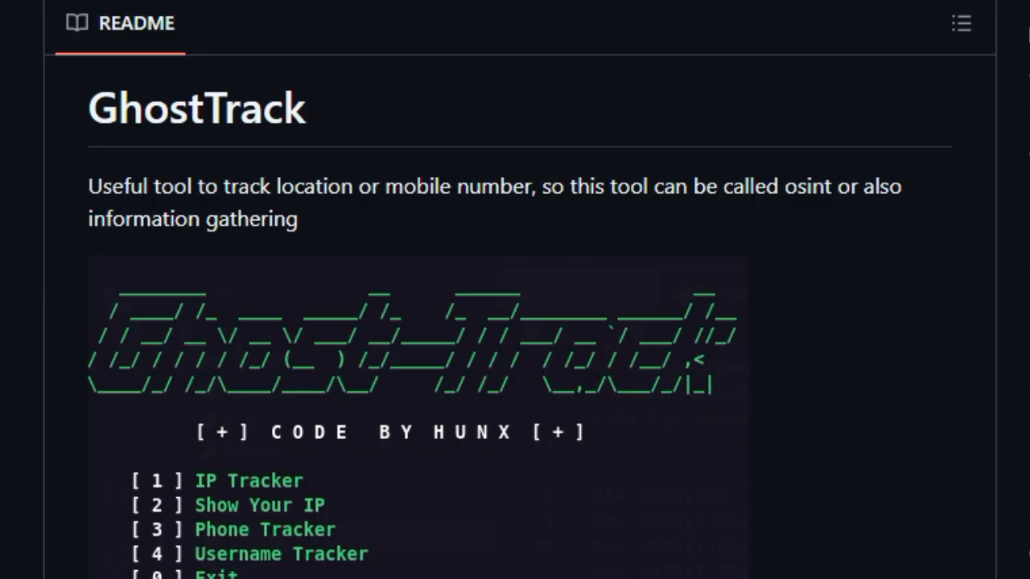
Read GhostTrack's 'Instalation on Linux' and 'Instalation on Termux' commands and Usage Tool section.
scroll(down, 3)
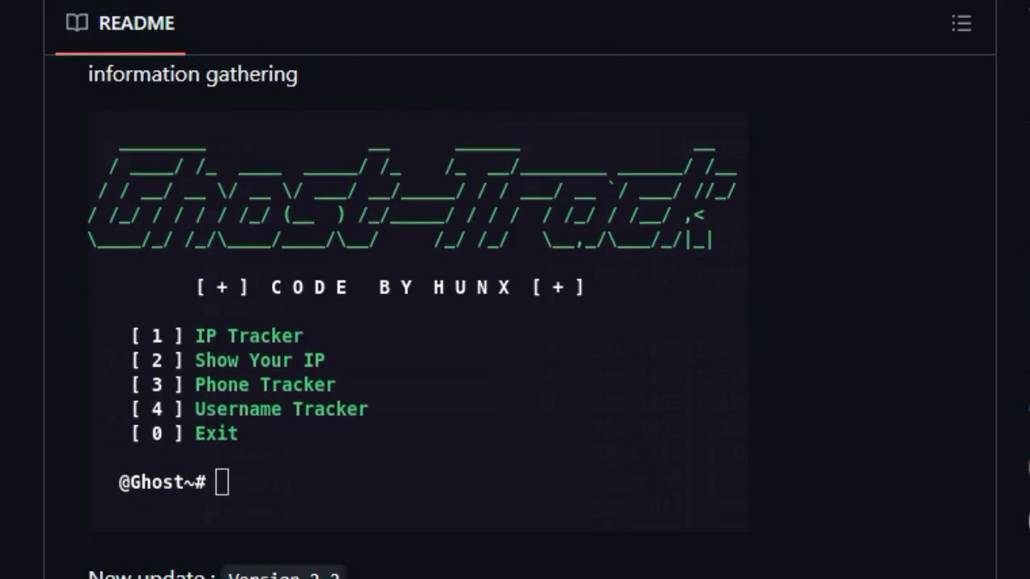
scroll(down, 3)
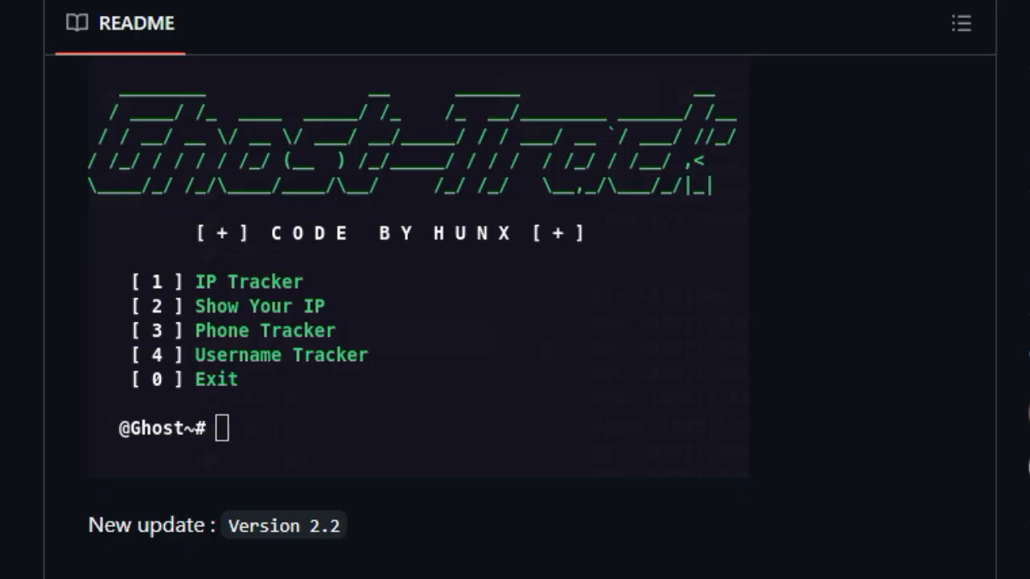
scroll(down, 3)
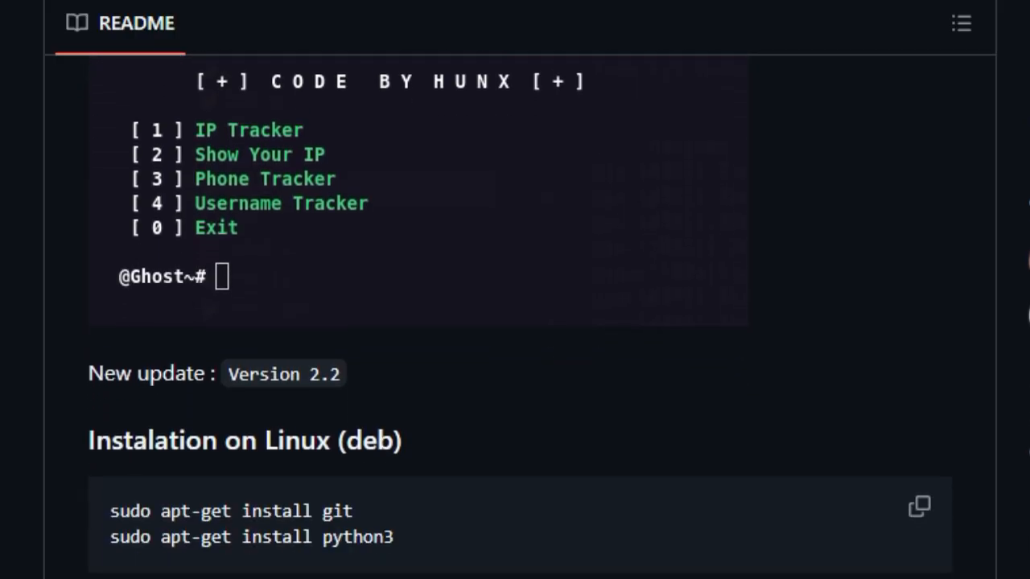
scroll(down, 3)
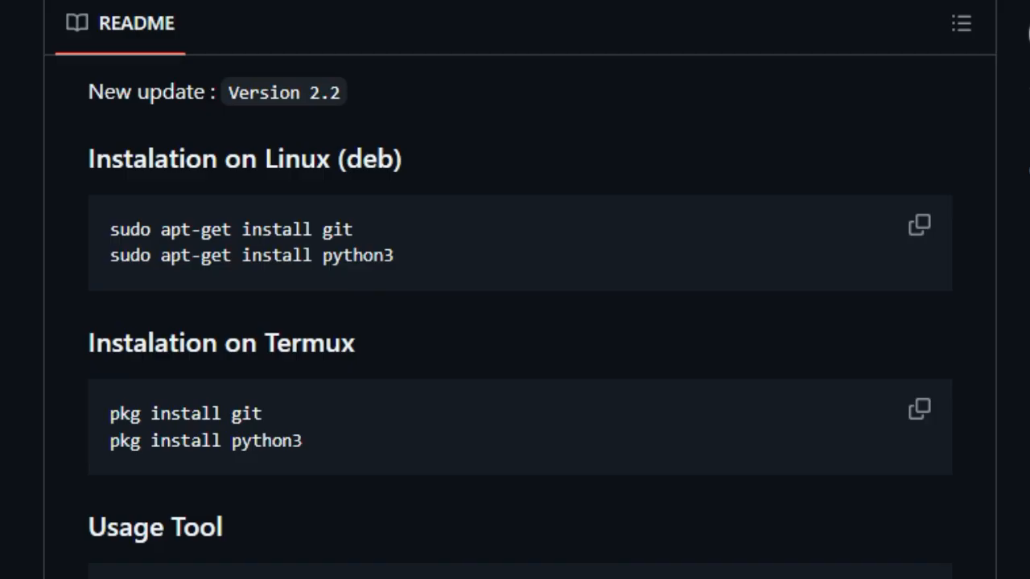
scroll(down, 3)
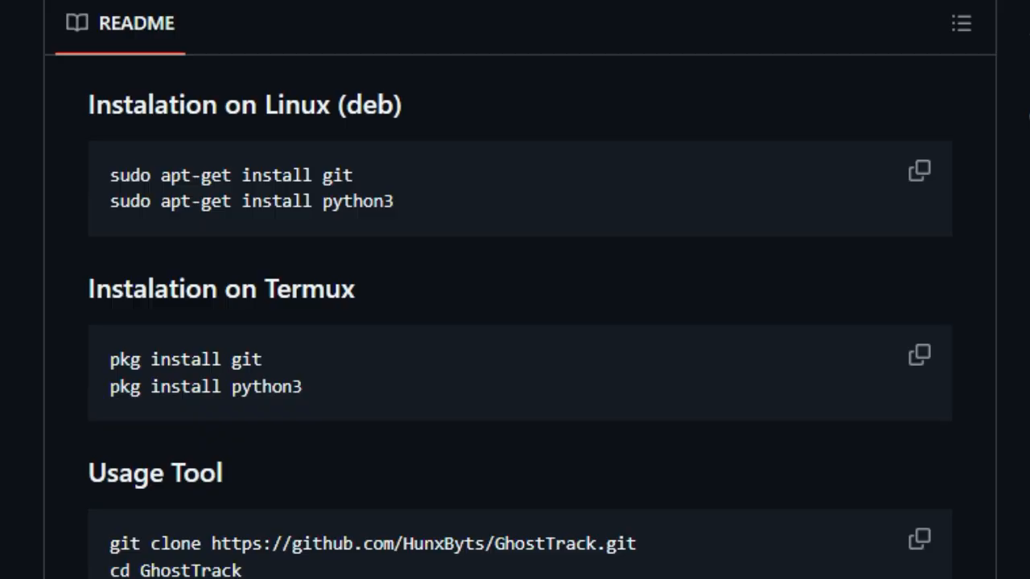
scroll(down, 3)
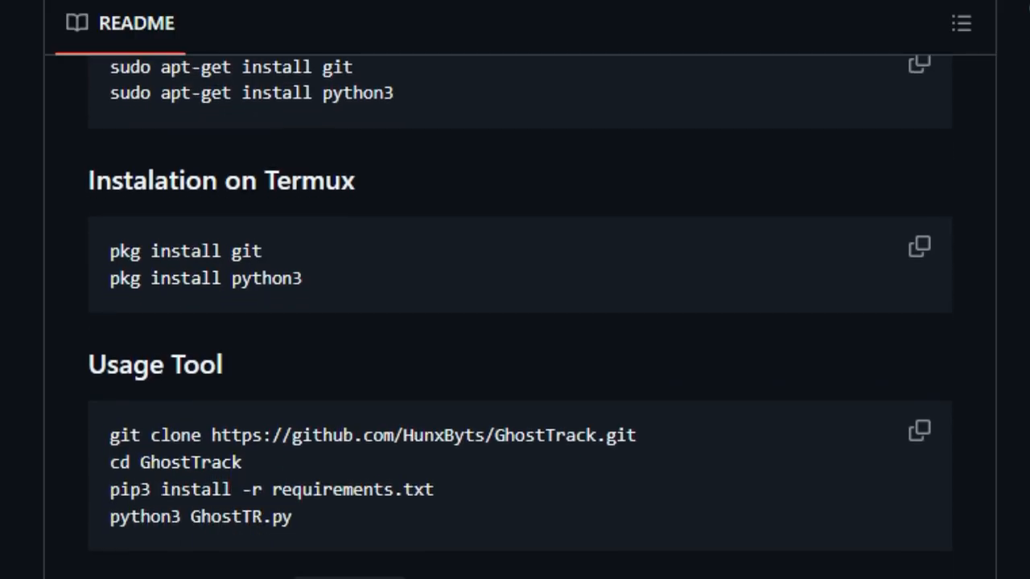
scroll(down, 3)
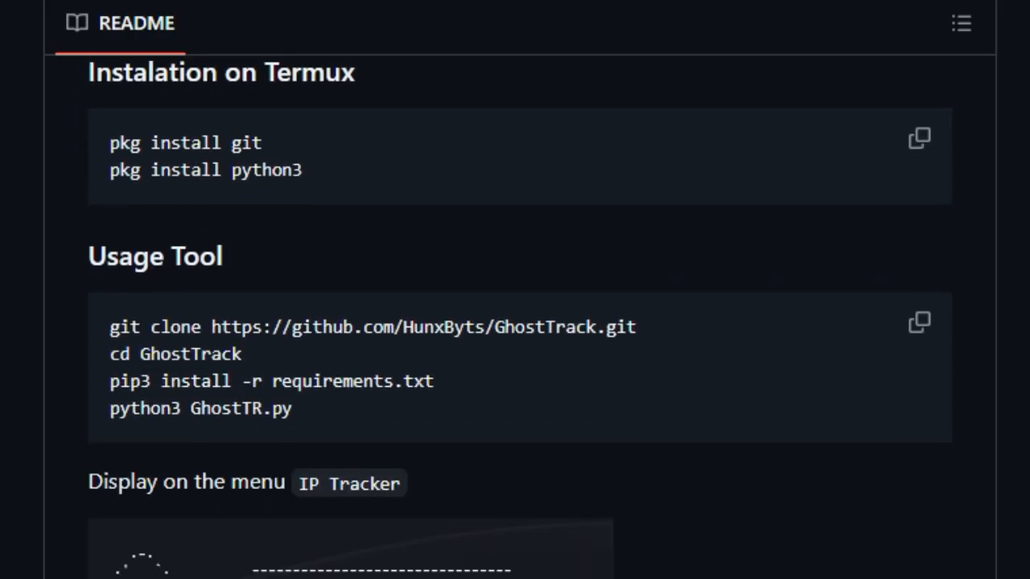
Read the IP Tracker sample output down to the Phone Tracker section.
scroll(down, 3)
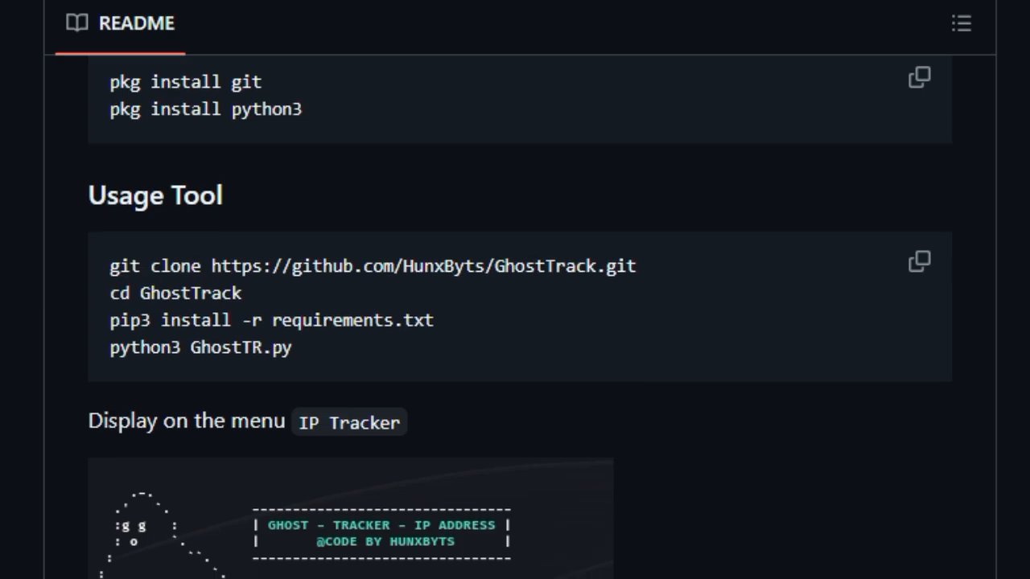
scroll(down, 3)
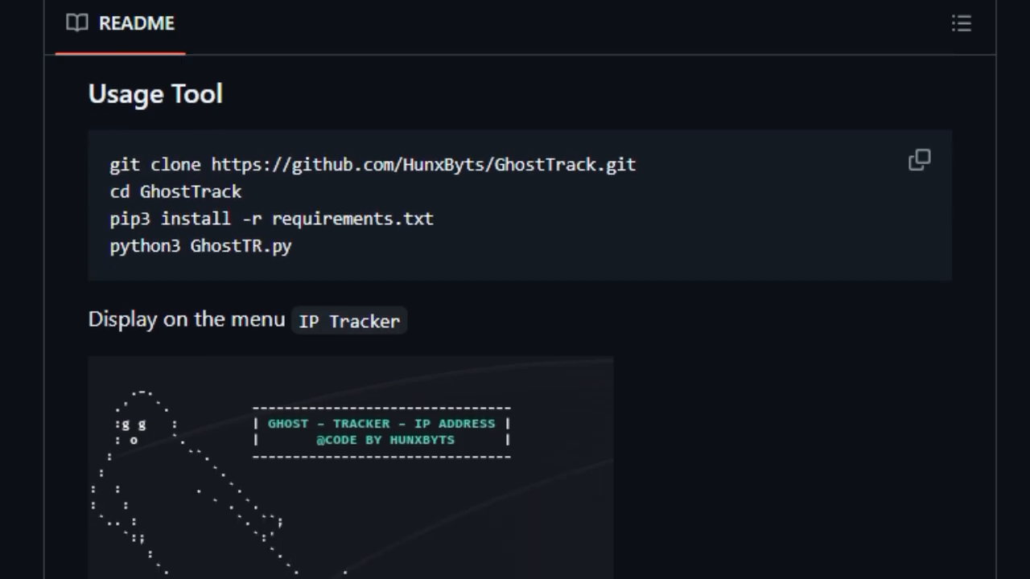
scroll(down, 3)
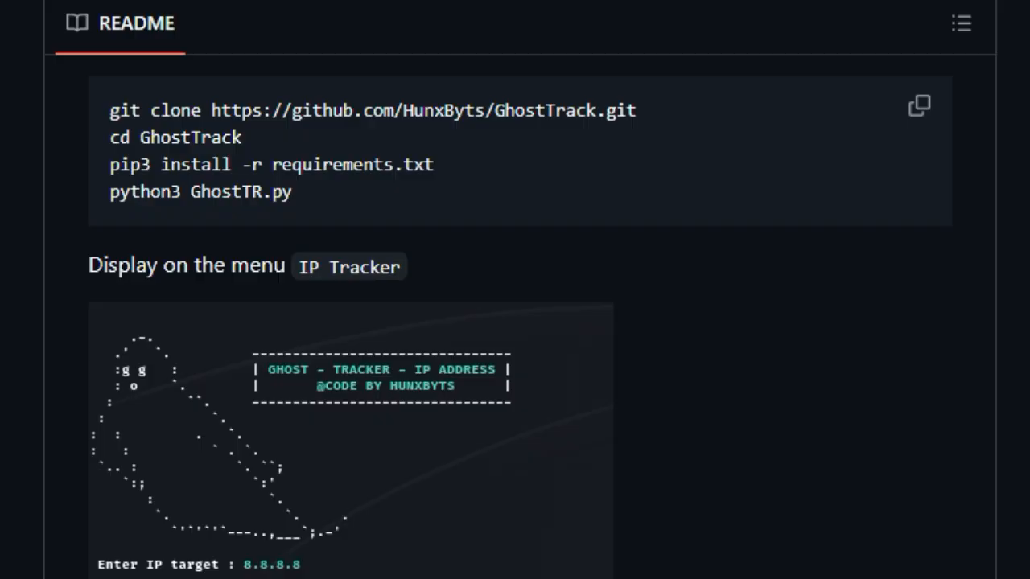
scroll(down, 3)
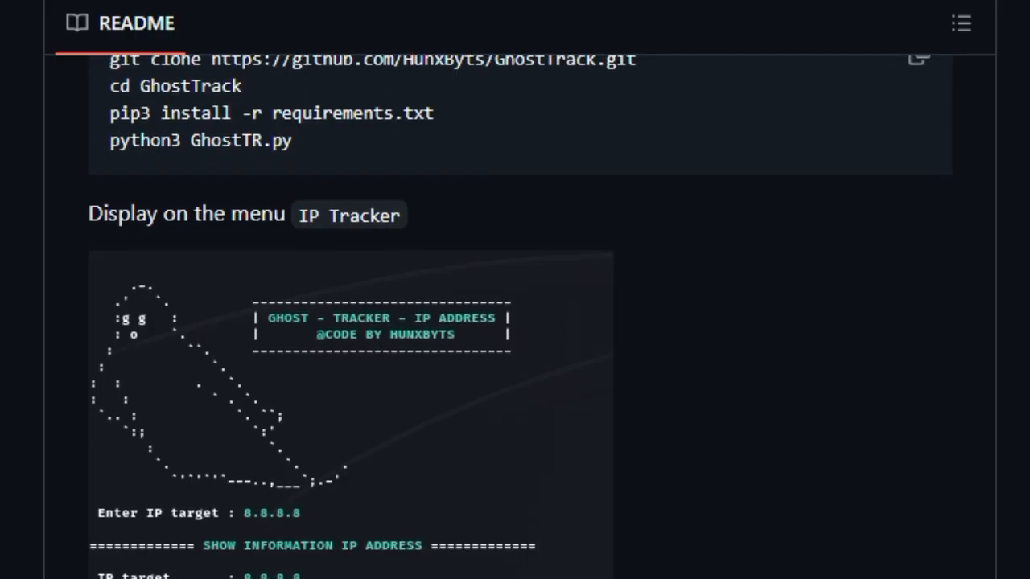
scroll(down, 3)
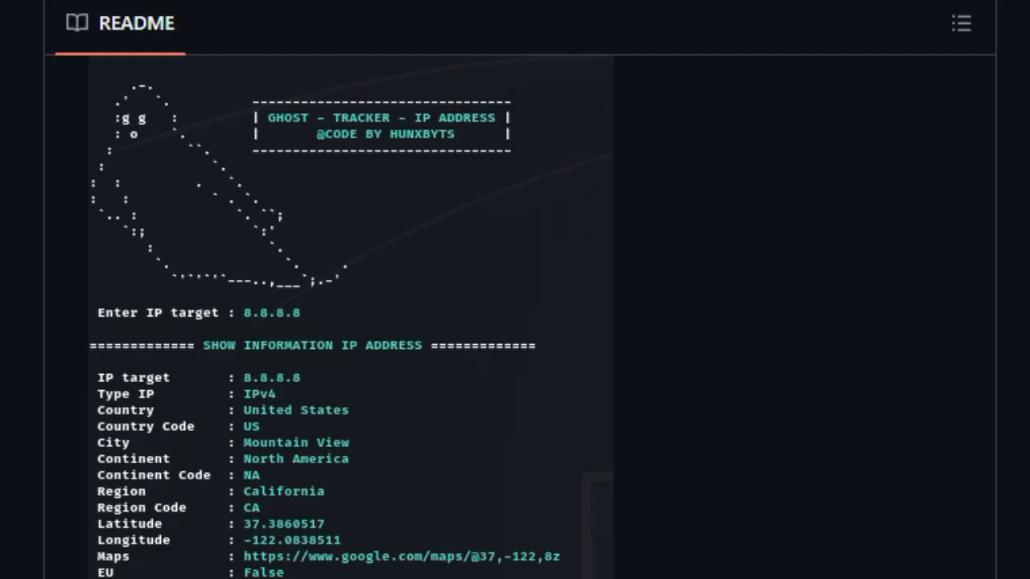
scroll(down, 3)
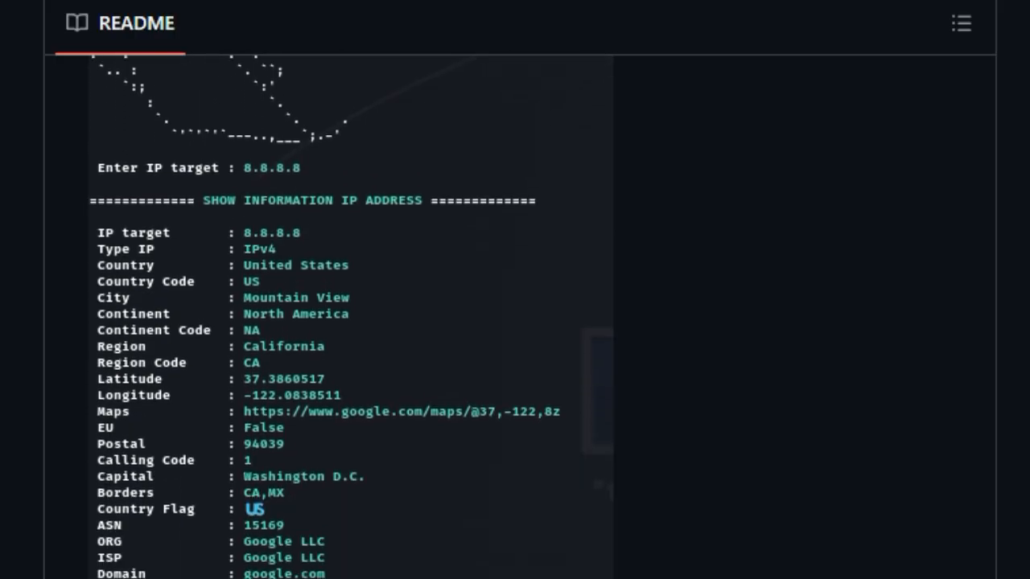
scroll(down, 3)
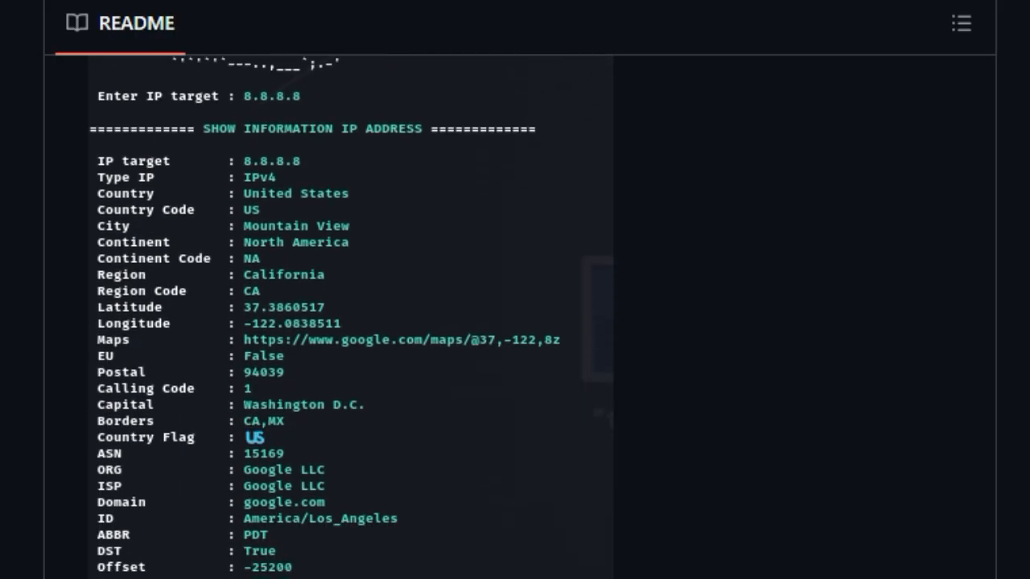
scroll(down, 3)
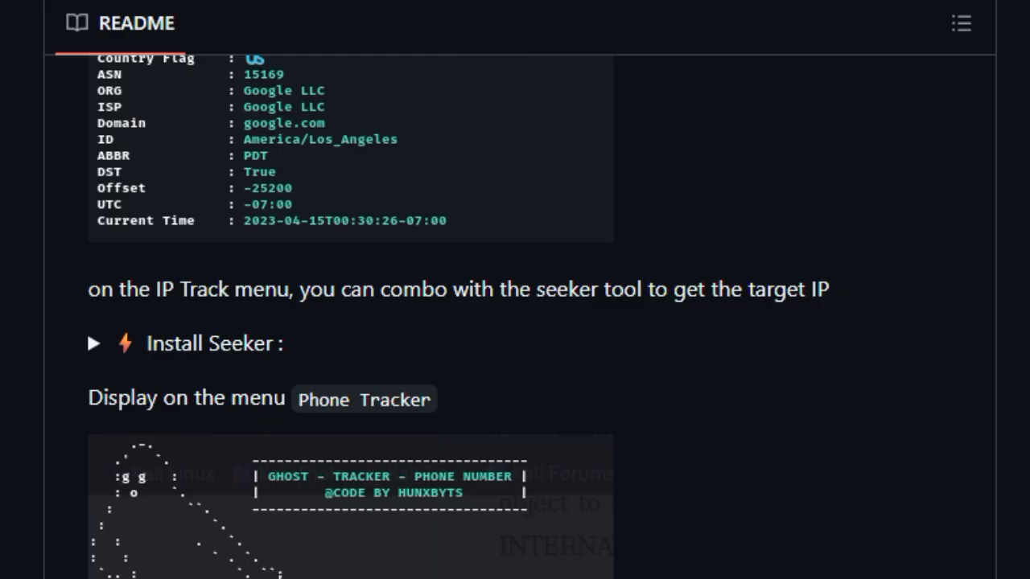
Read GhostTrack's Phone Tracker and Username Tracker sample outputs to the end of the README.
scroll(down, 3)
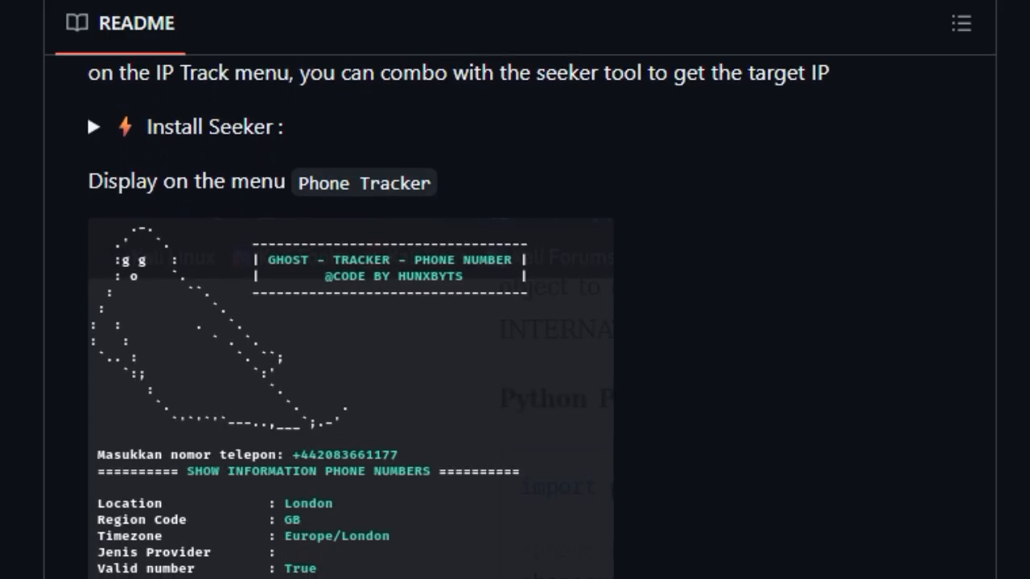
scroll(down, 3)
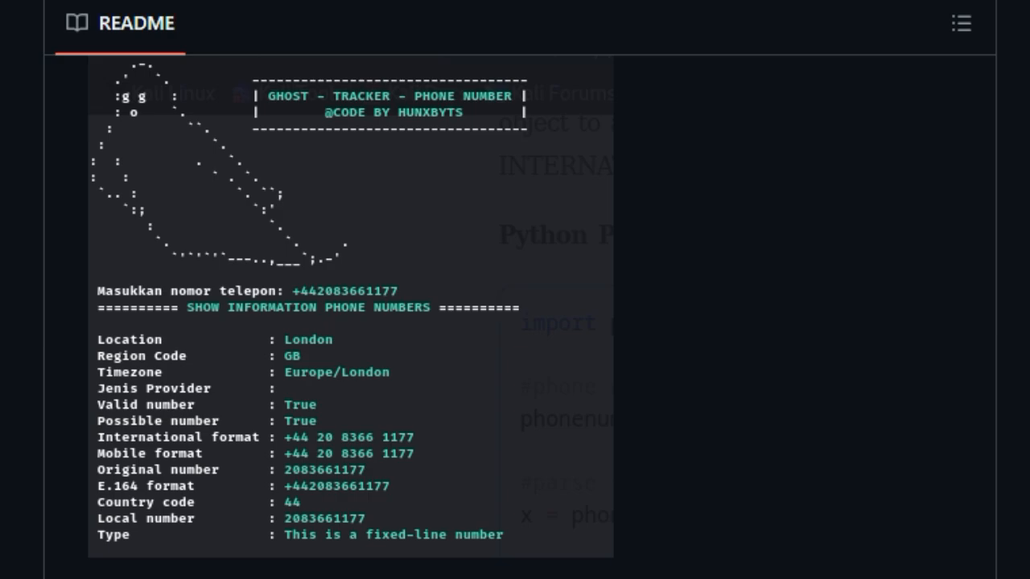
scroll(down, 3)
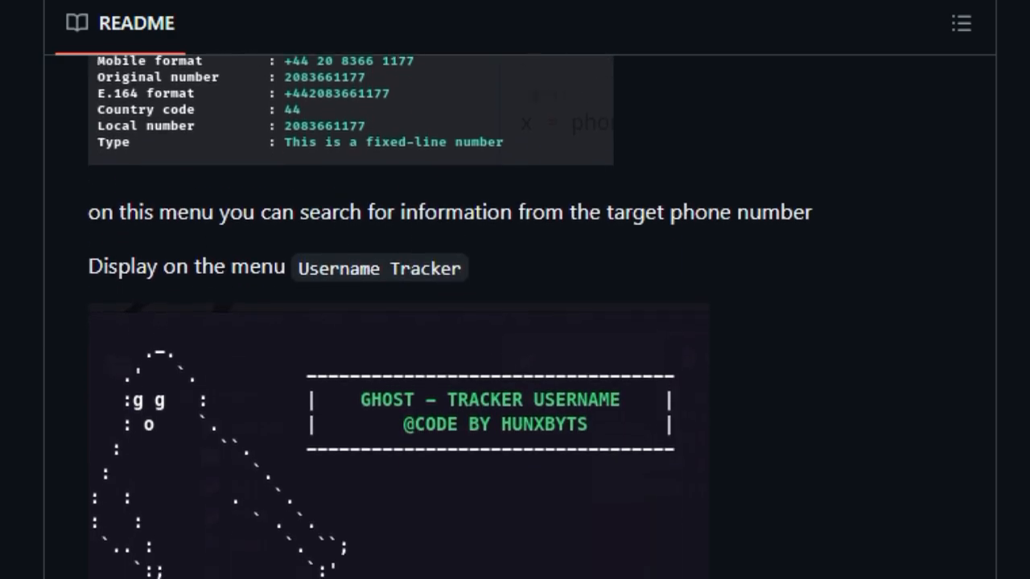
scroll(down, 3)
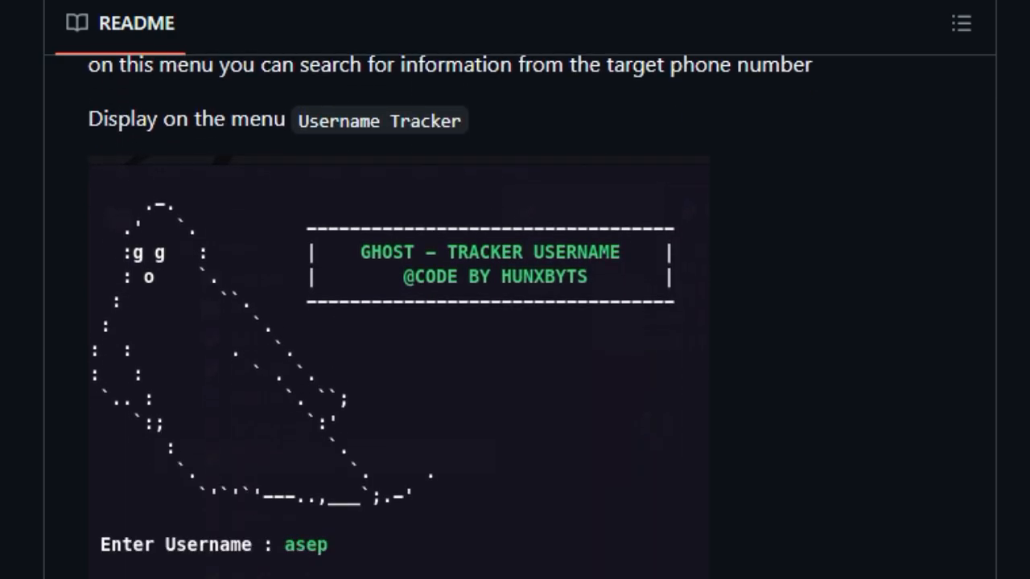
scroll(down, 3)
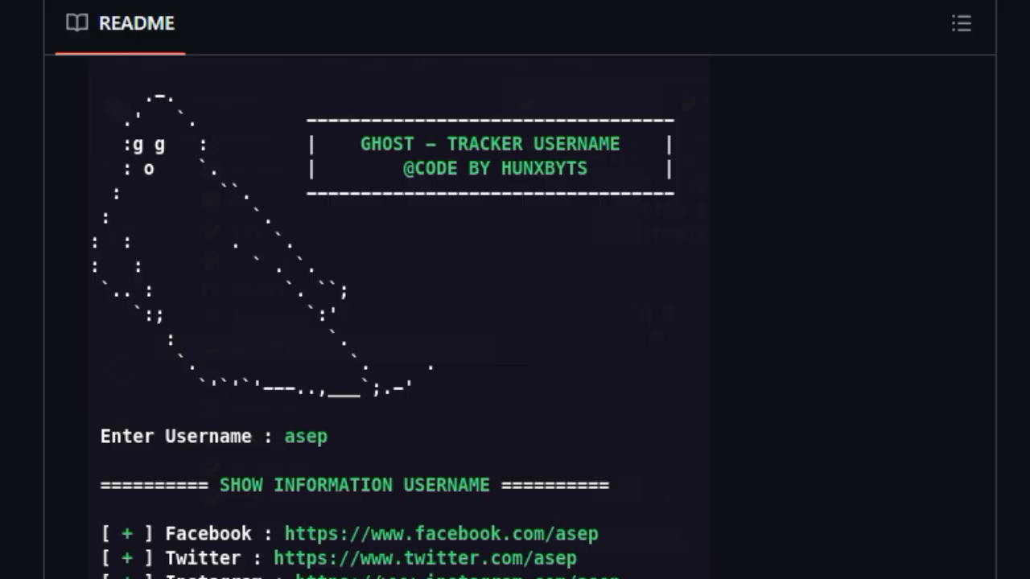
scroll(down, 3)
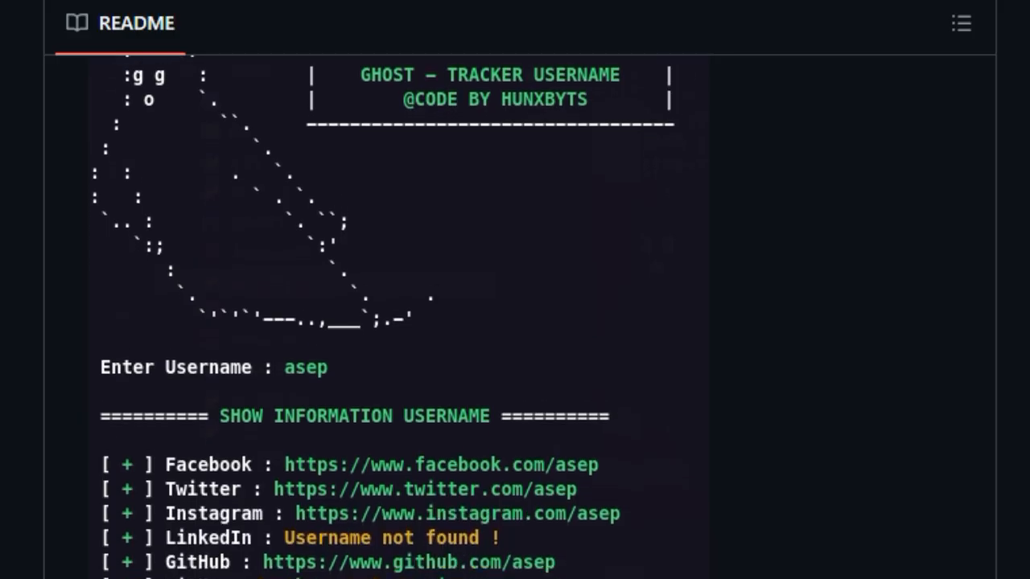
scroll(down, 3)
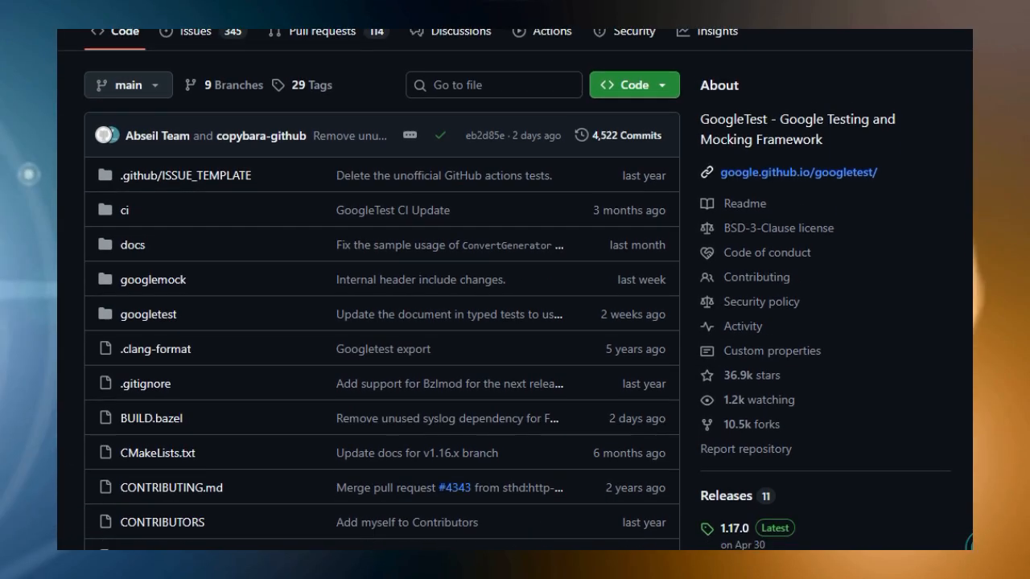
Scroll past the googletest file list to the README's documentation and Release 1.17.0 announcements.
scroll(down, 3)
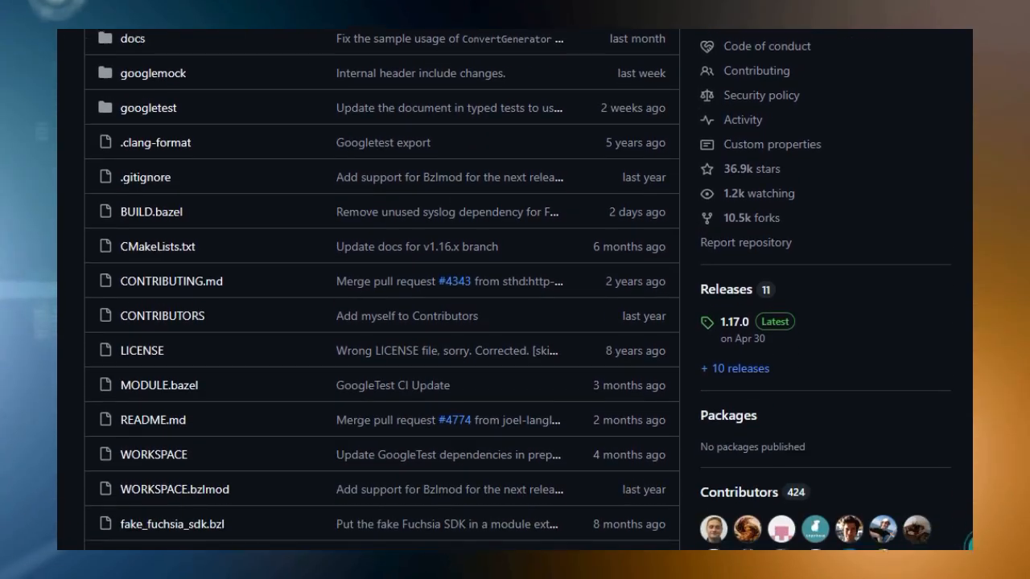
scroll(down, 3)
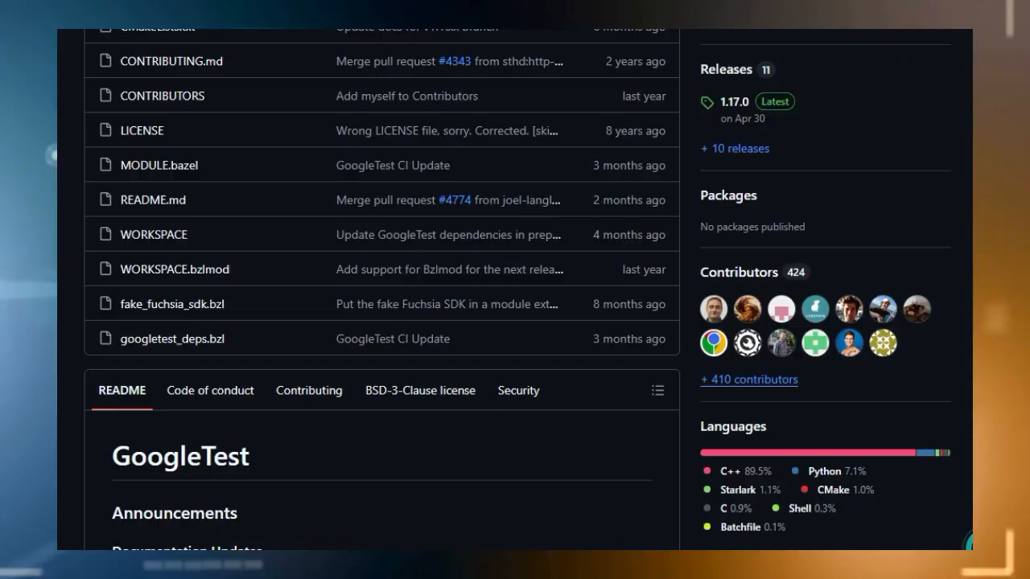
scroll(down, 3)
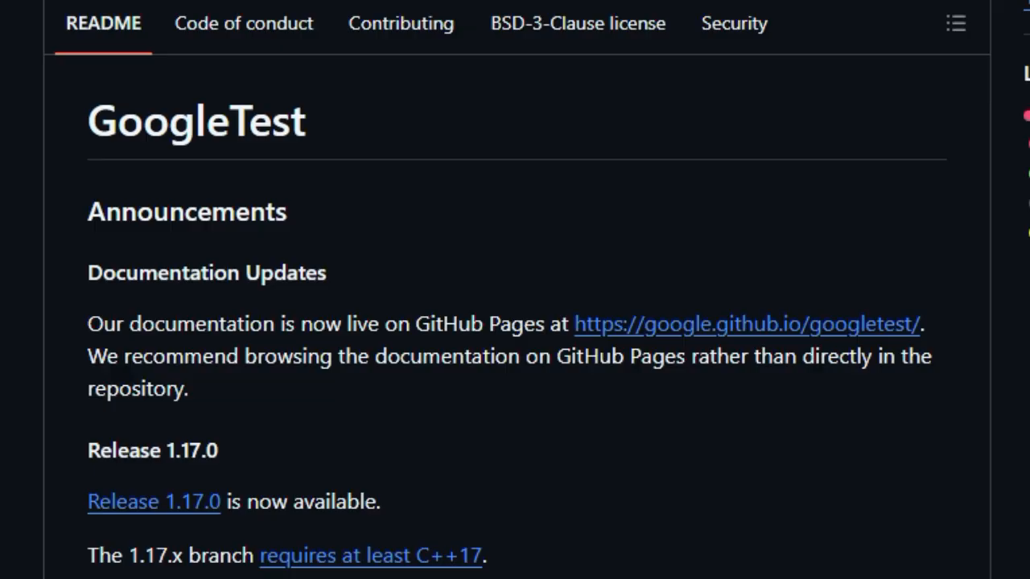
Scroll the GoogleTest README from Announcements past Continuous Integration and Welcome.
scroll(down, 3)
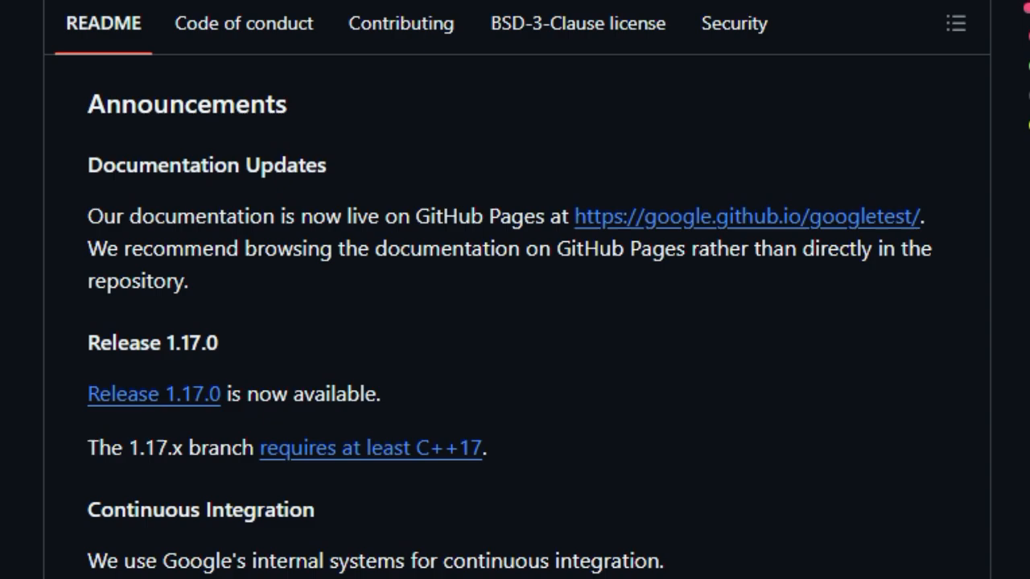
scroll(down, 3)
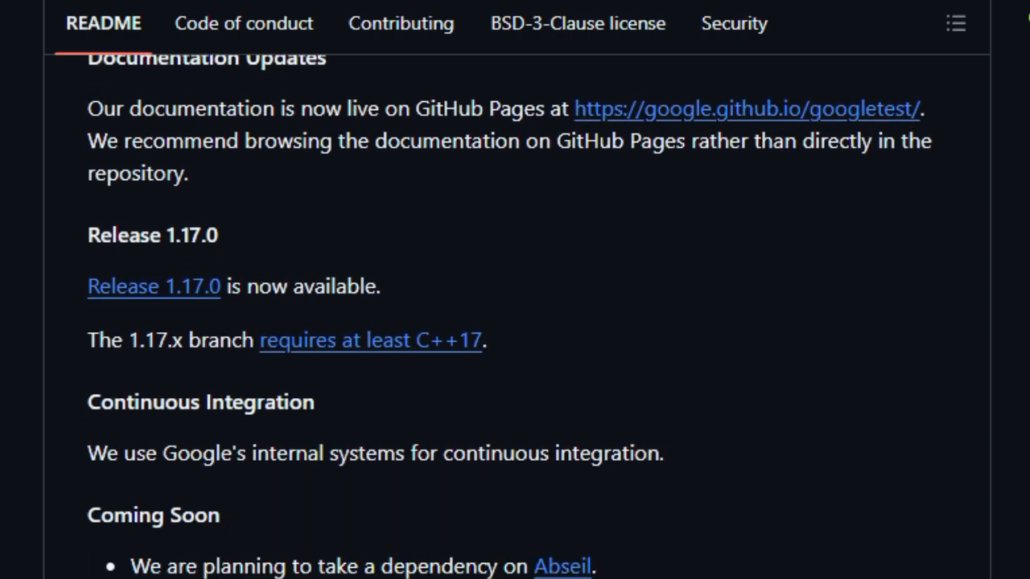
scroll(down, 3)
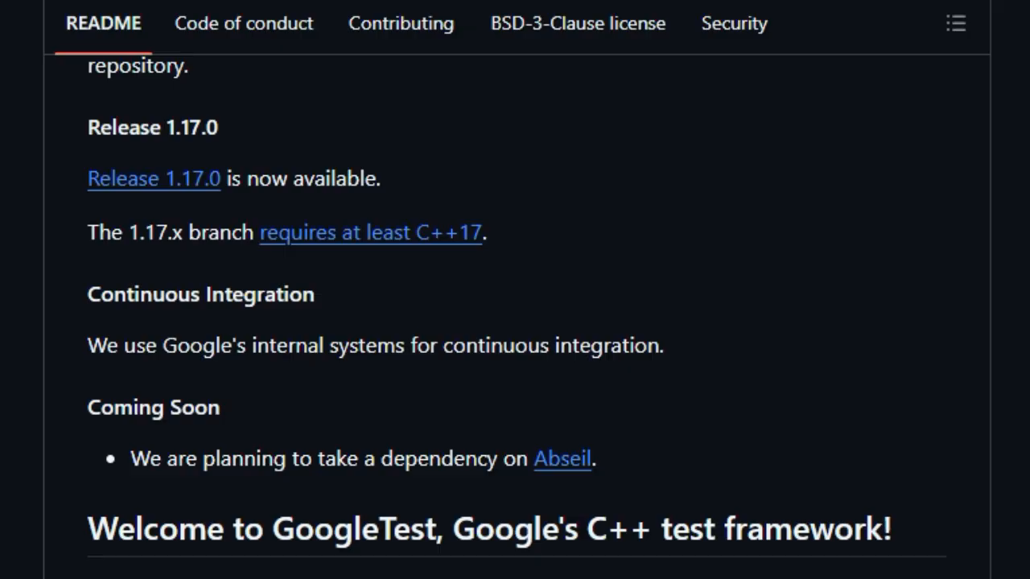
scroll(down, 3)
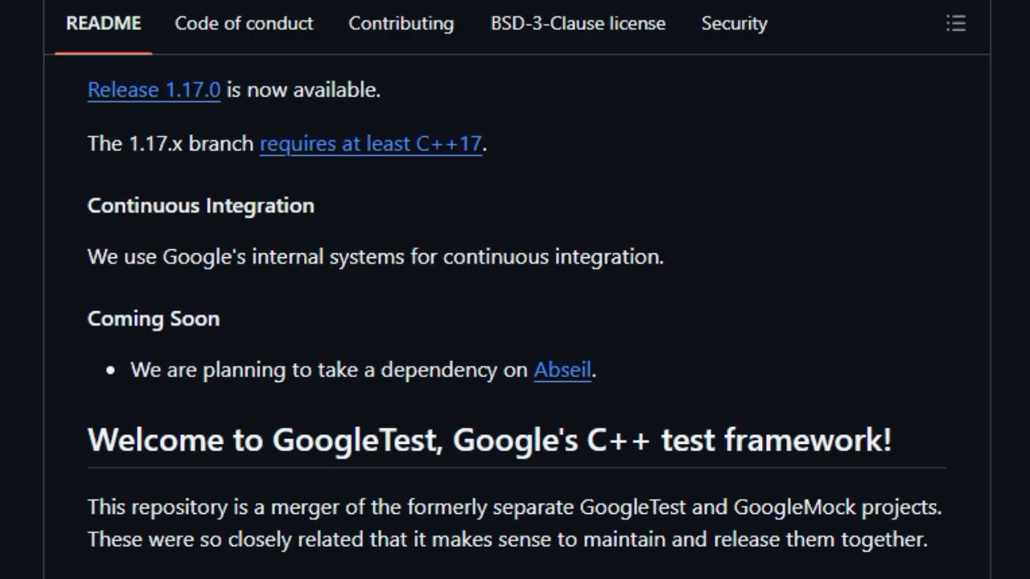
scroll(down, 3)
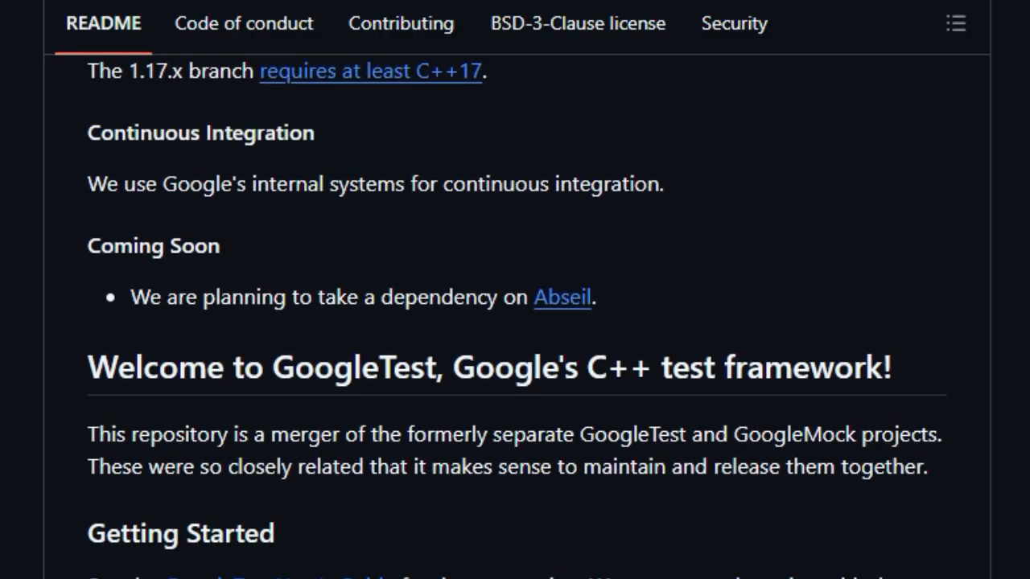
scroll(down, 3)
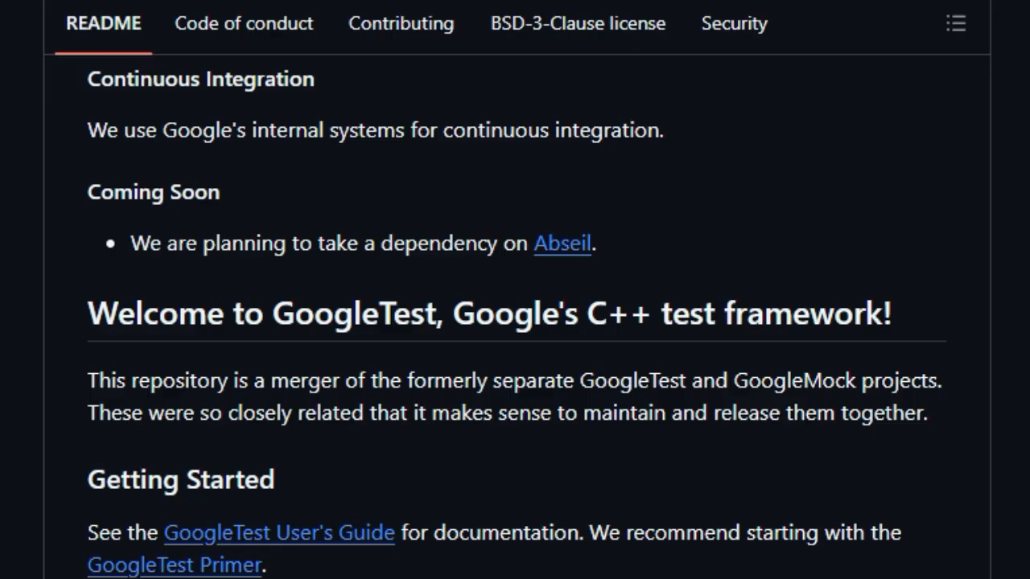
Continue down through Getting Started to the Features list with xUnit framework and test discovery.
scroll(down, 3)
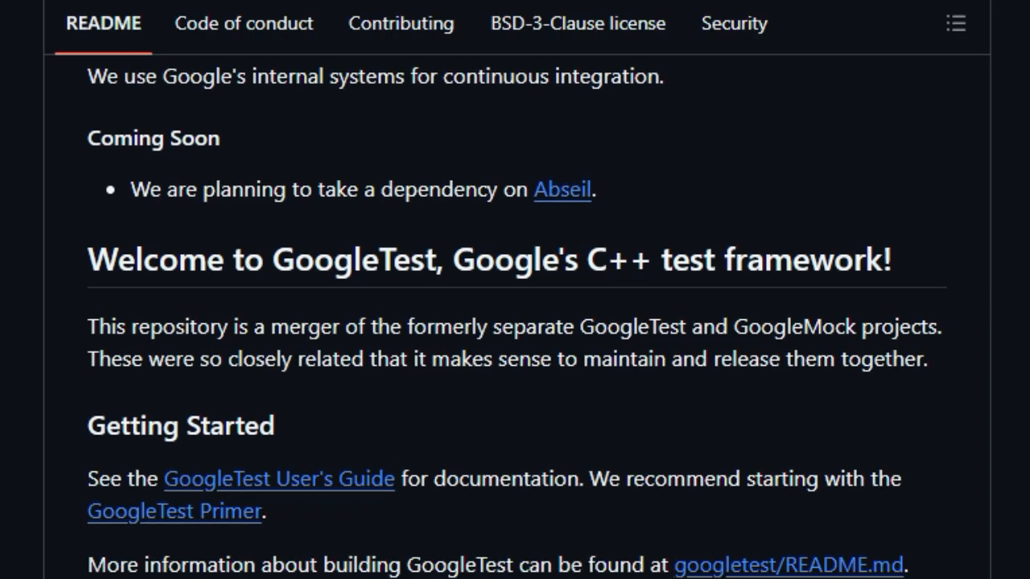
scroll(down, 3)
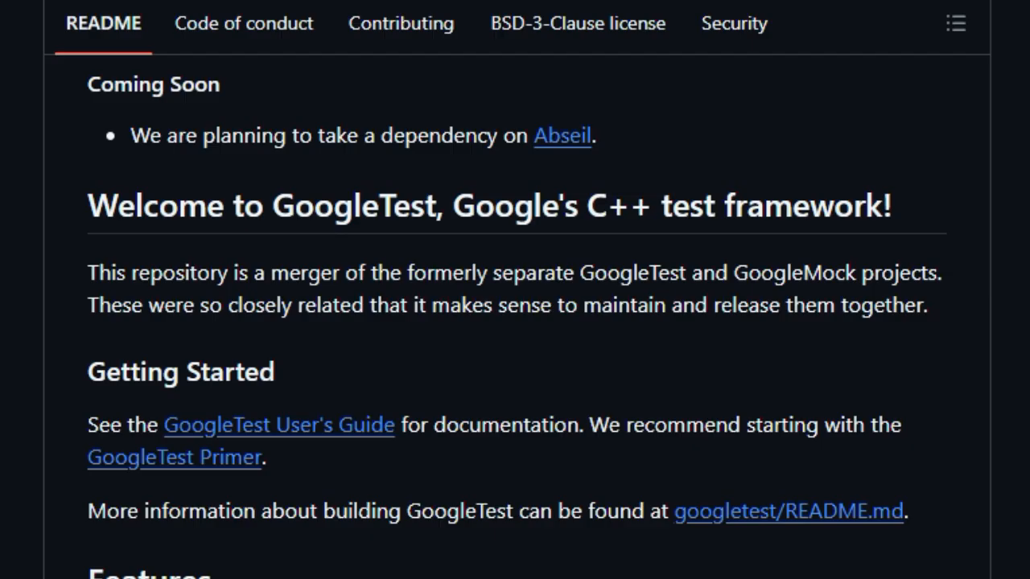
scroll(down, 3)
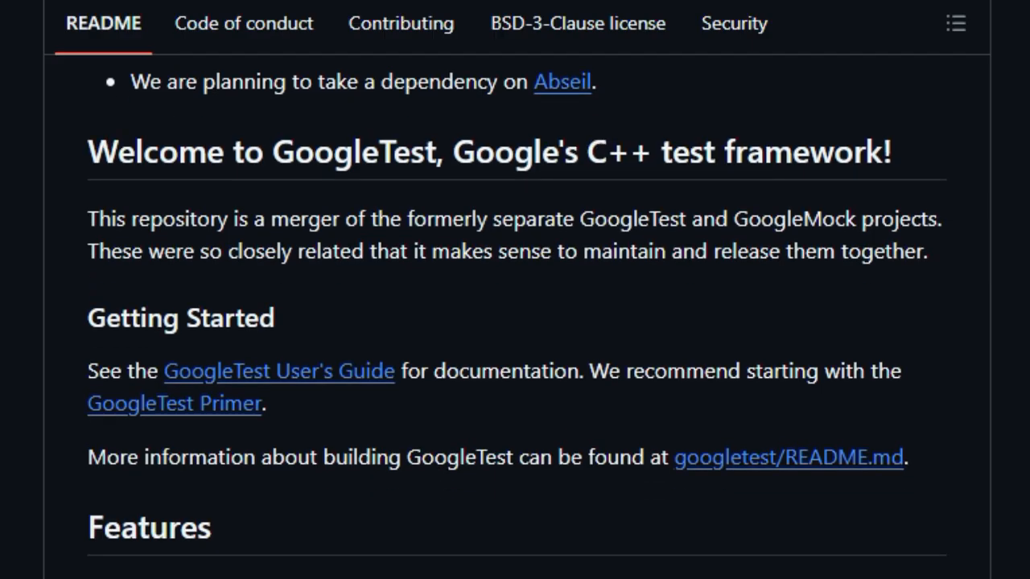
scroll(down, 3)
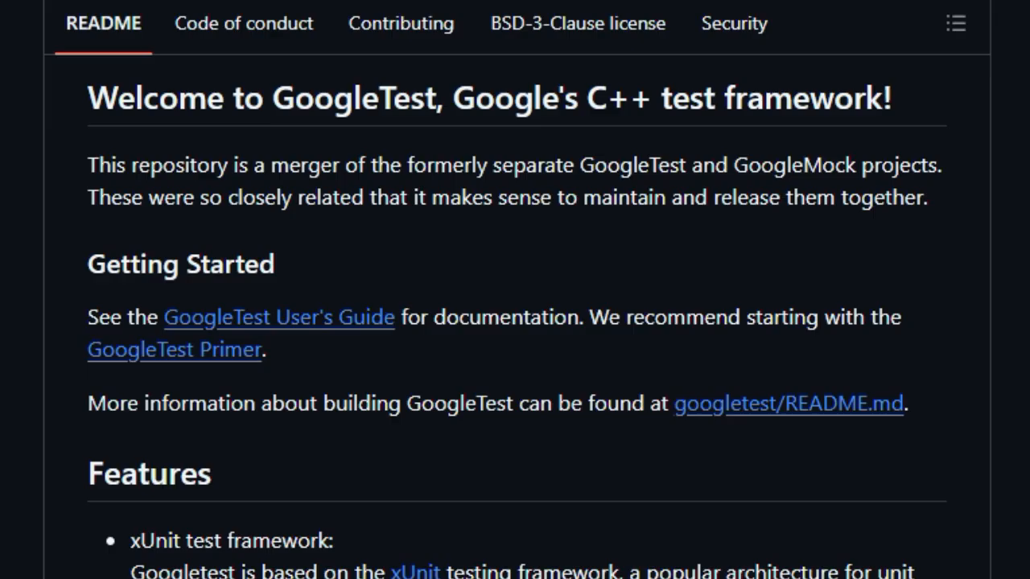
scroll(down, 3)
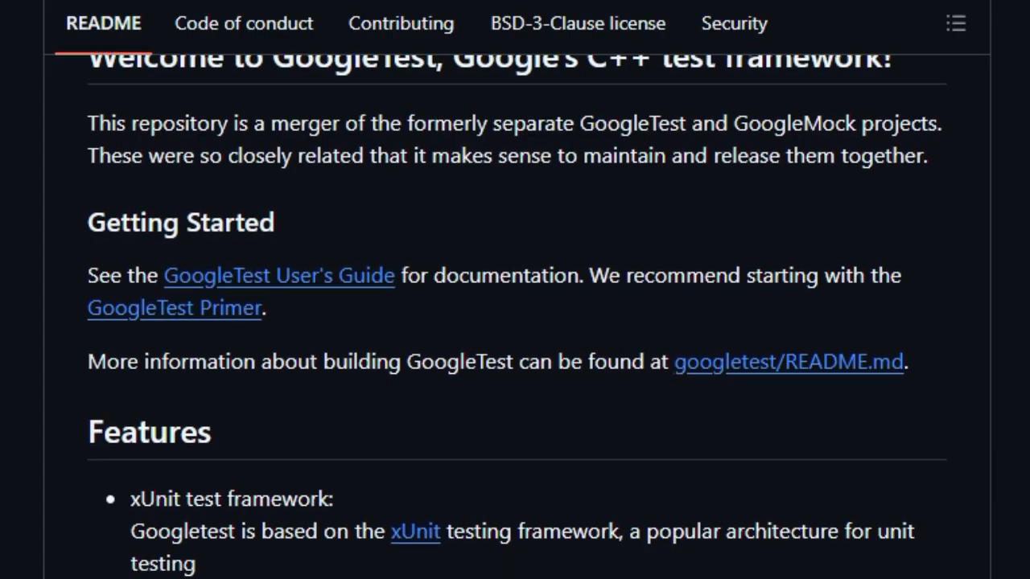
scroll(down, 3)
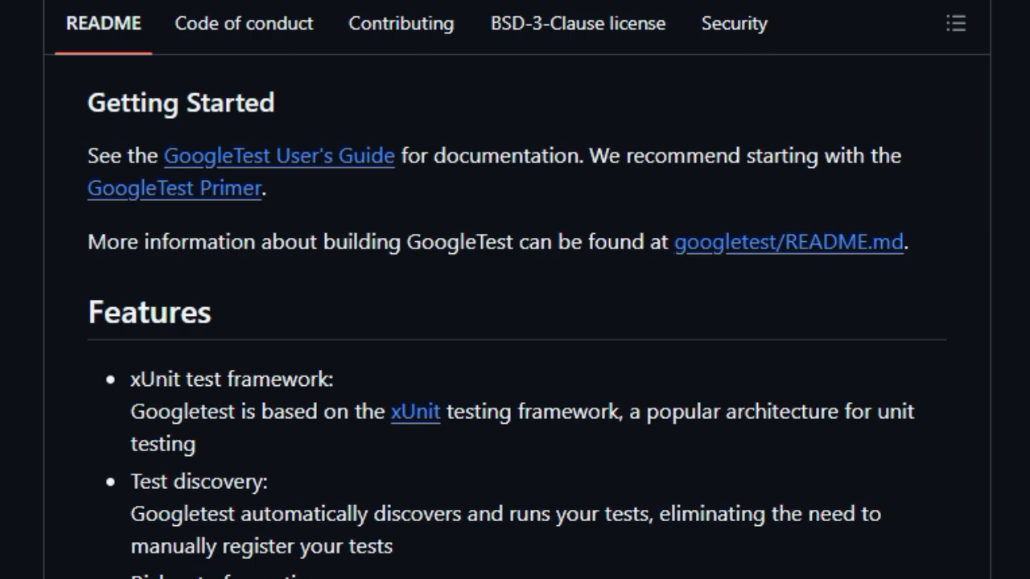
Scroll the GoogleTest README down into Related Open Source Projects, starting at GTest Runner.
scroll(down, 3)
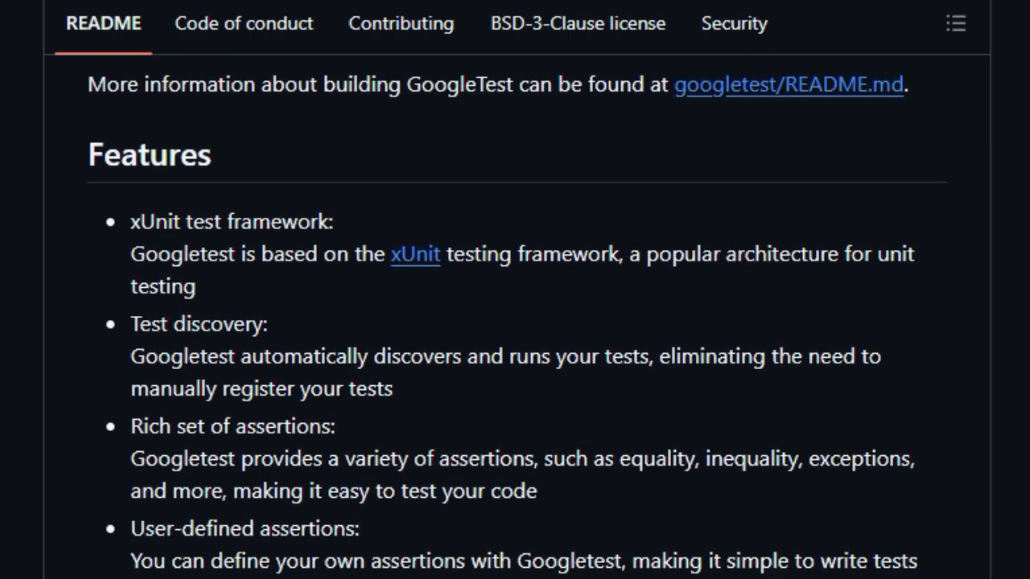
scroll(down, 3)
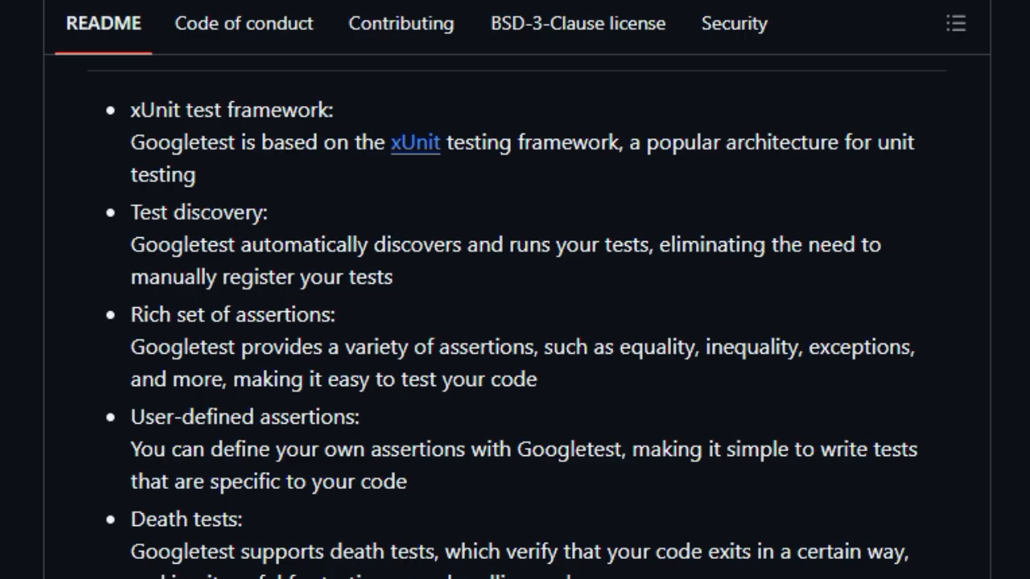
scroll(down, 3)
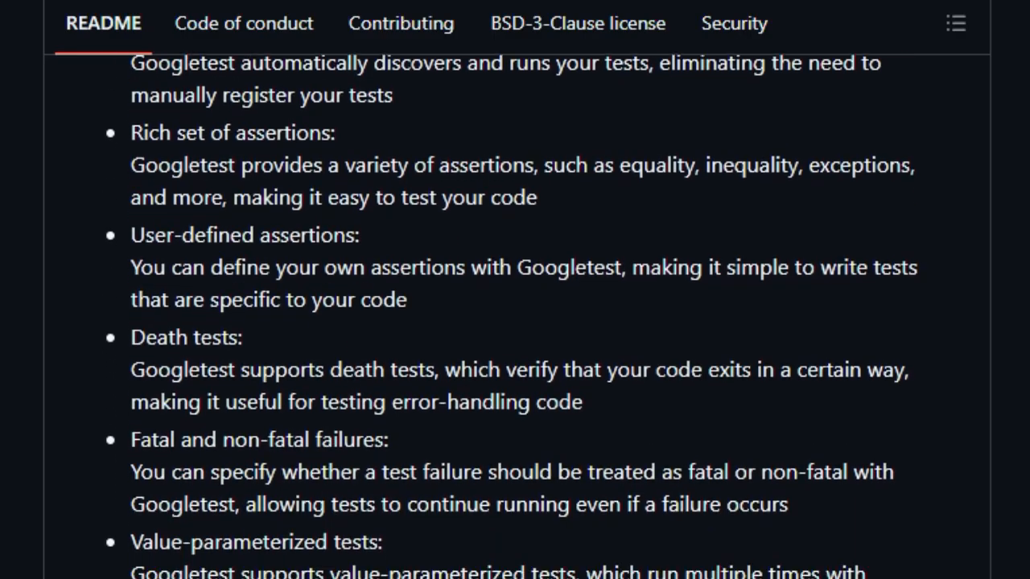
scroll(down, 3)
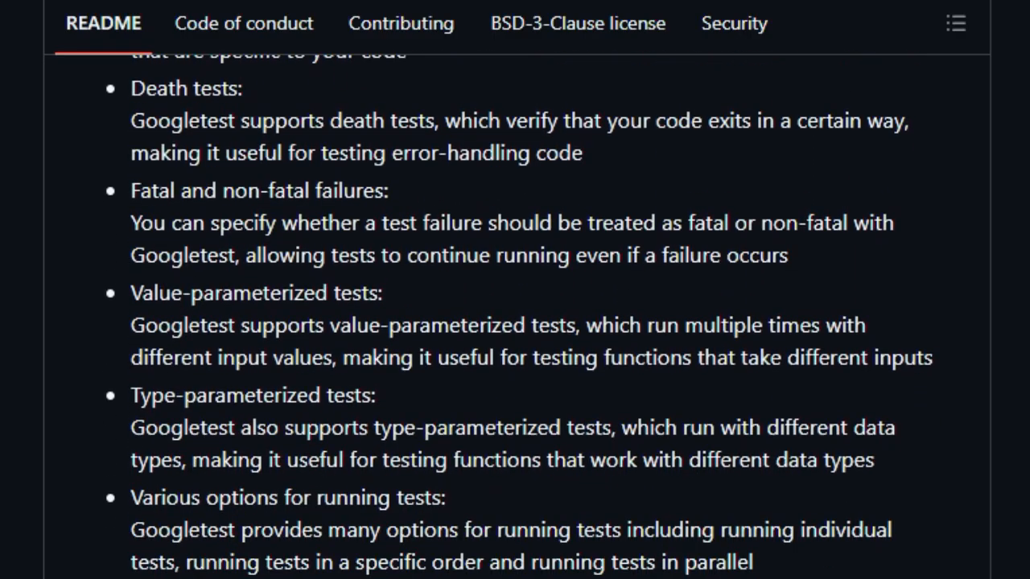
scroll(down, 3)
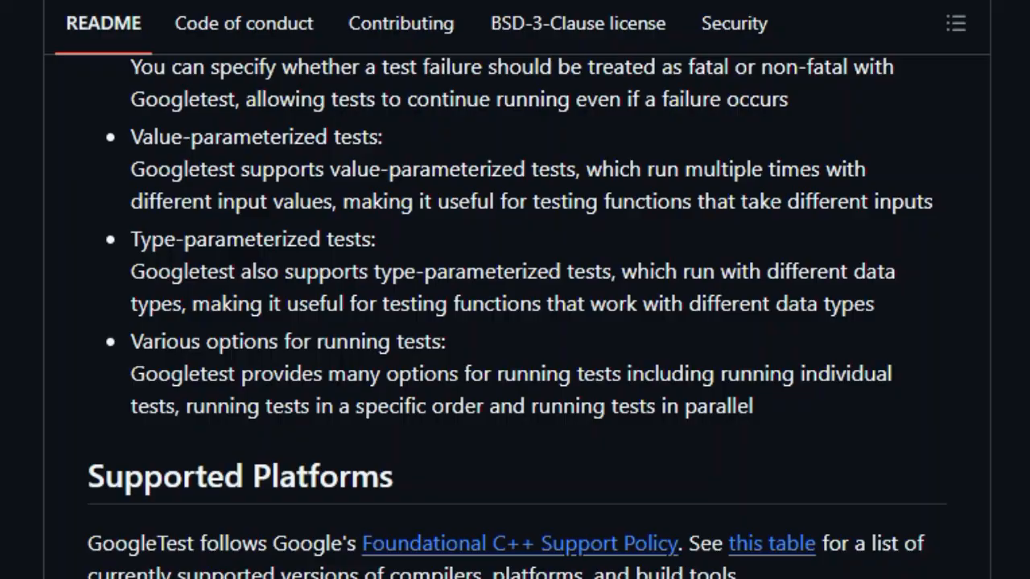
scroll(down, 3)
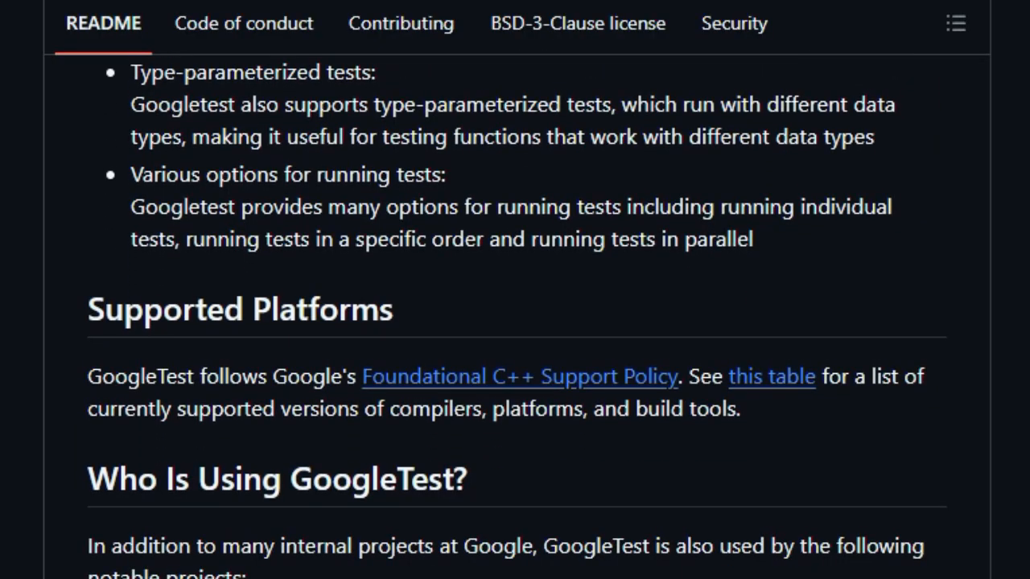
scroll(down, 3)
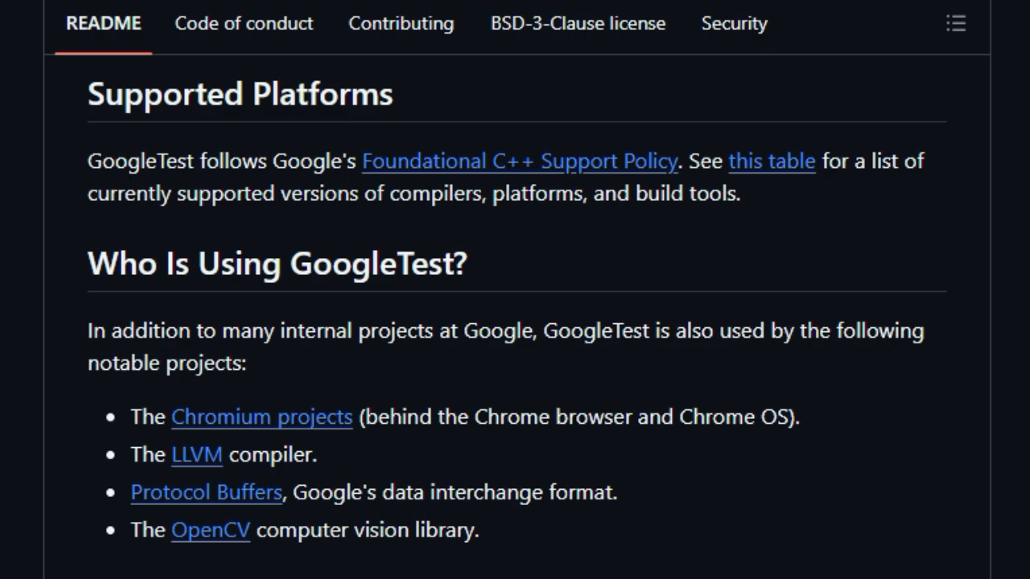
scroll(down, 3)
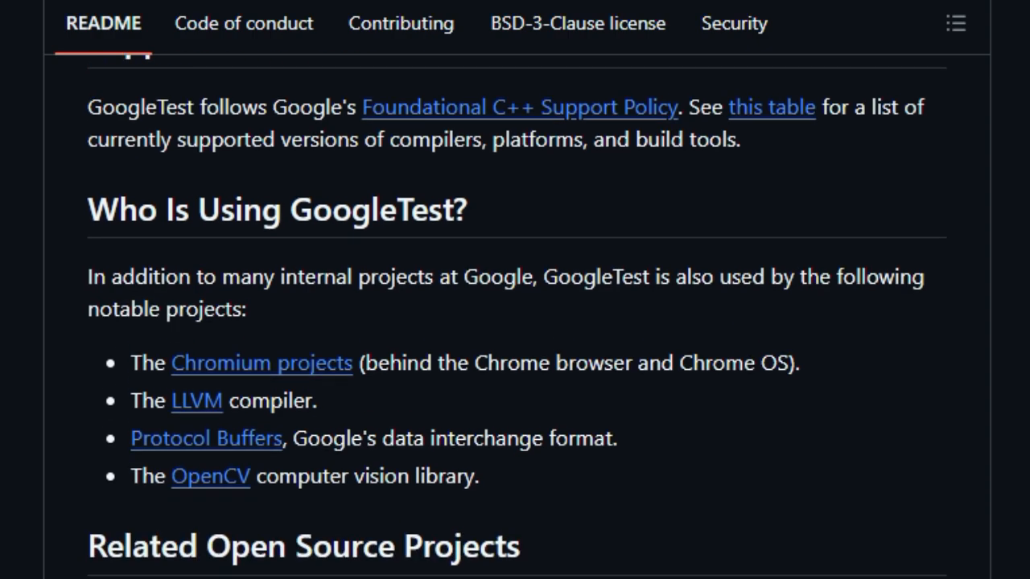
scroll(down, 3)
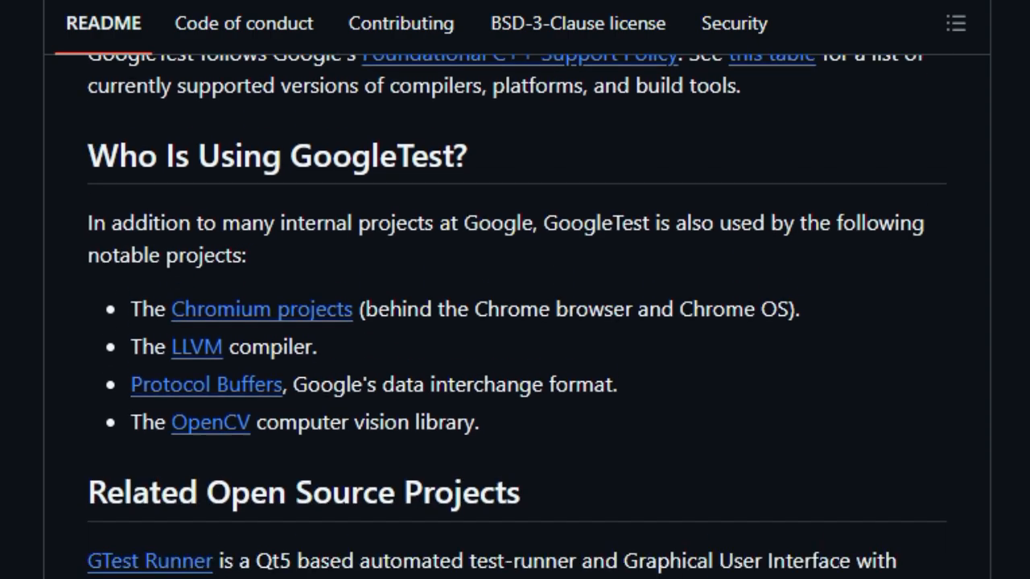
Read through the remaining related project entries down to Cornichon at the README's end.
scroll(up, 3)
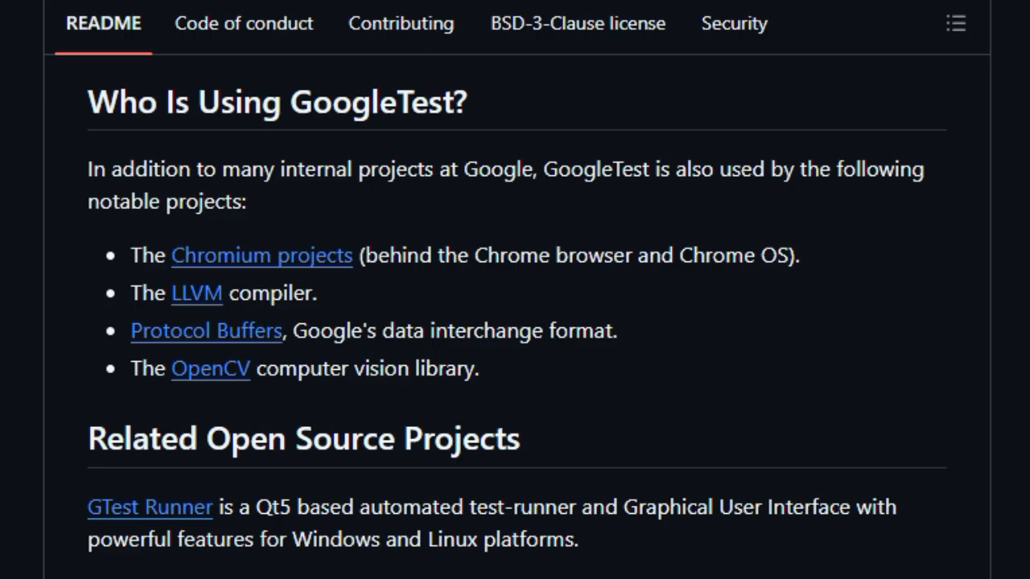
scroll(down, 3)
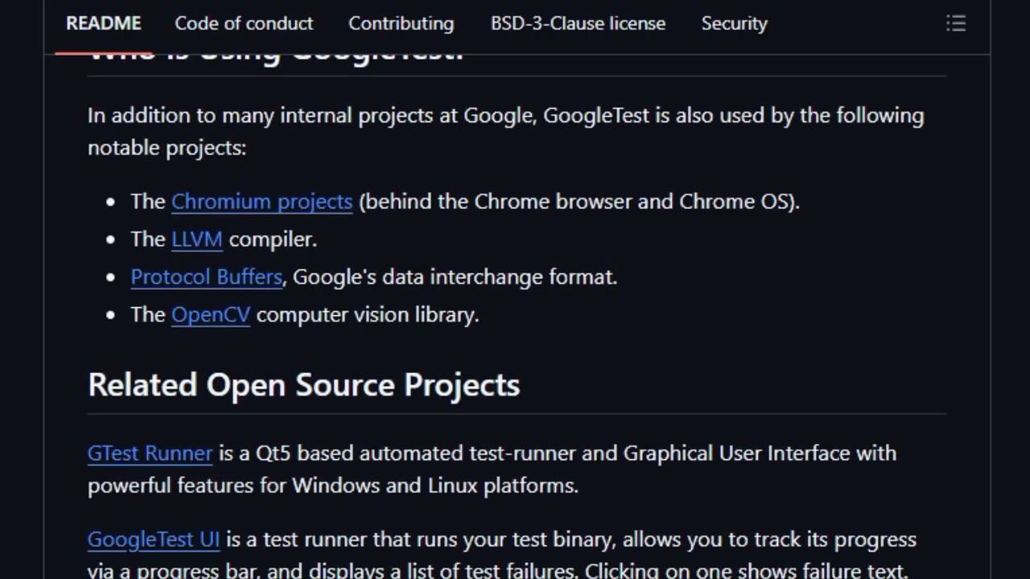
scroll(down, 3)
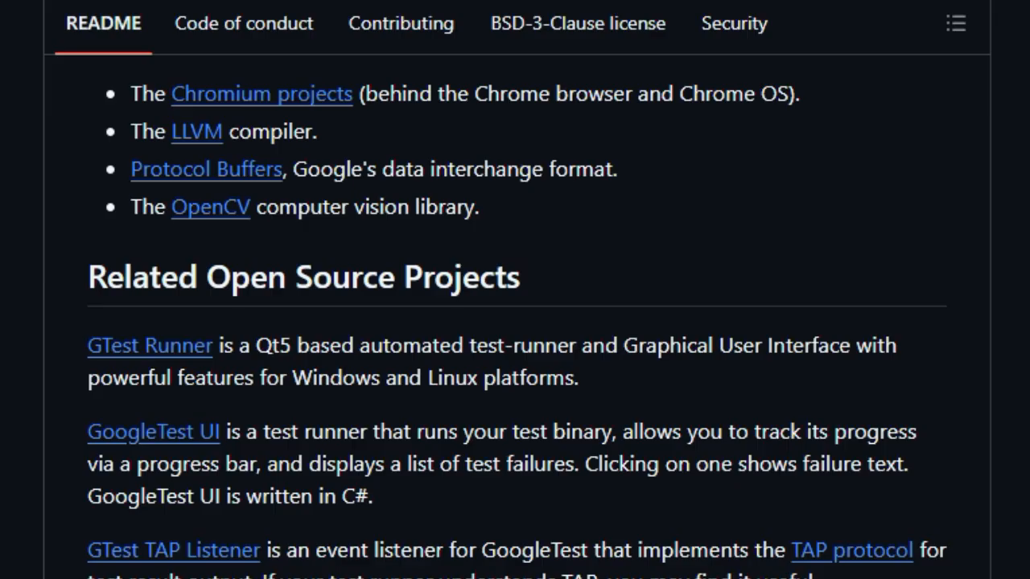
scroll(down, 3)
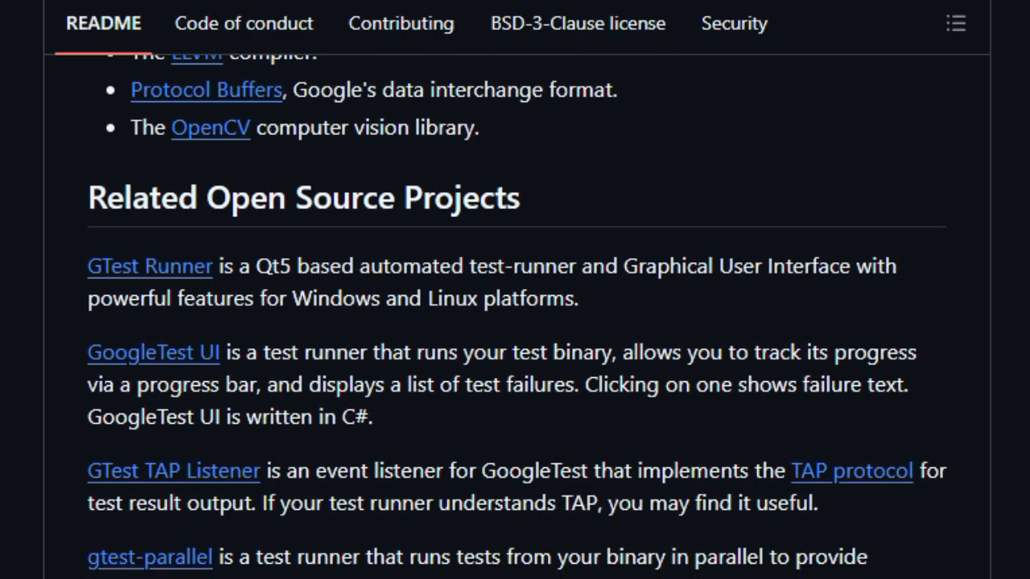
scroll(down, 3)
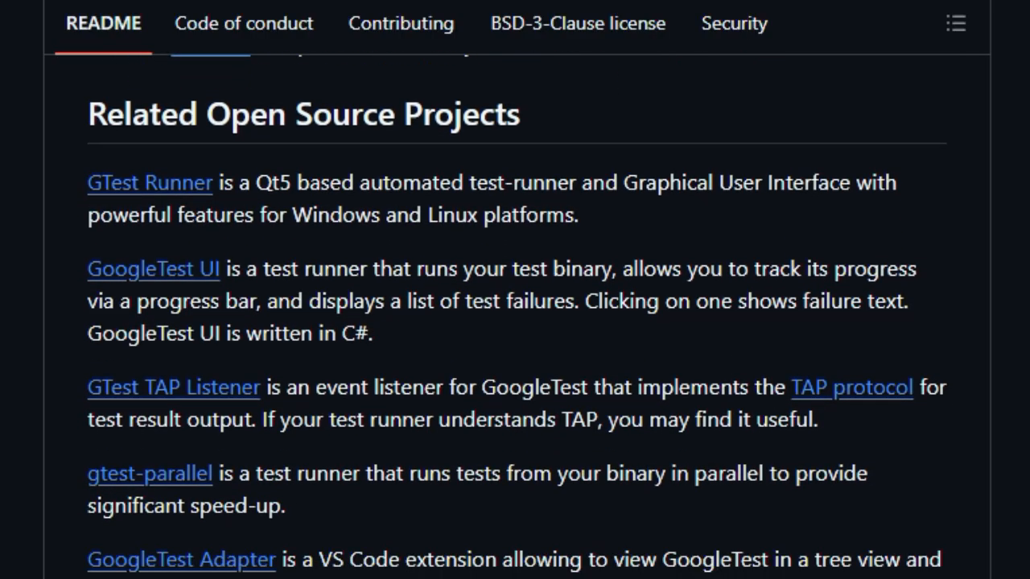
scroll(up, 3)
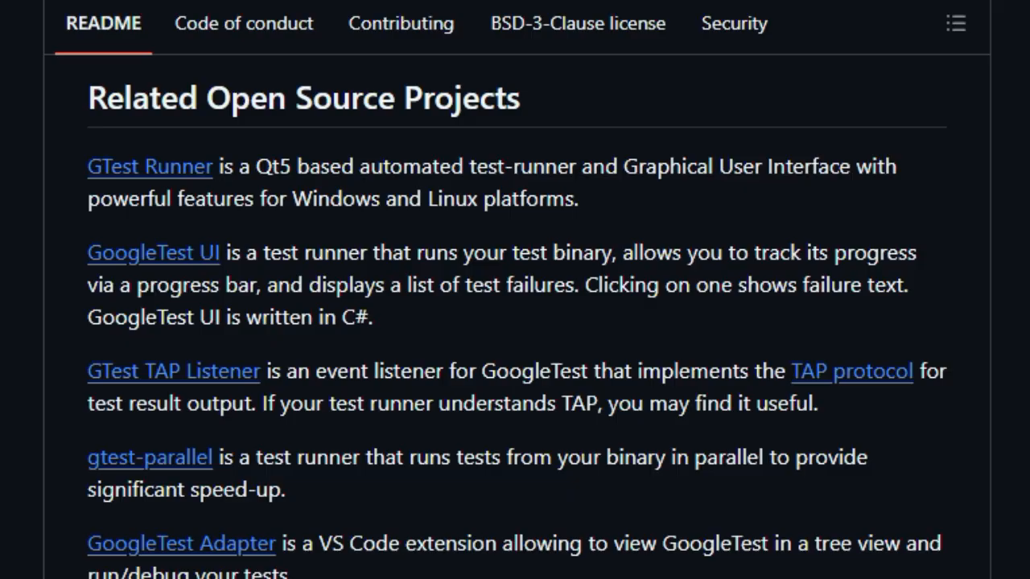
scroll(down, 3)
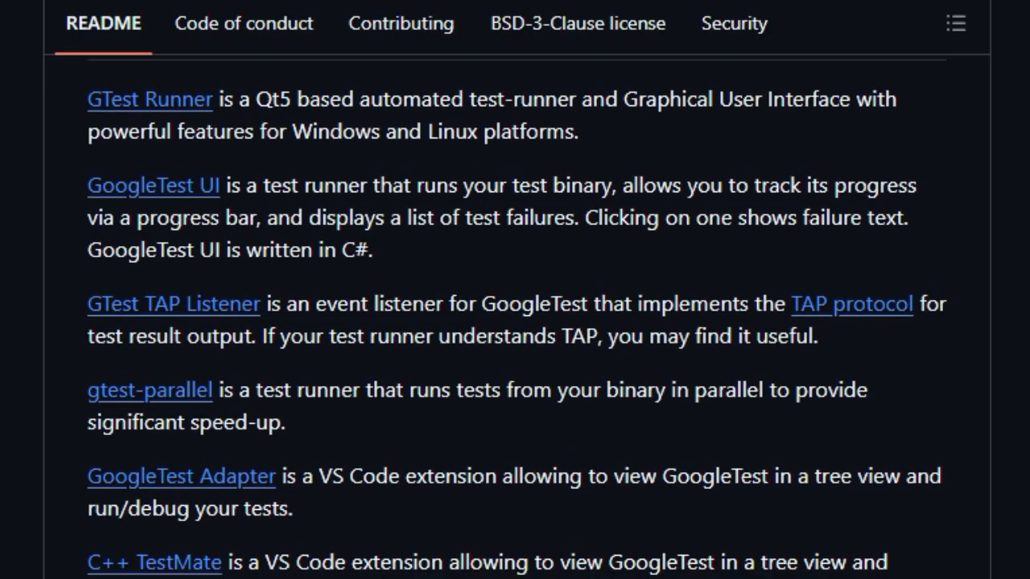
scroll(down, 3)
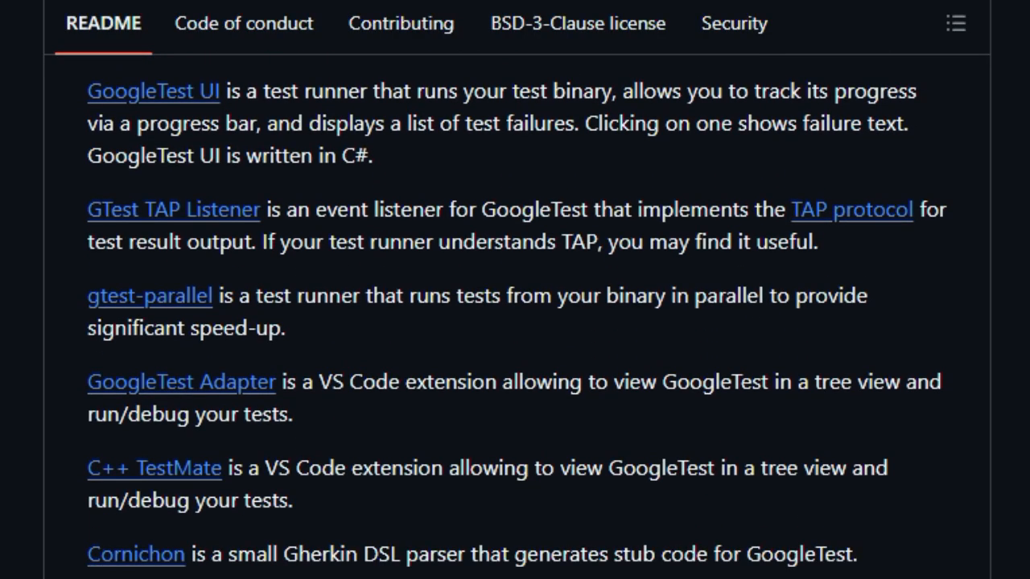
scroll(down, 3)
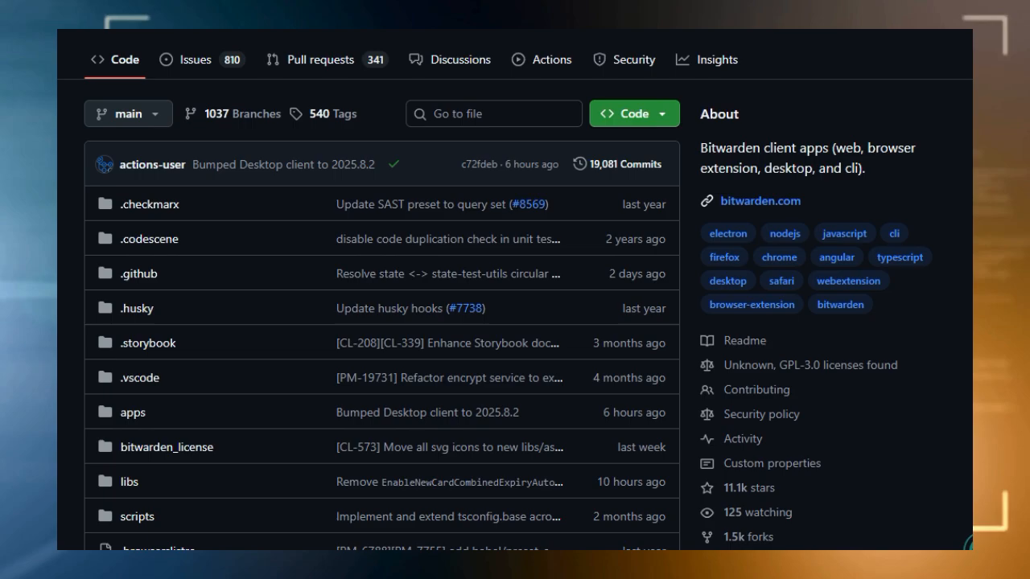
Scroll the bitwarden/clients page past its file list to the README's app screenshots banner.
scroll(down, 3)
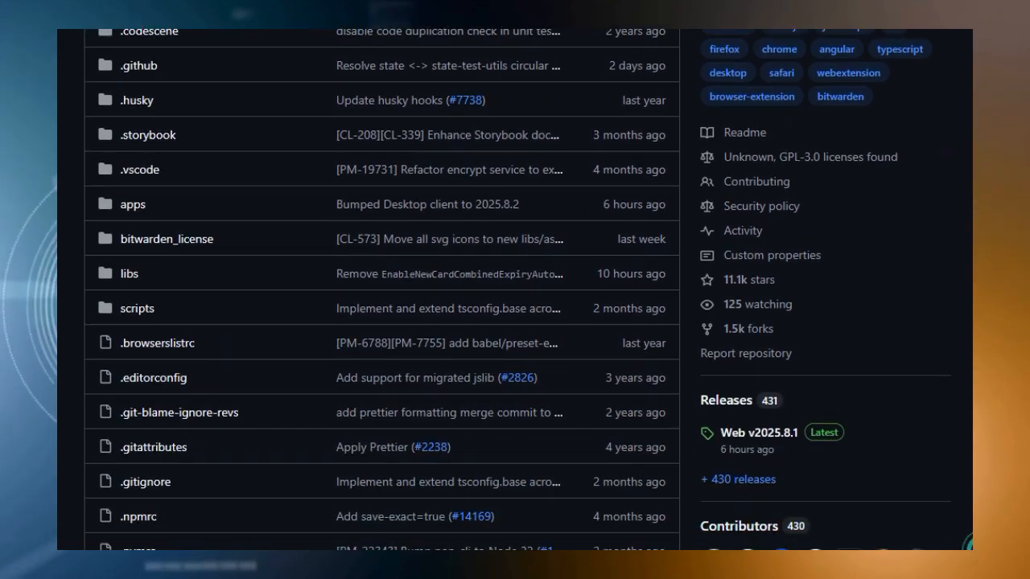
scroll(down, 3)
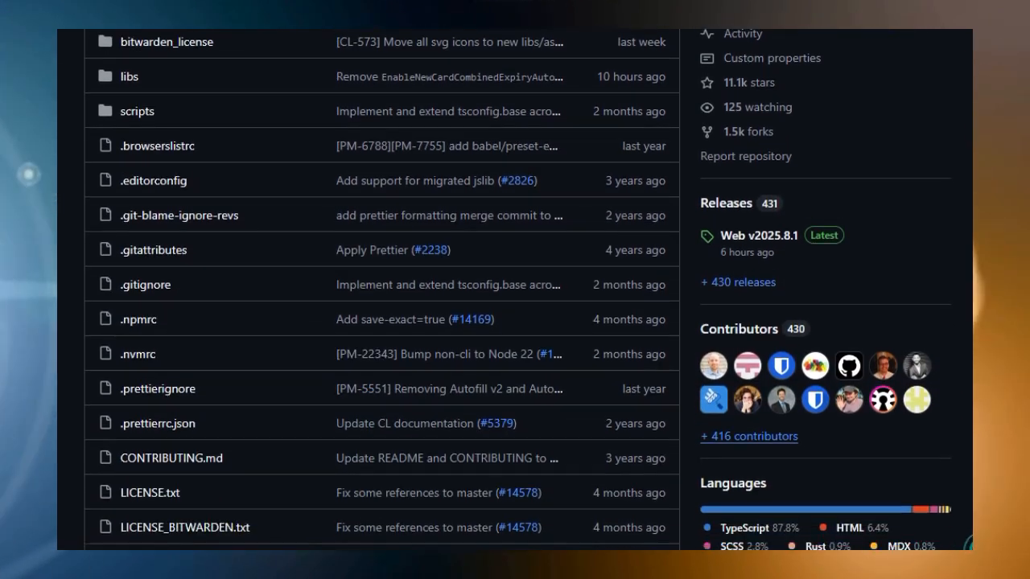
scroll(down, 3)
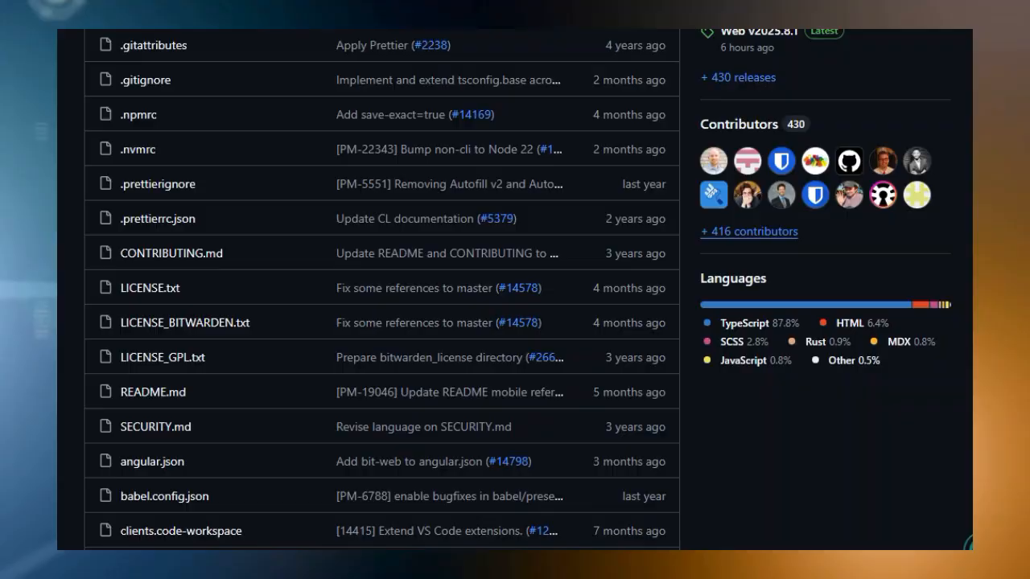
scroll(down, 3)
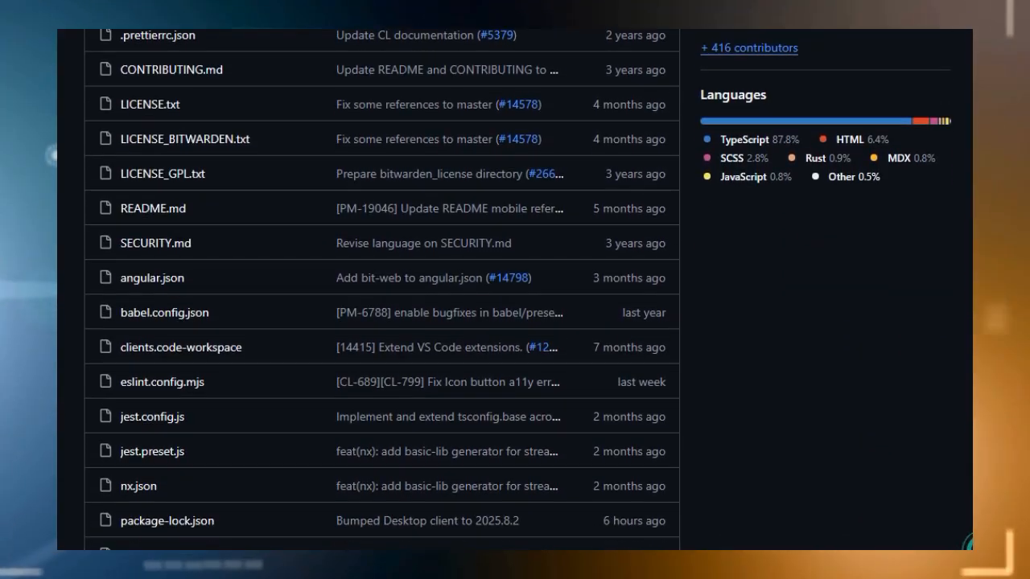
scroll(down, 3)
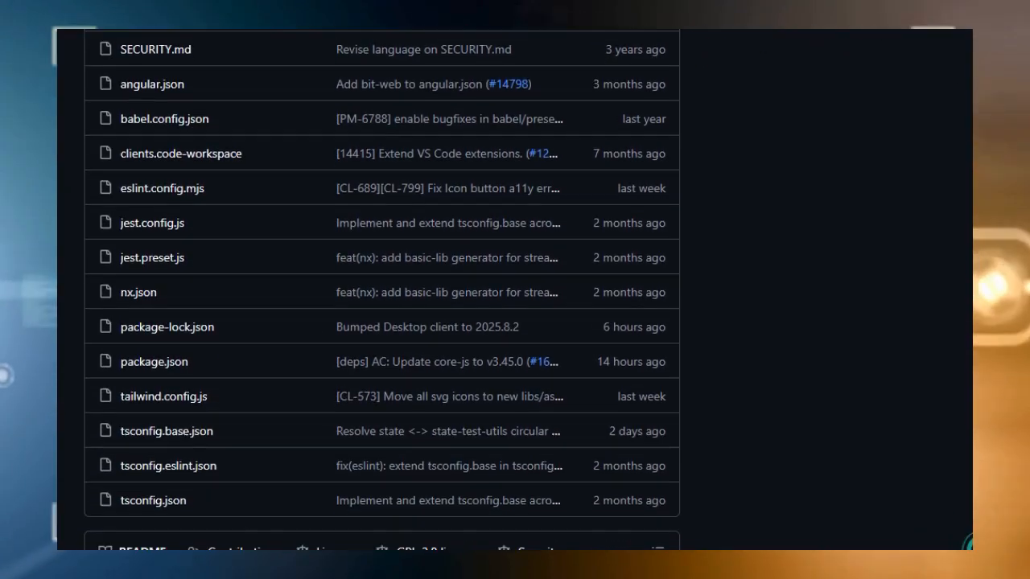
scroll(down, 3)
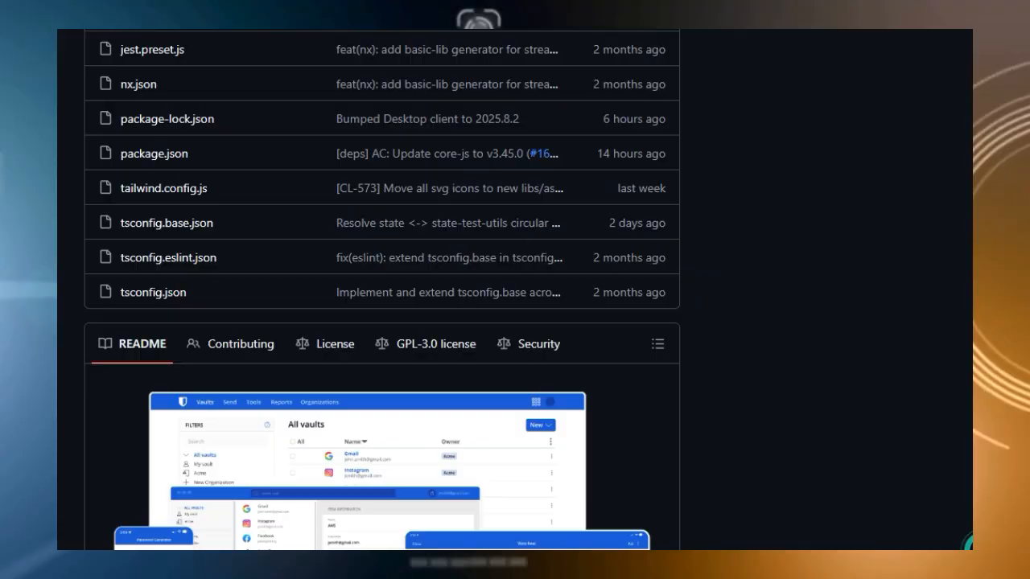
scroll(down, 3)
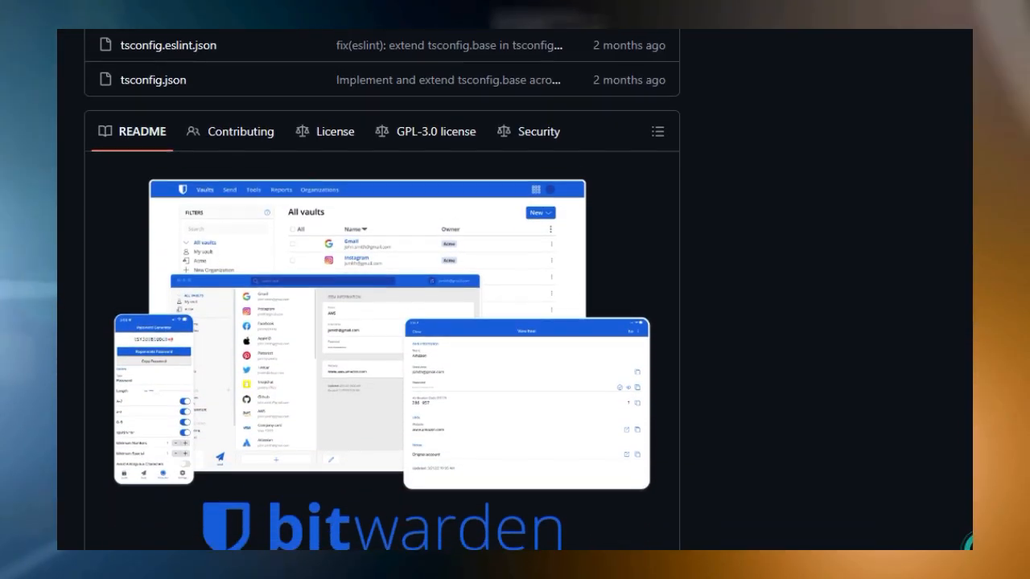
scroll(down, 3)
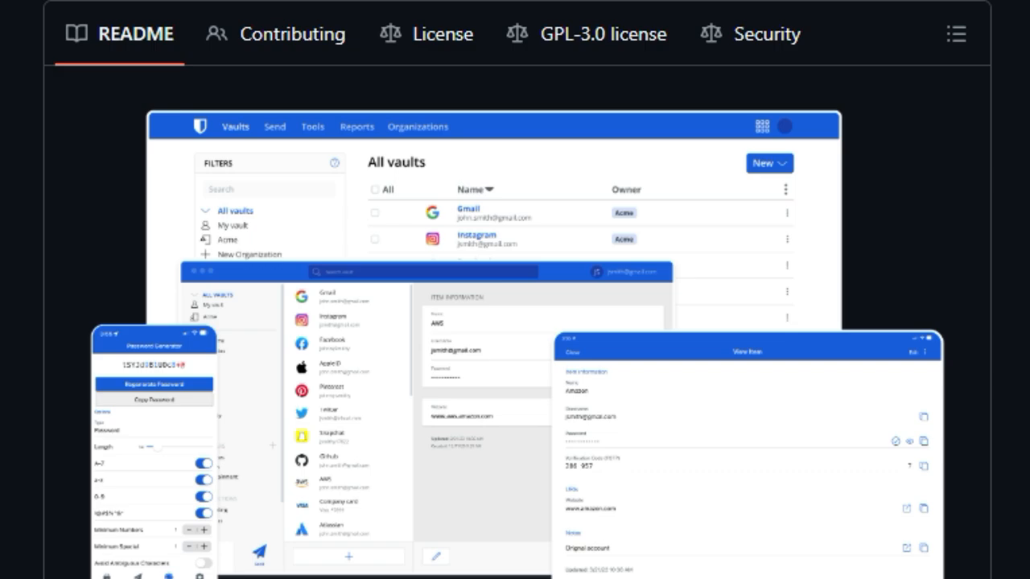
Scroll the Bitwarden README from the banner through Client Applications and Related projects.
scroll(down, 3)
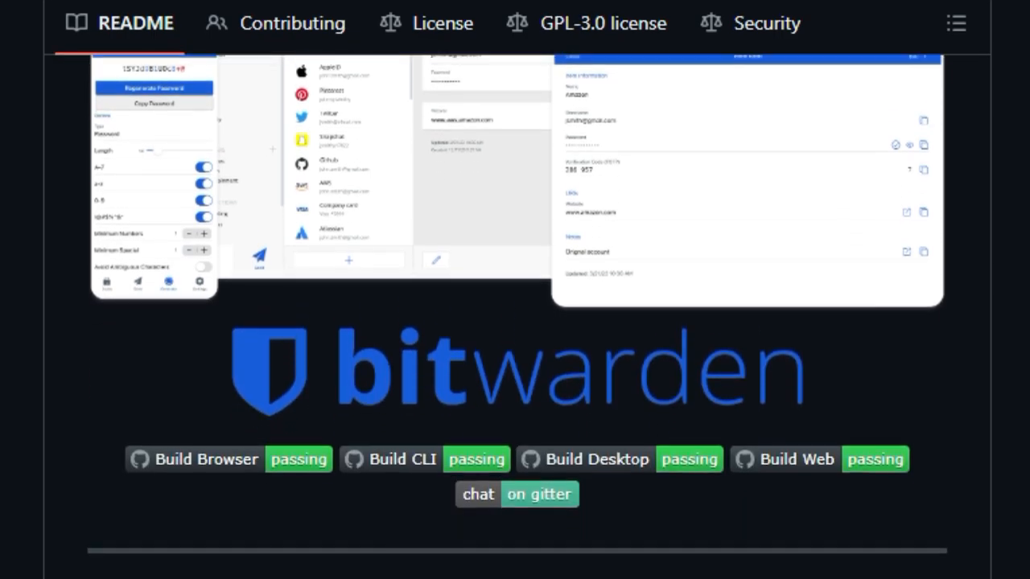
scroll(down, 3)
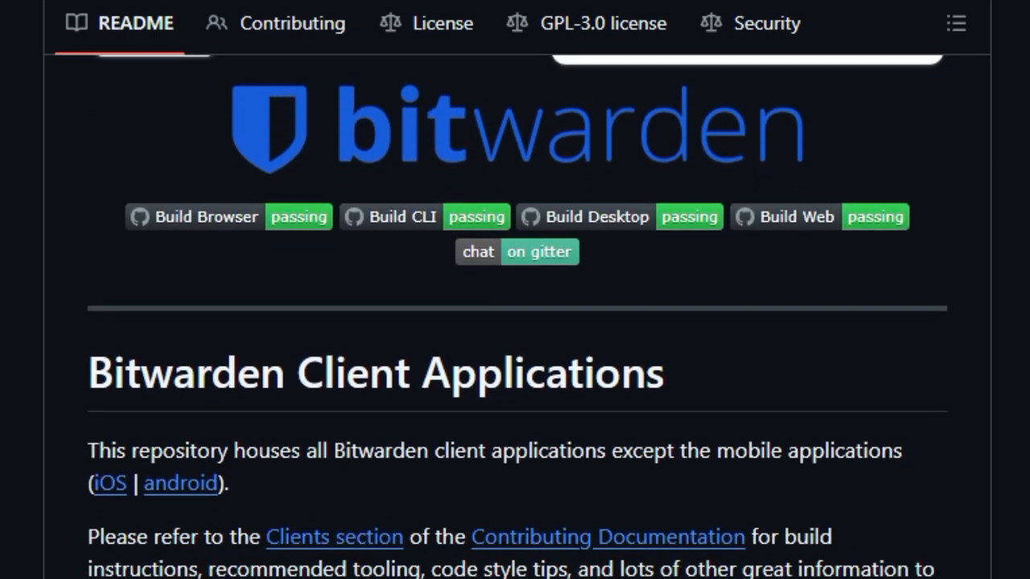
scroll(down, 3)
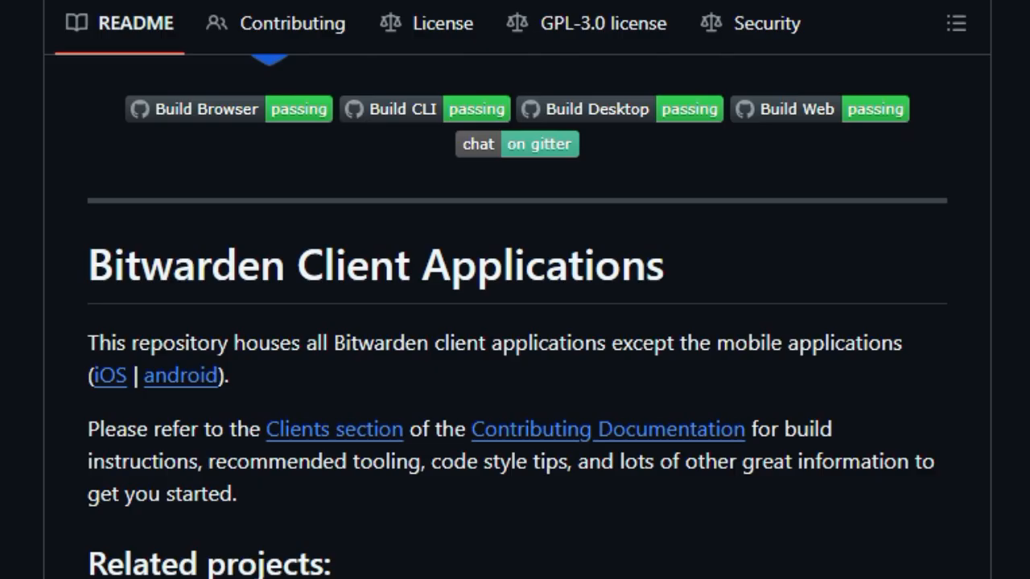
scroll(down, 3)
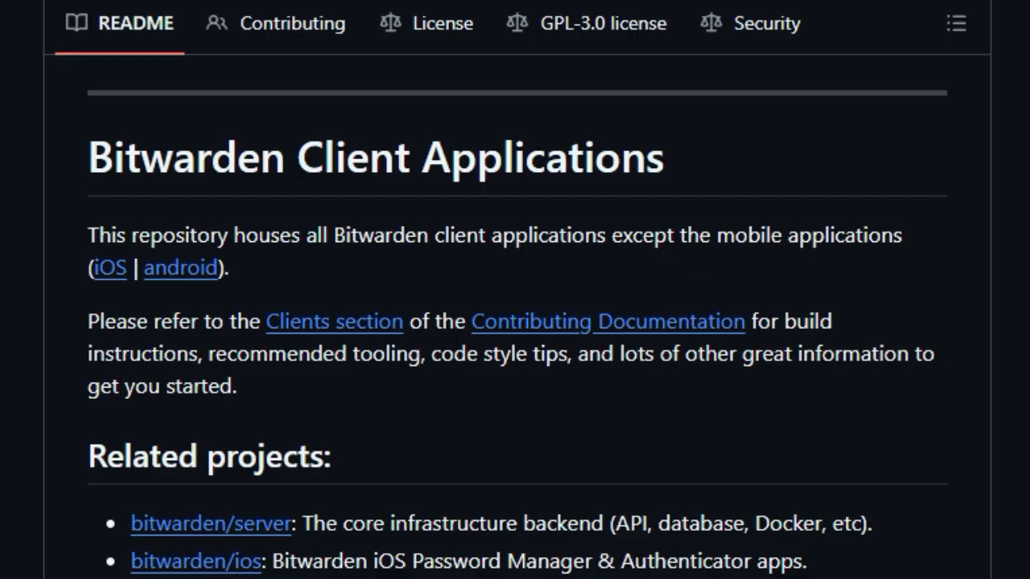
scroll(down, 3)
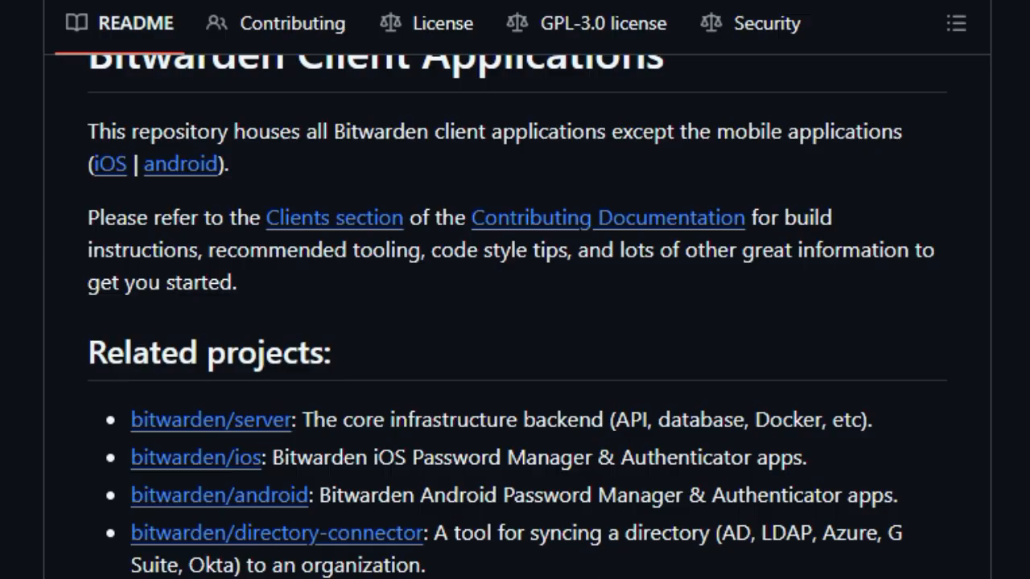
scroll(down, 3)
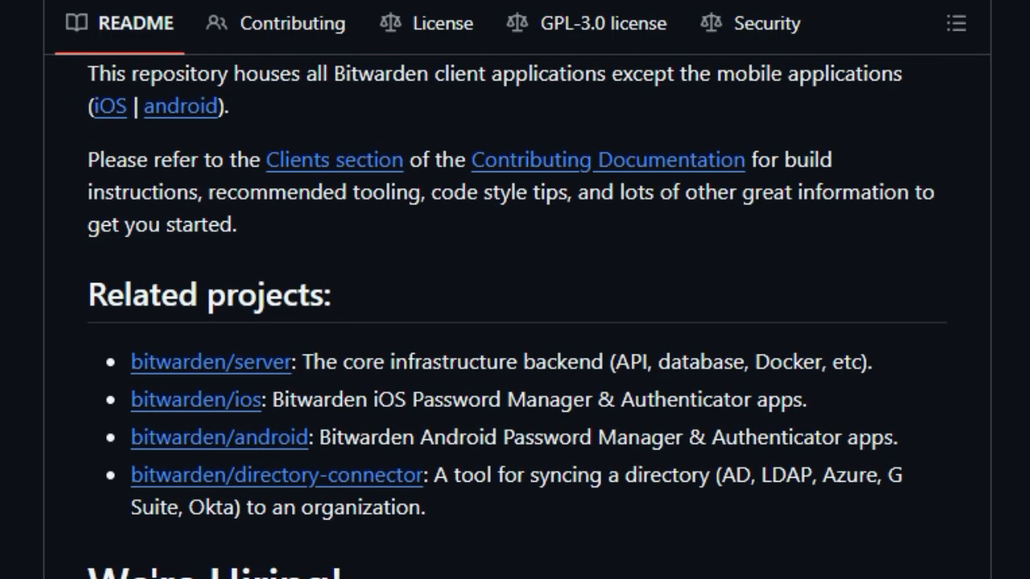
scroll(down, 3)
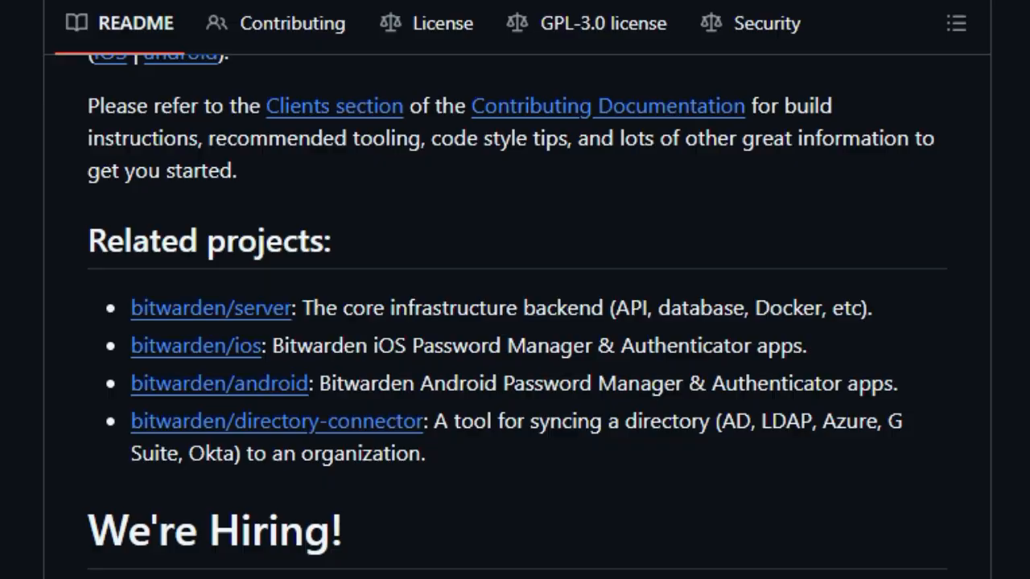
Continue down past We're Hiring to the start of the Contribute section.
scroll(down, 3)
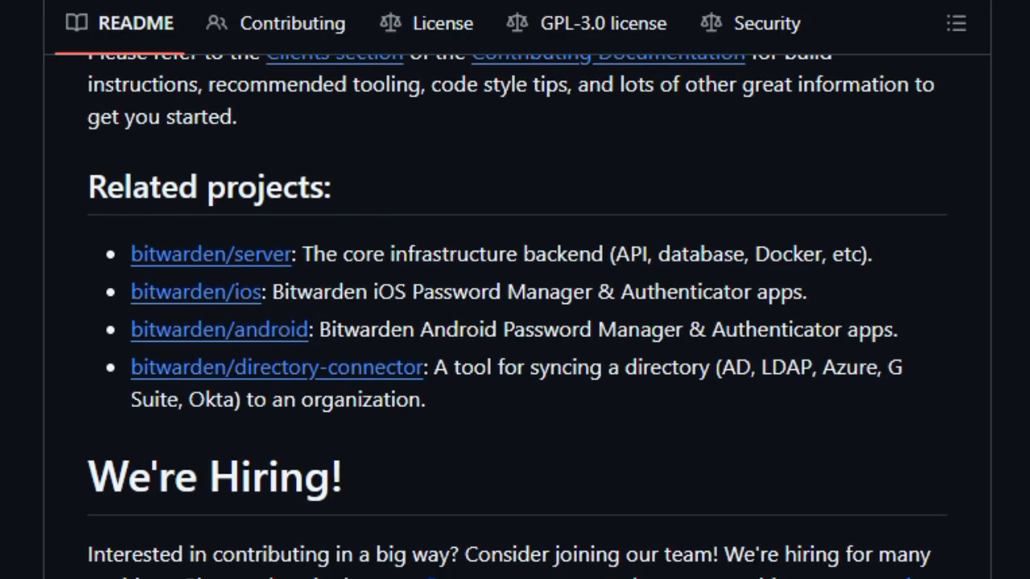
scroll(down, 3)
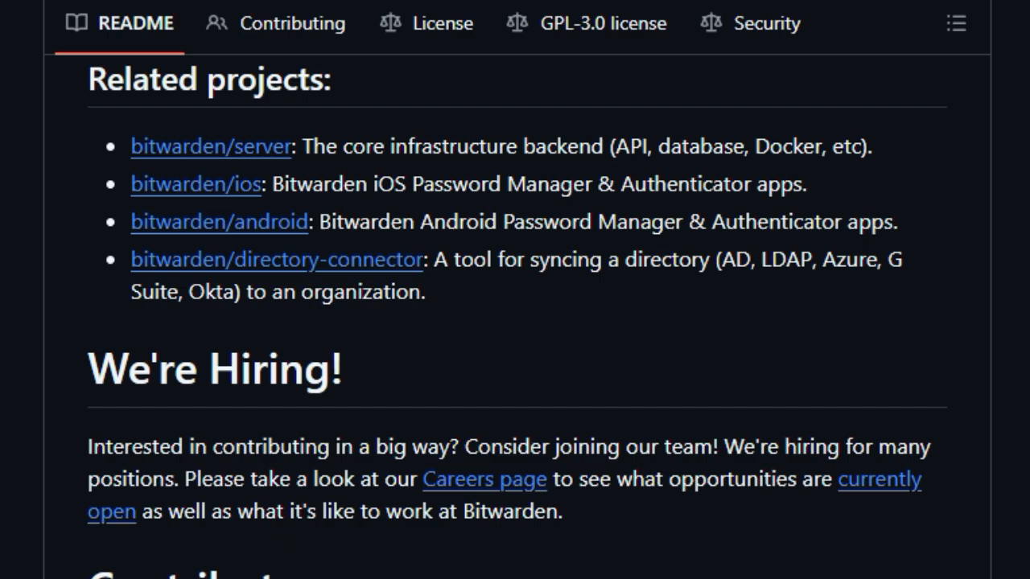
scroll(down, 3)
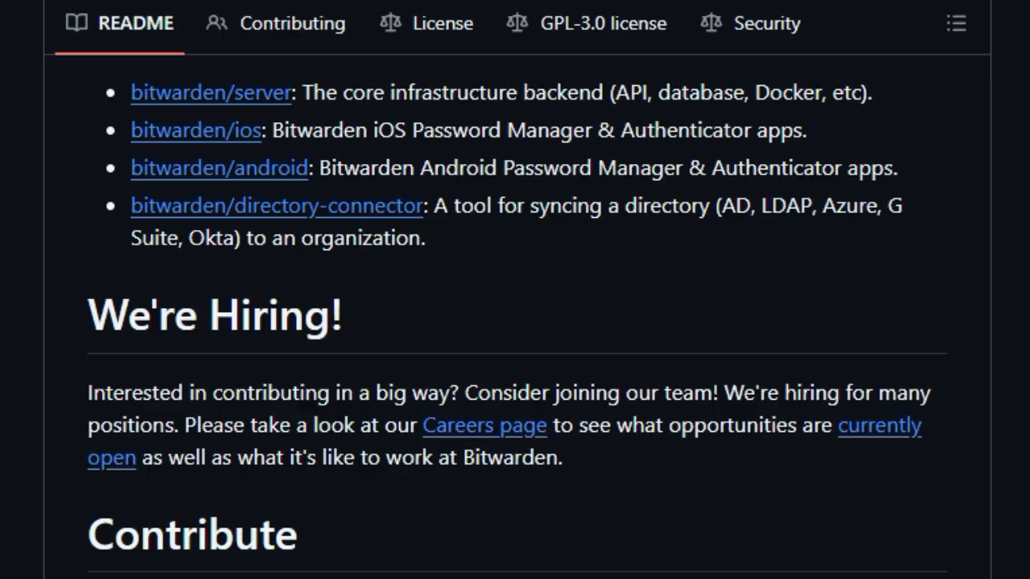
scroll(down, 3)
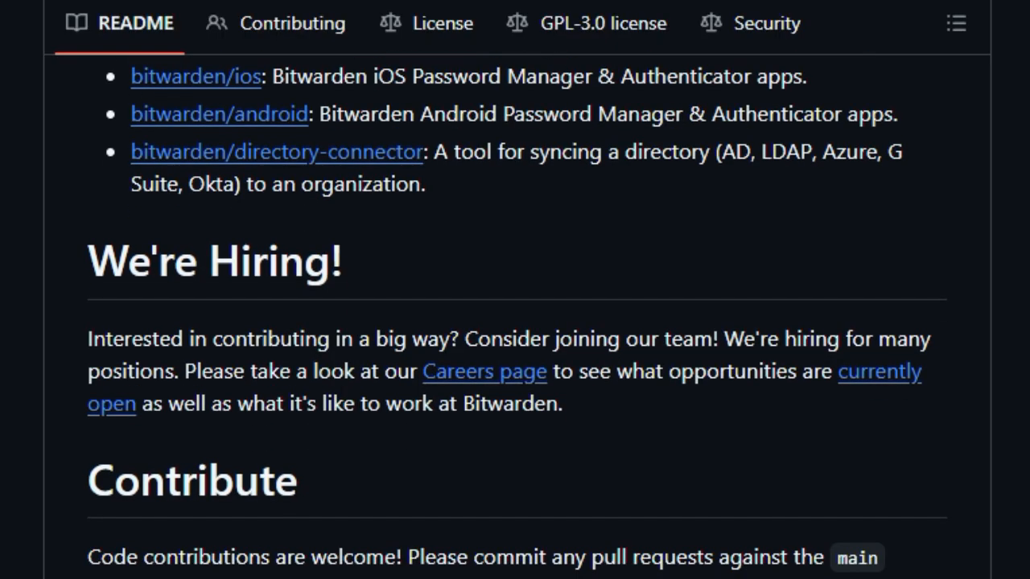
scroll(down, 3)
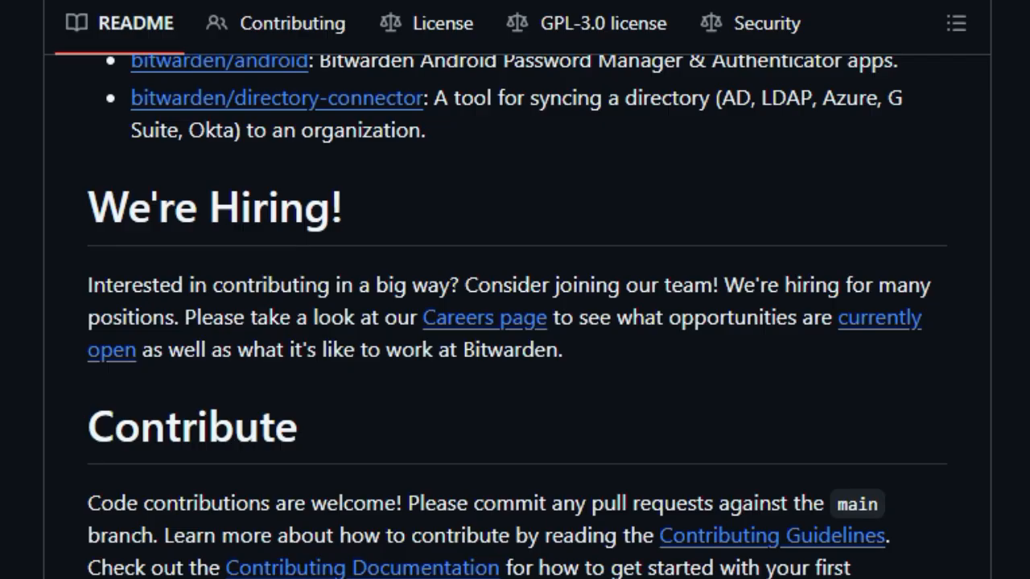
scroll(down, 3)
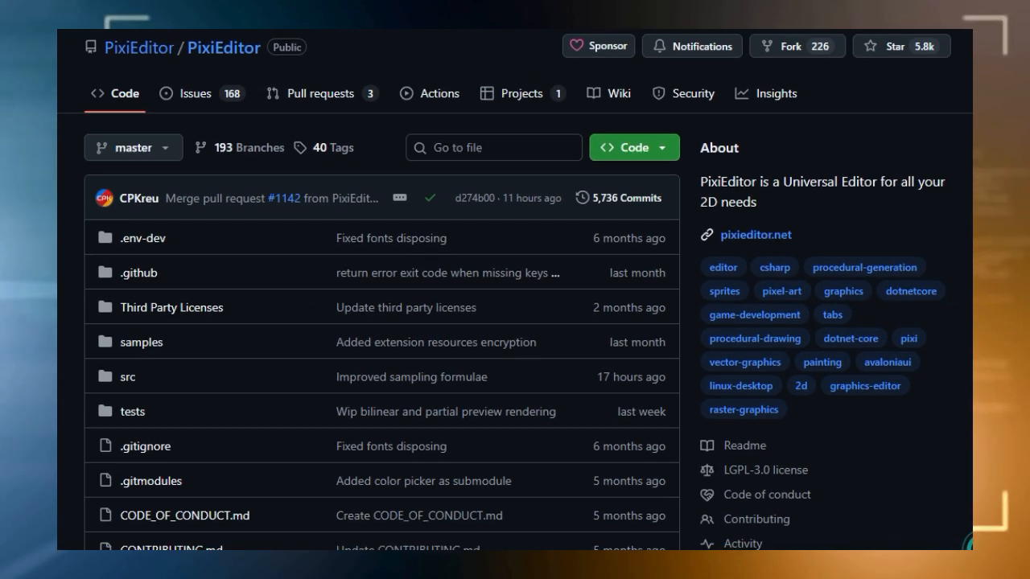
Scroll the PixiEditor repository past its files to the README header introducing the 2D graphics editor.
scroll(down, 3)
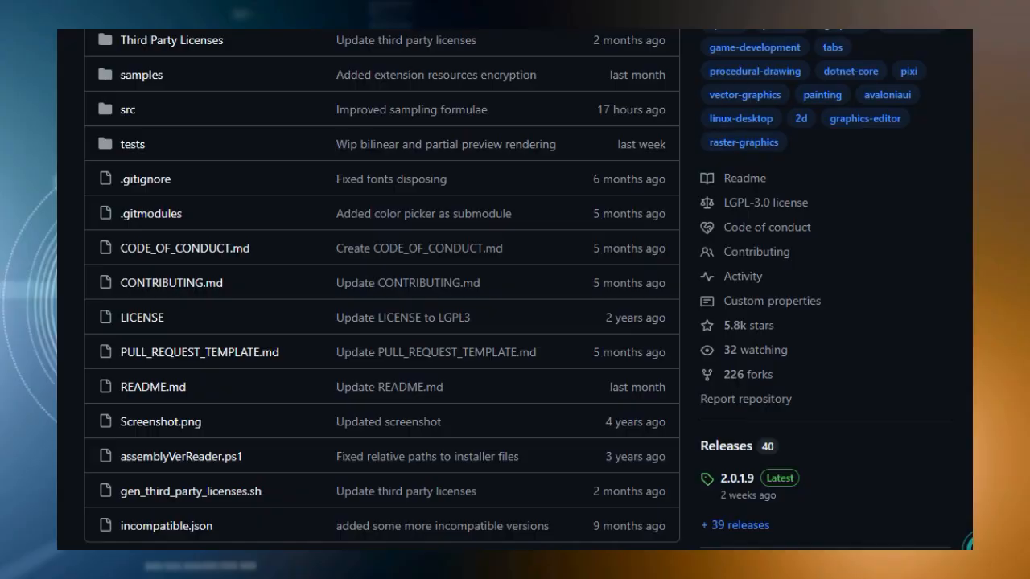
scroll(down, 3)
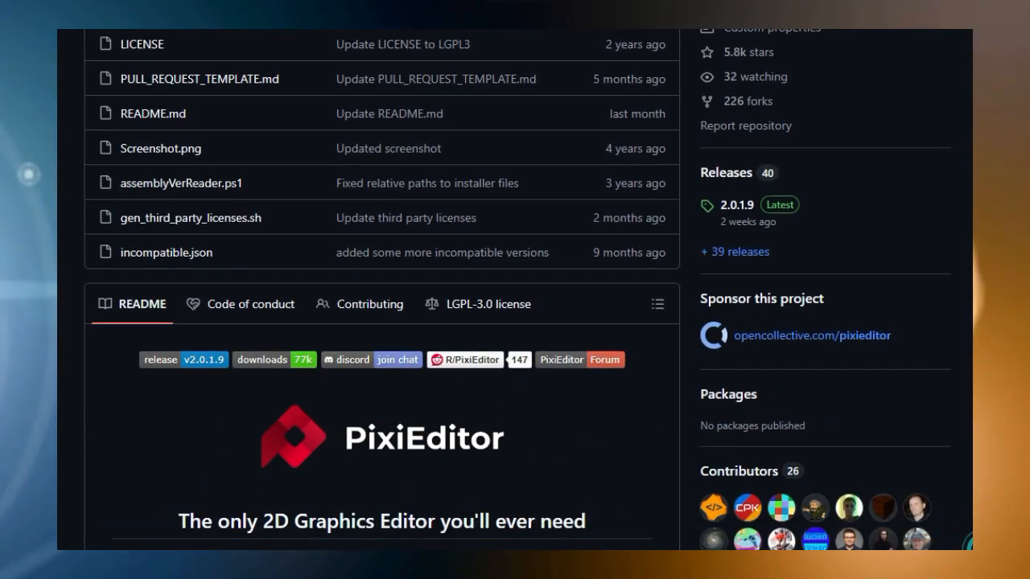
scroll(down, 3)
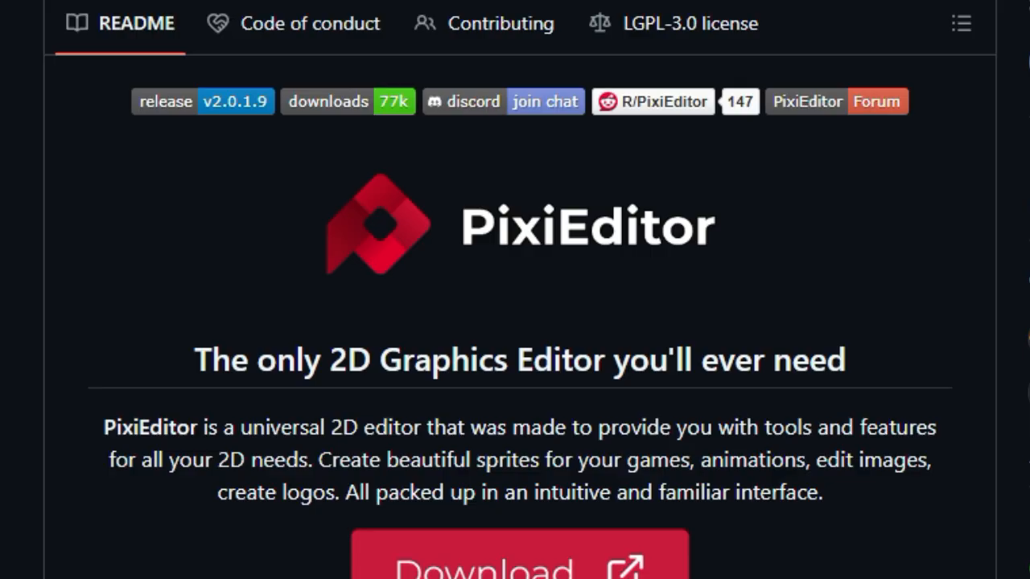
Scroll the PixiEditor README past the Download banner and screenshot to Toolsets for any scenario.
scroll(down, 3)
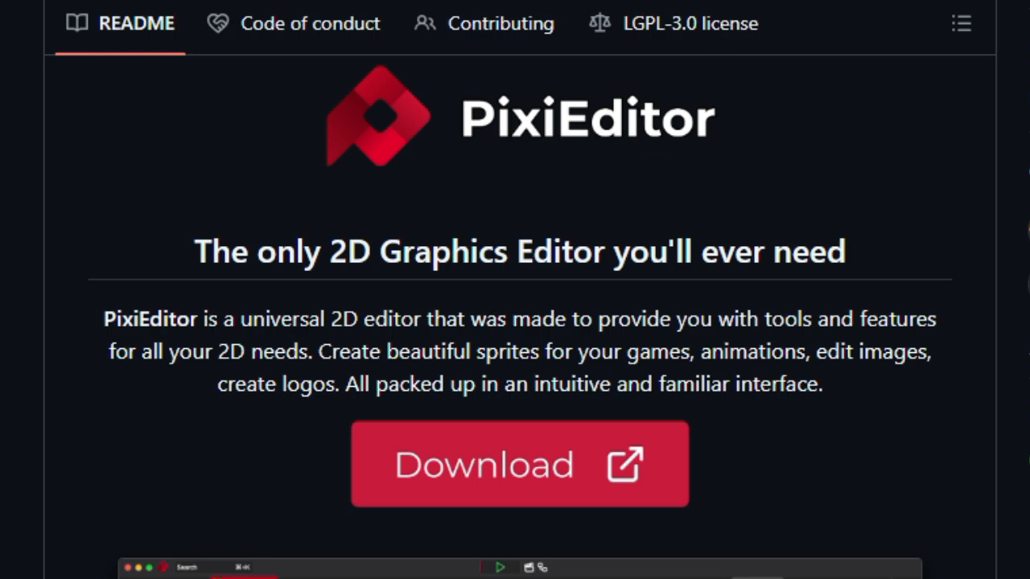
scroll(down, 3)
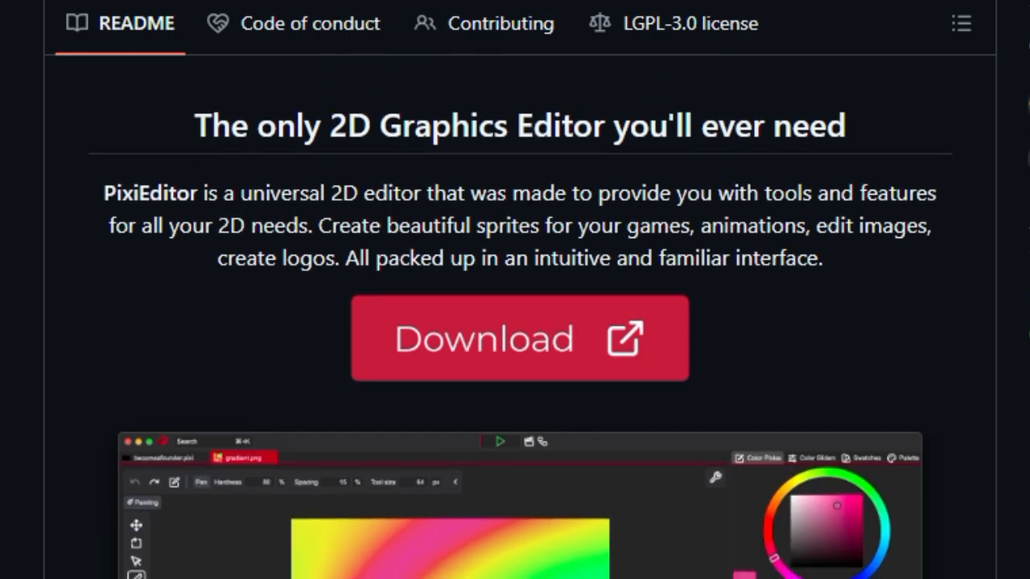
scroll(down, 3)
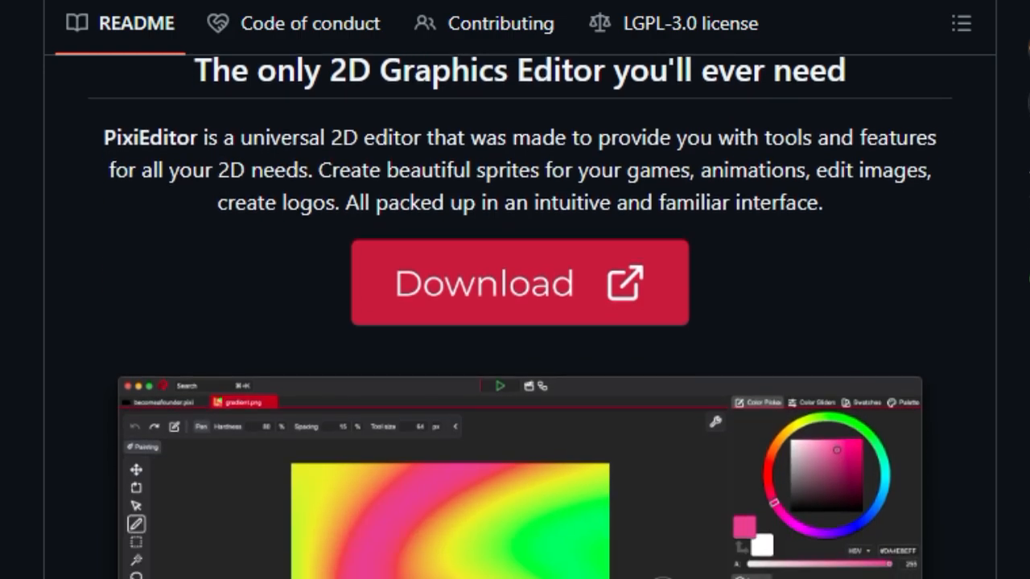
scroll(down, 3)
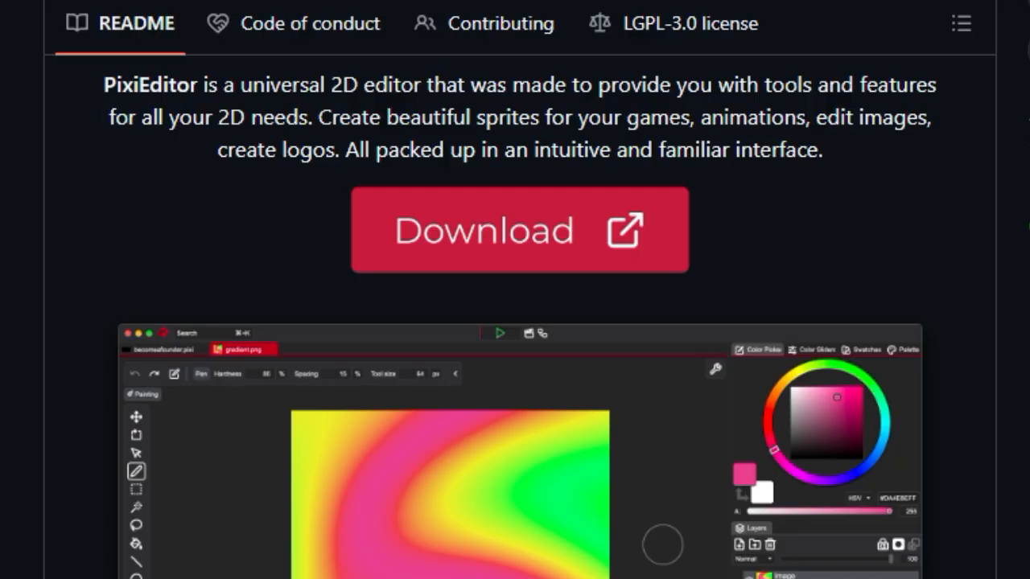
scroll(down, 3)
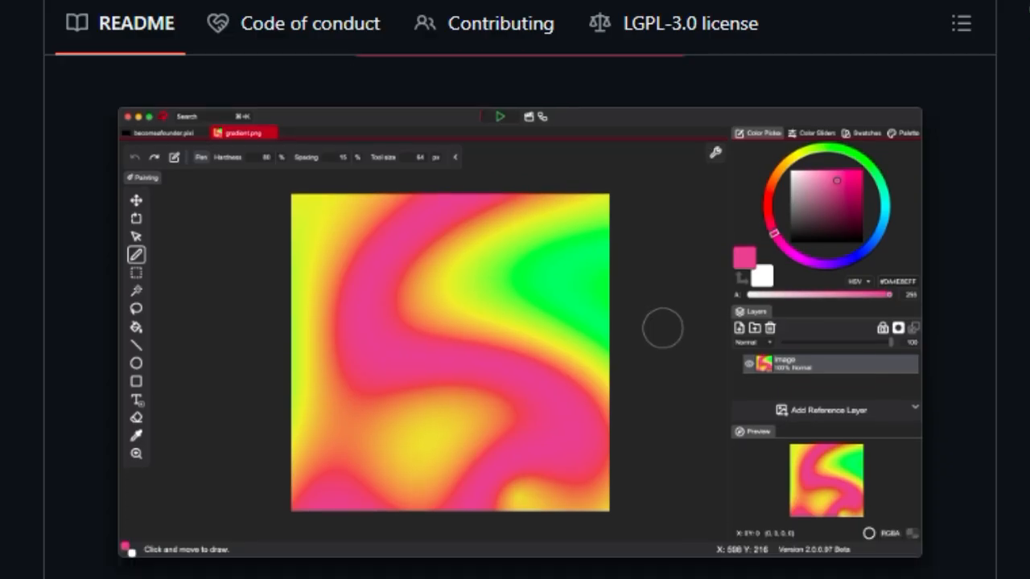
scroll(down, 3)
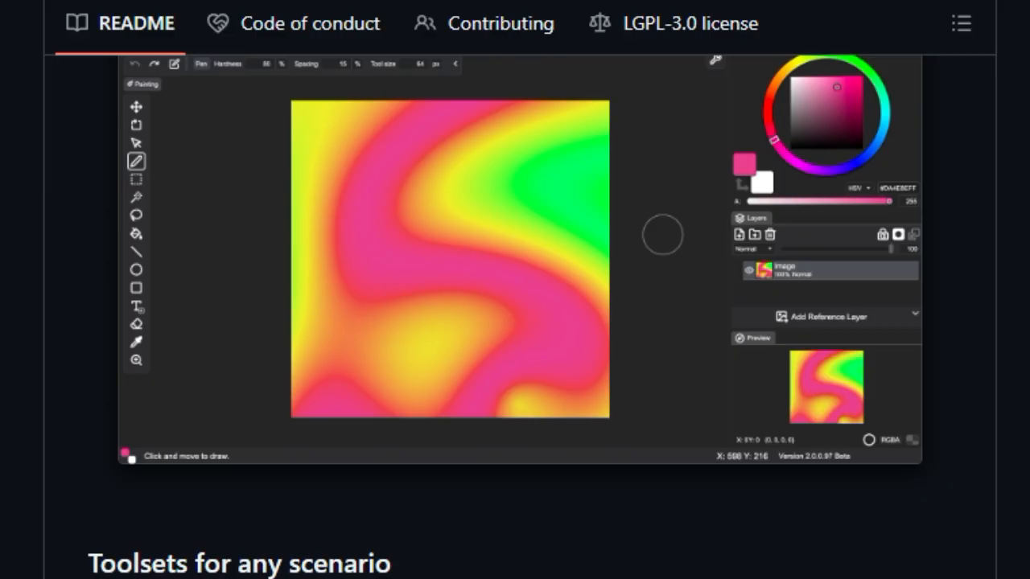
Continue through the toolsets description down to the Animations and Nodes headings.
scroll(down, 3)
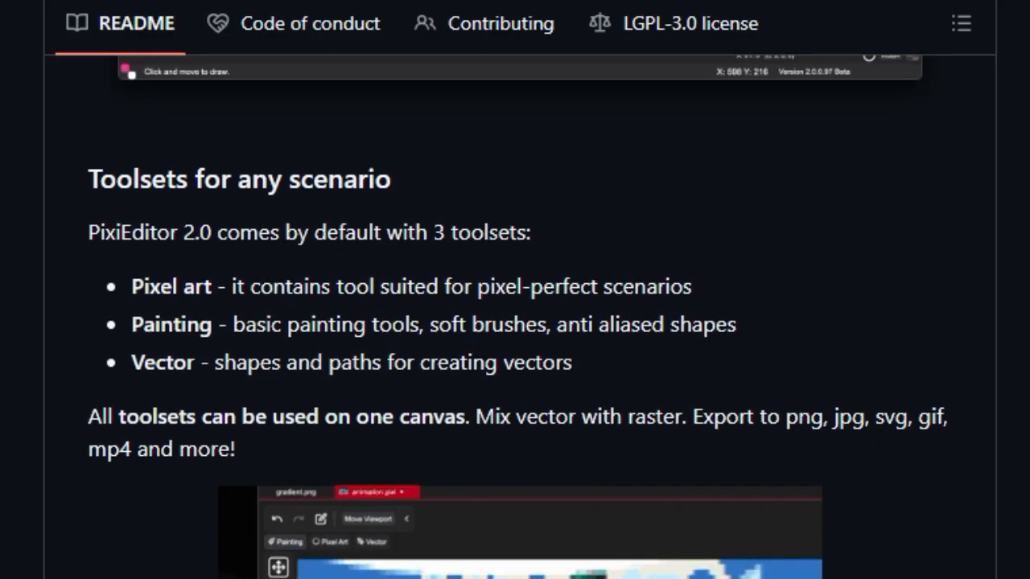
scroll(down, 3)
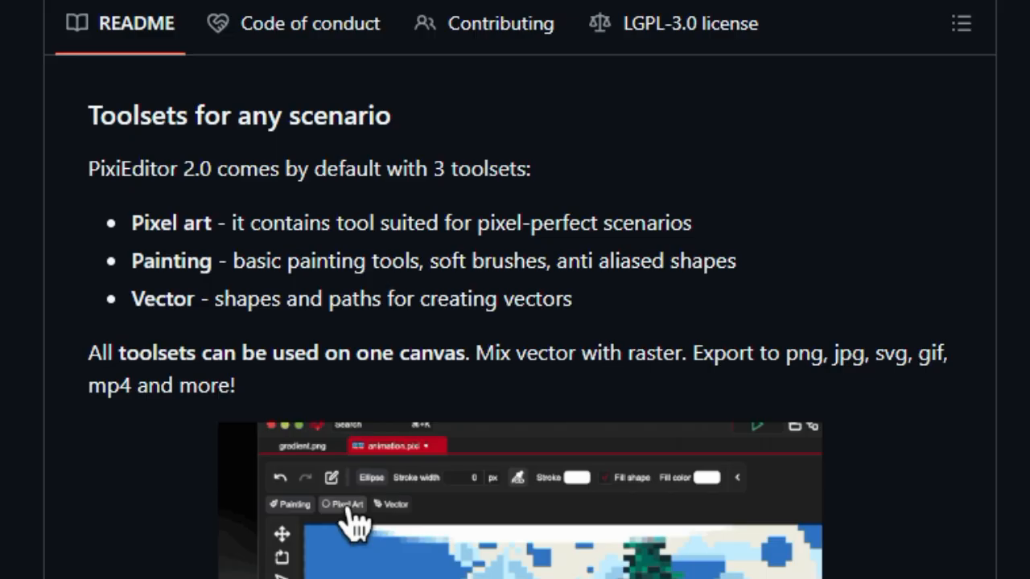
scroll(down, 3)
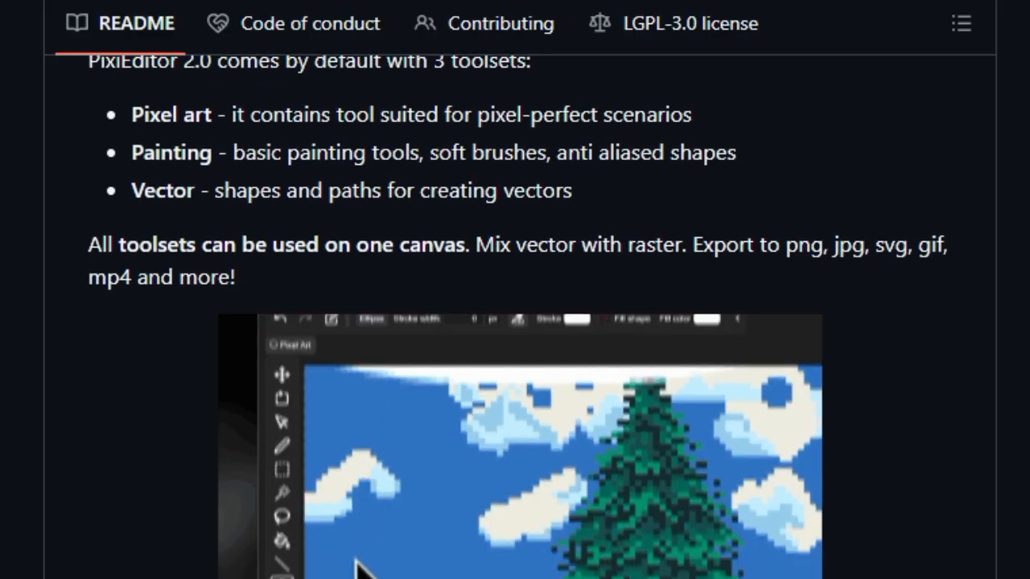
scroll(down, 3)
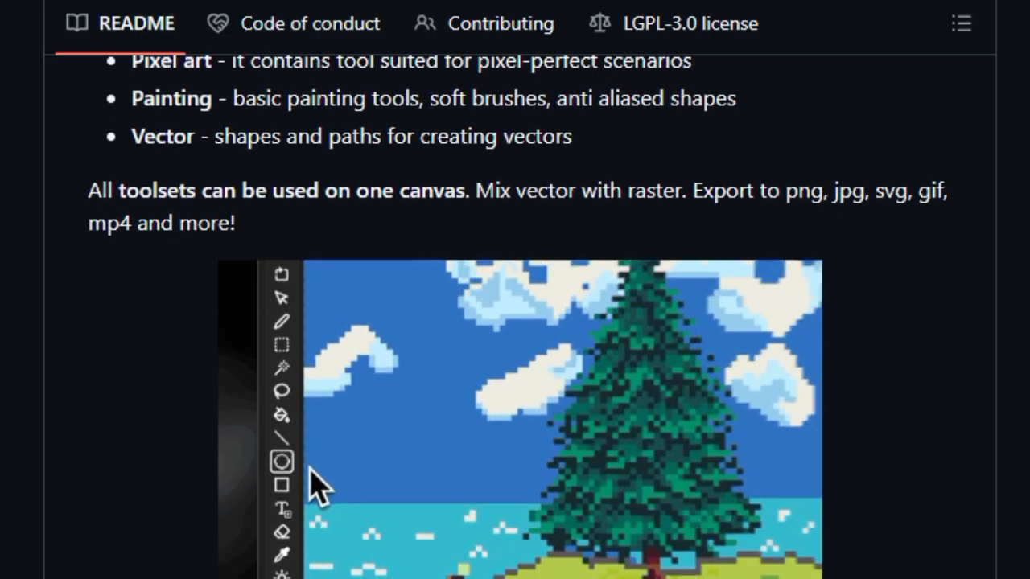
scroll(down, 3)
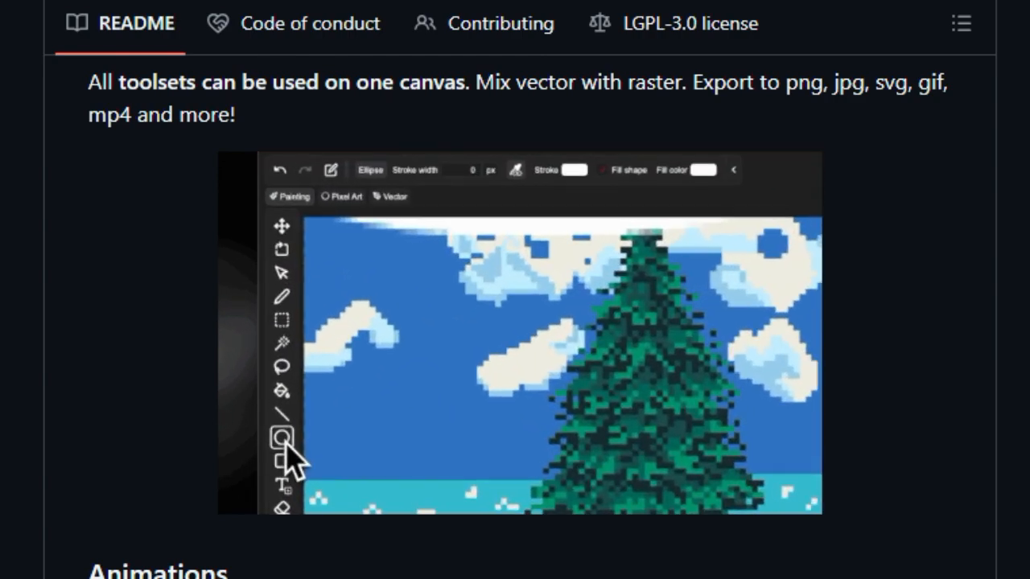
scroll(down, 3)
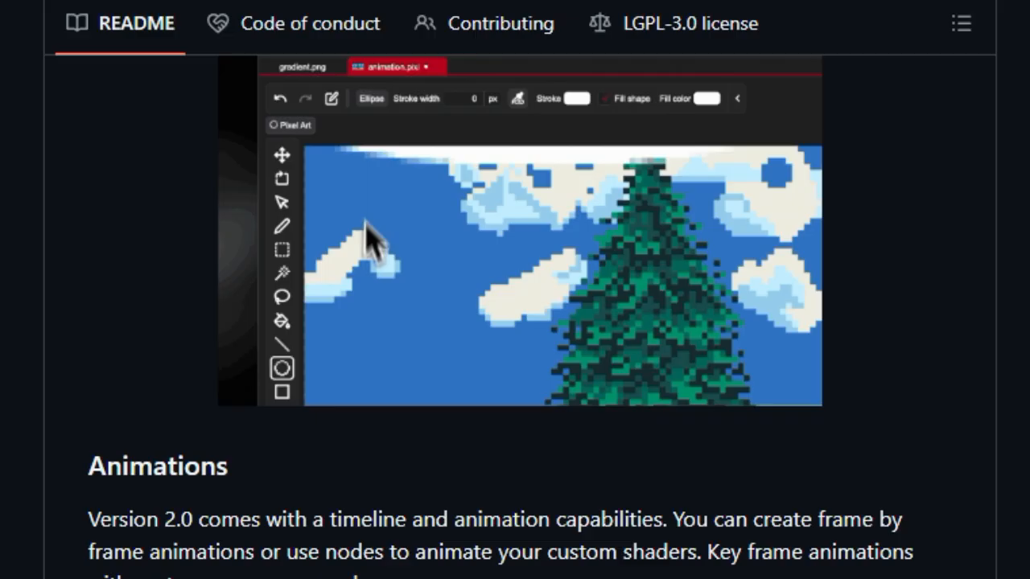
scroll(down, 3)
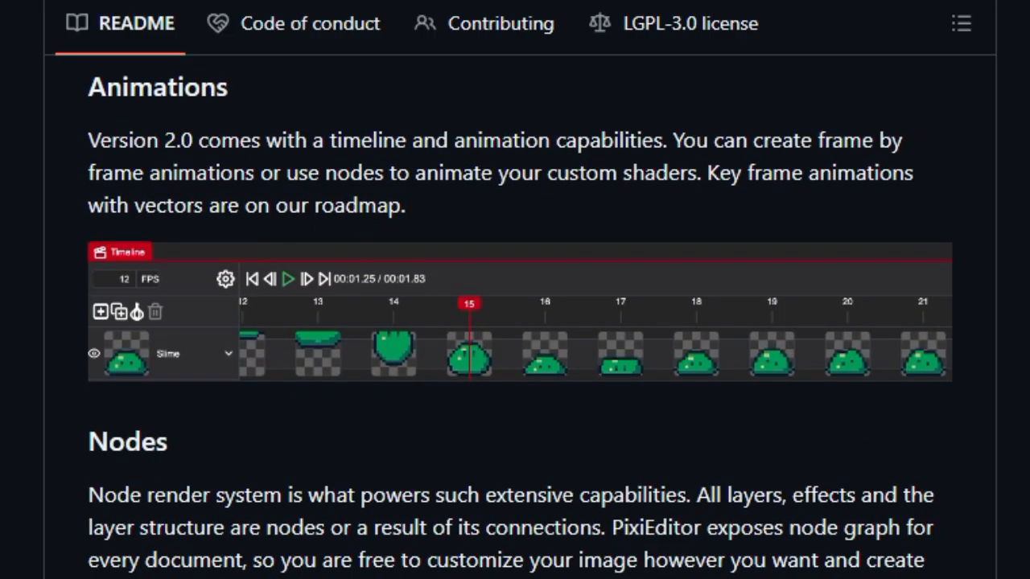
Scroll past the Nodes graph image through Building from source and Contributing to the Help section.
scroll(down, 3)
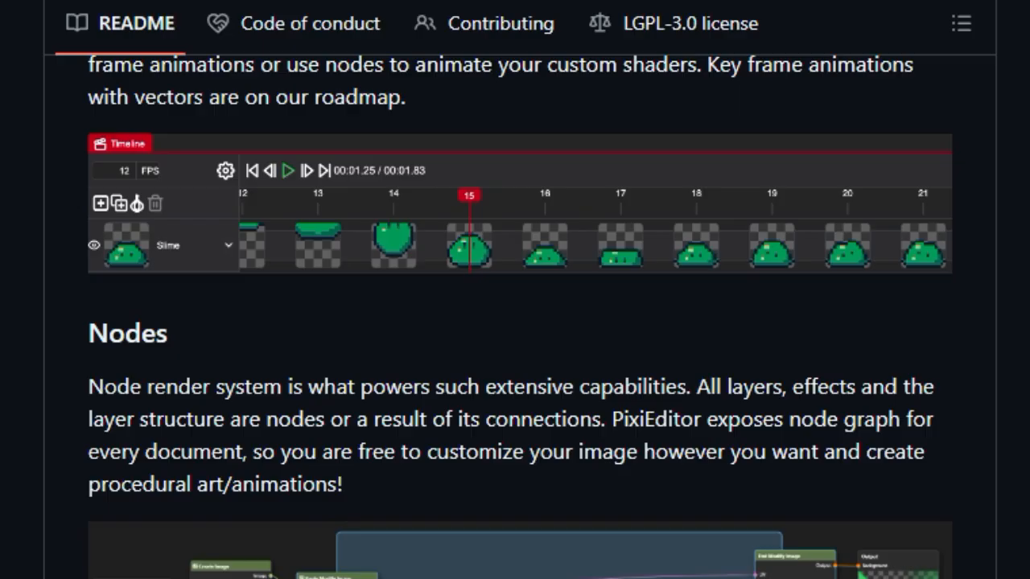
scroll(down, 3)
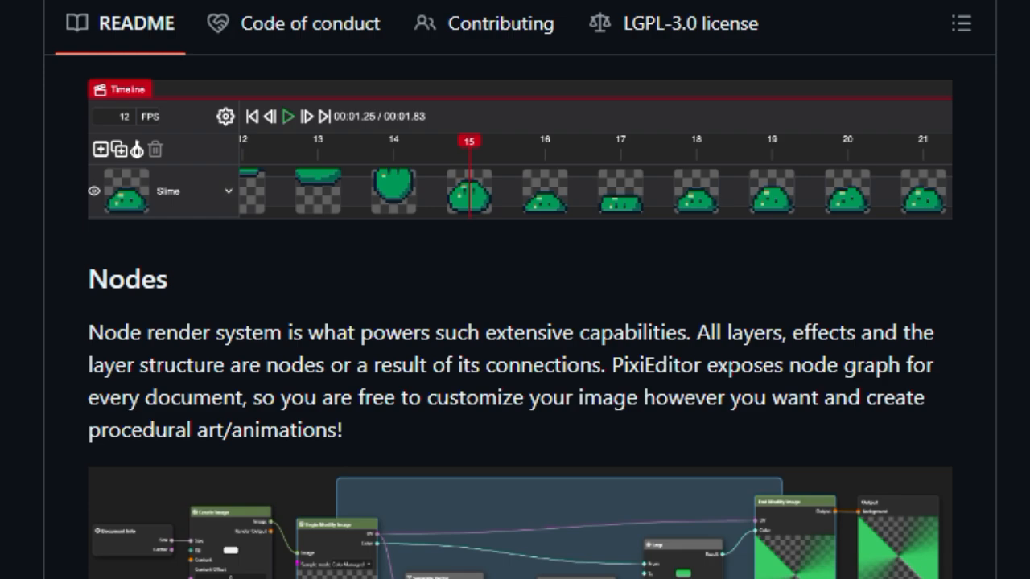
scroll(up, 3)
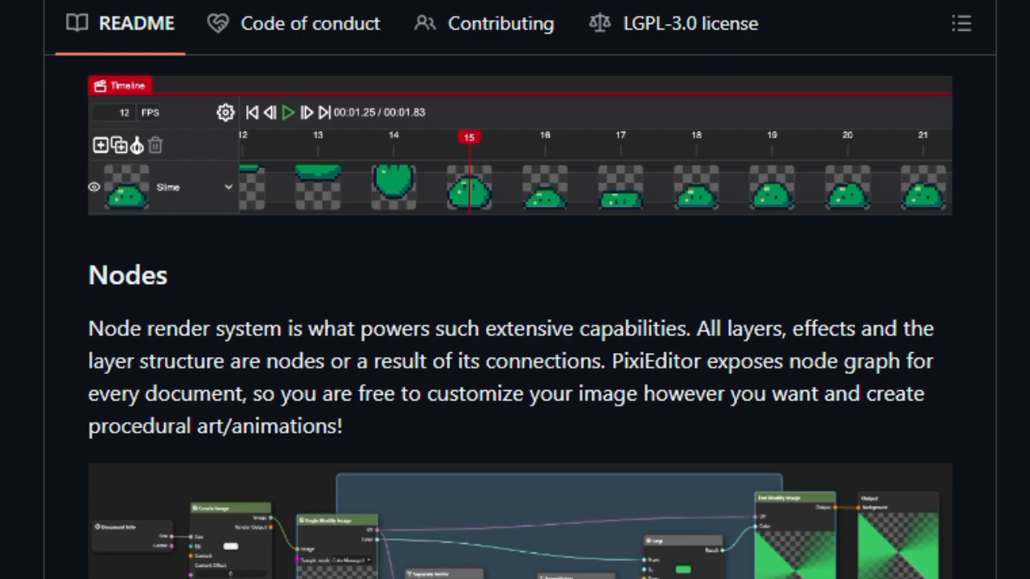
scroll(down, 3)
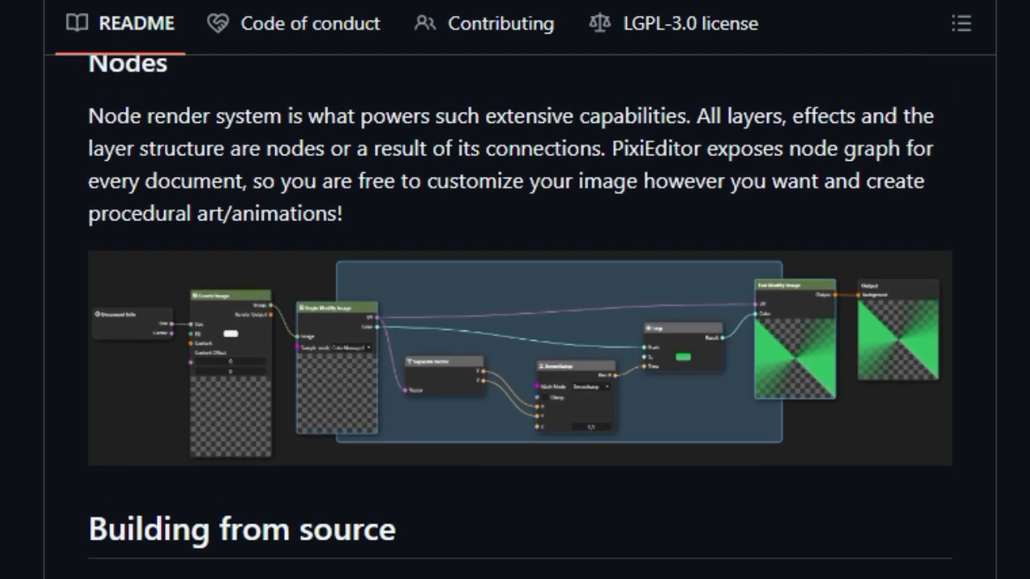
scroll(down, 3)
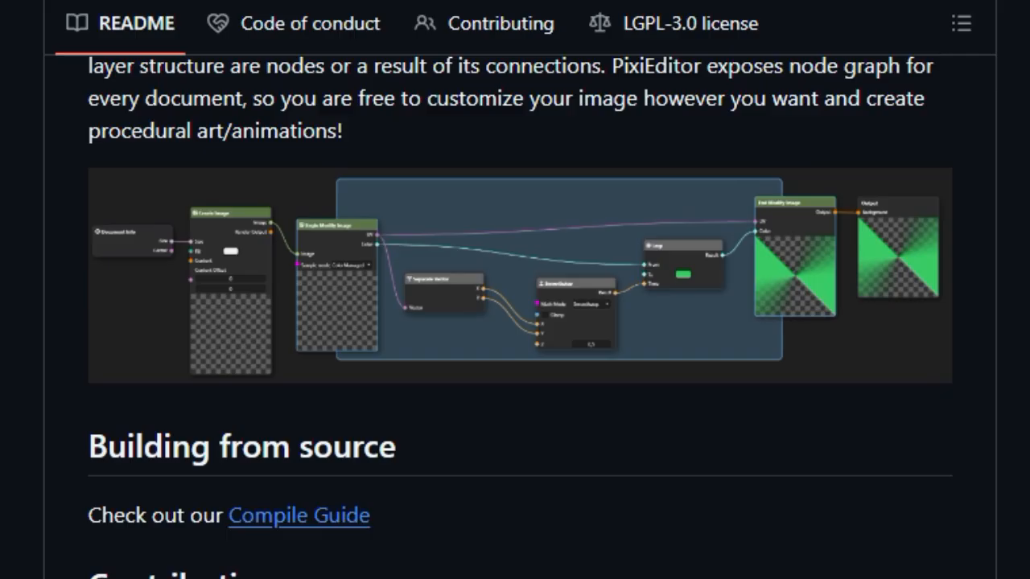
scroll(down, 3)
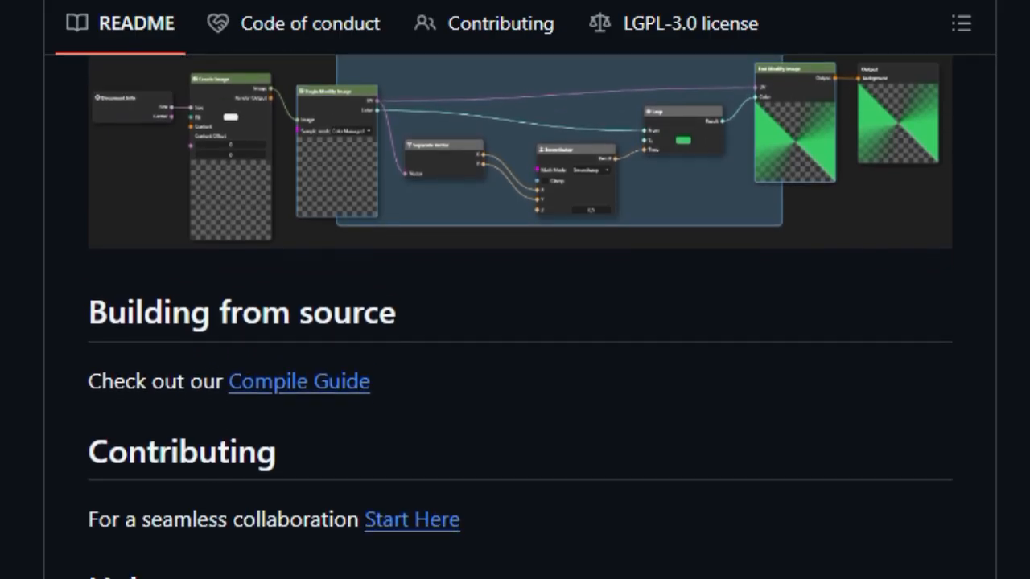
scroll(down, 3)
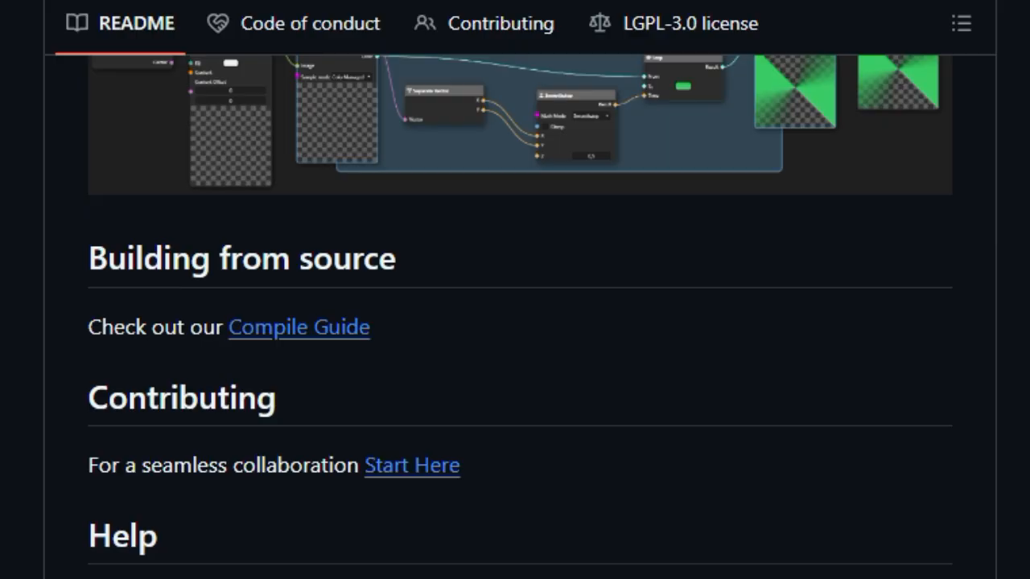
scroll(down, 3)
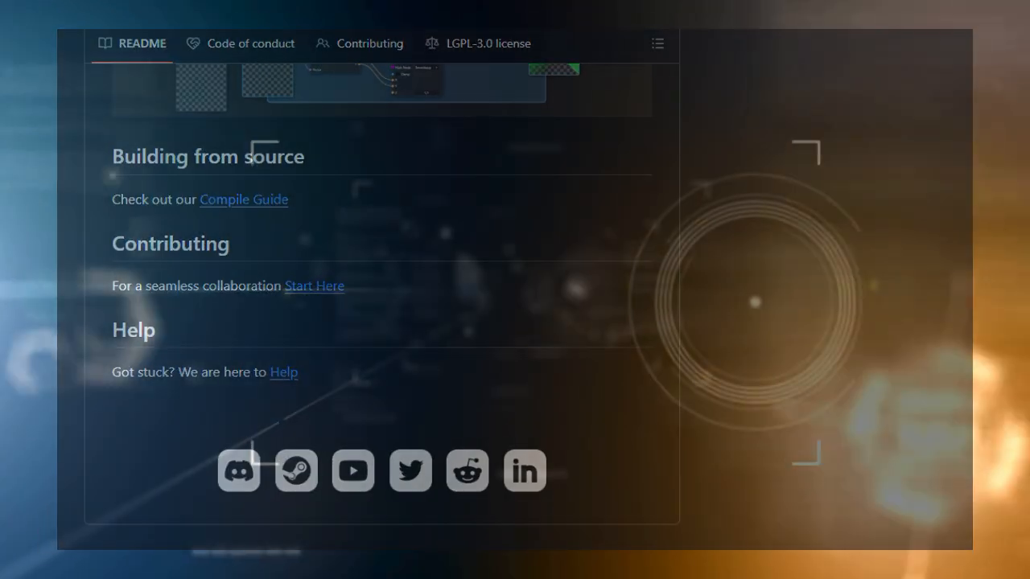
Show the syncthing/syncthing repository's Code tab with its file list and About description.
scroll(up, 3)
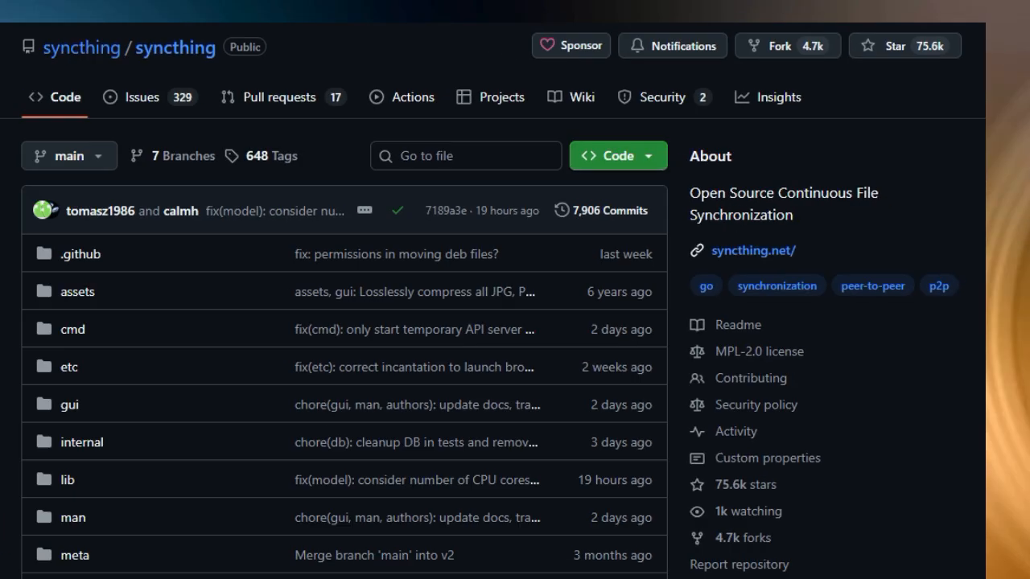
Scroll past the syncthing file list and sidebar to the README's logo and Goals heading.
scroll(down, 3)
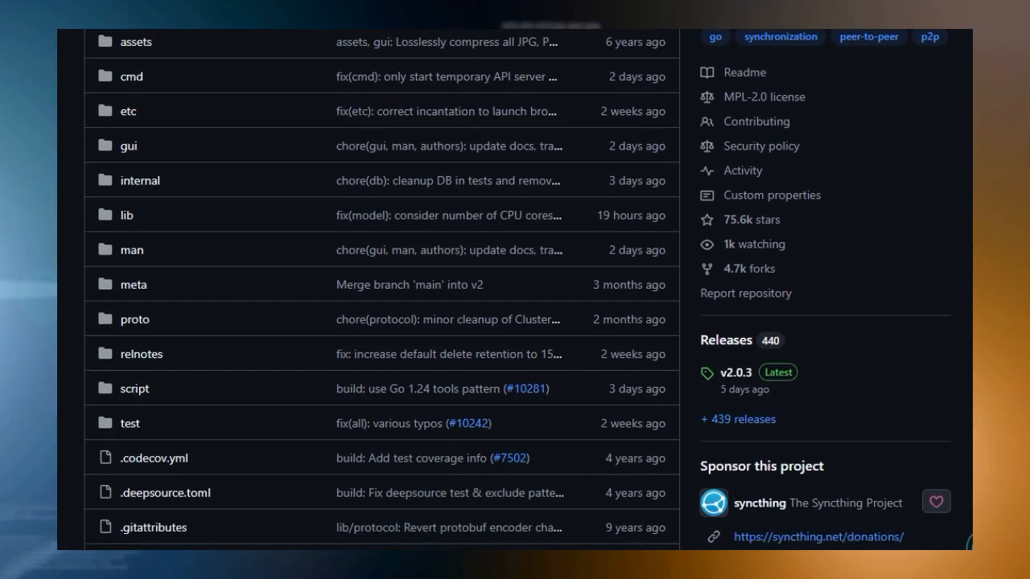
scroll(down, 3)
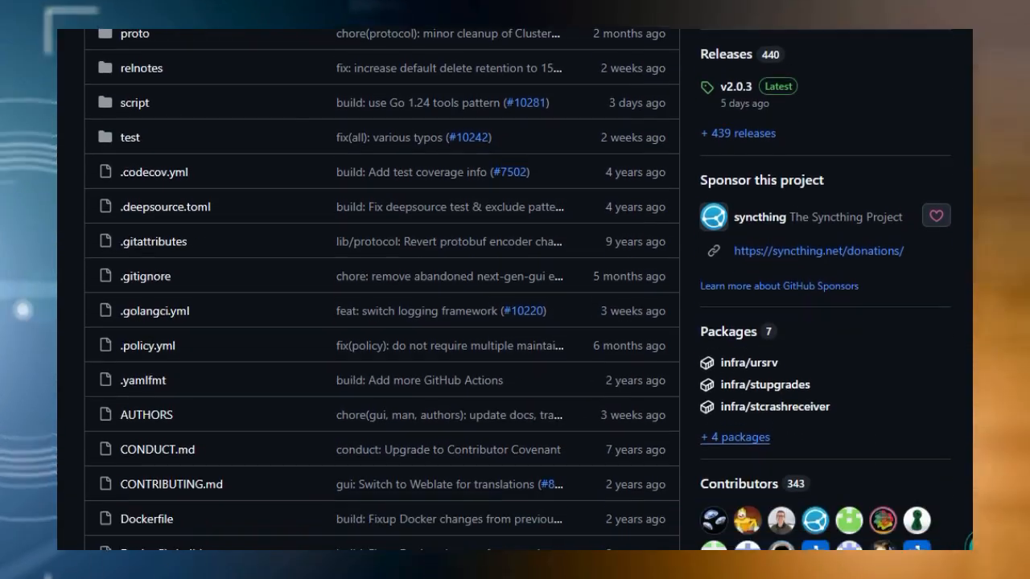
scroll(down, 3)
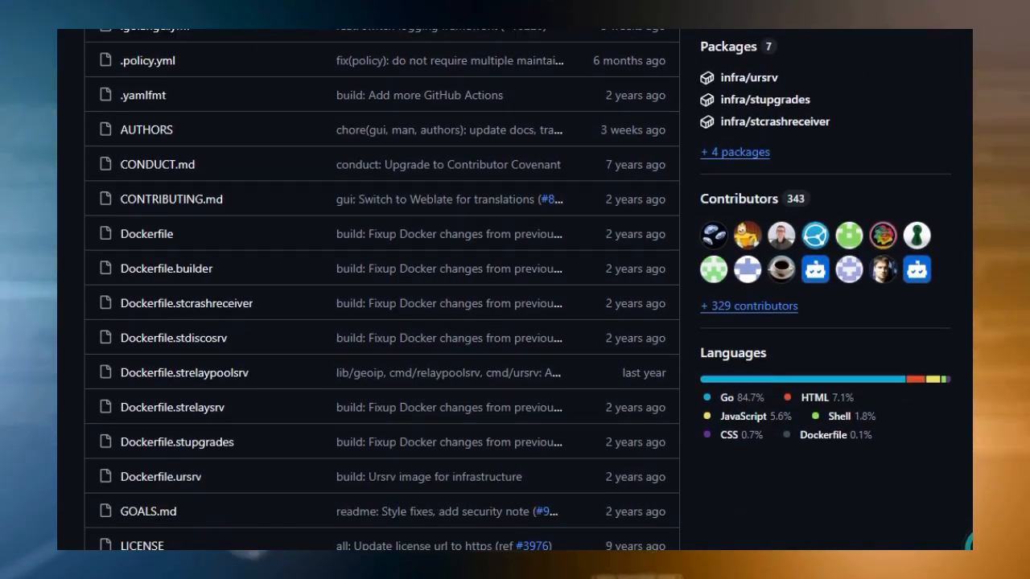
scroll(down, 3)
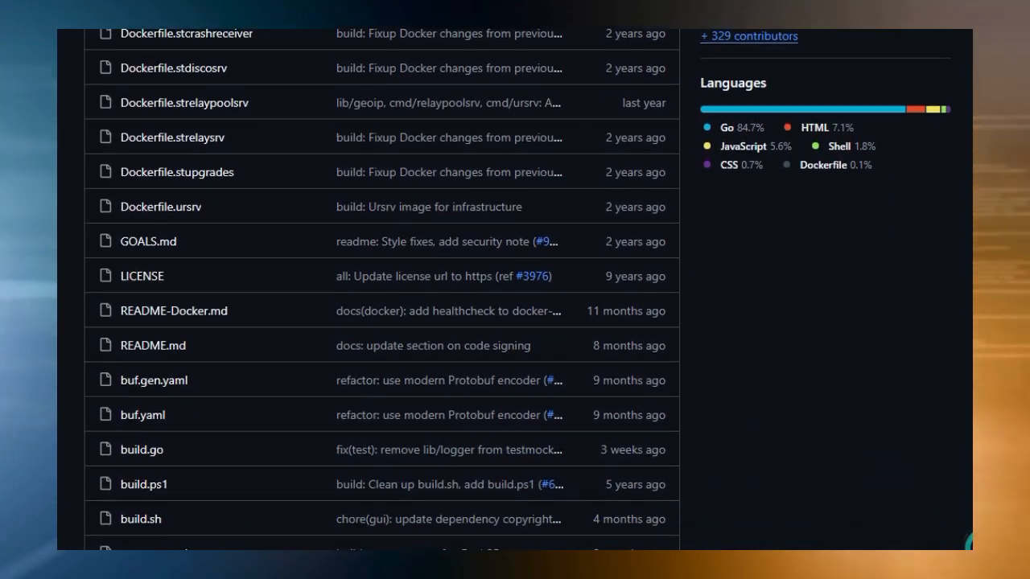
scroll(down, 3)
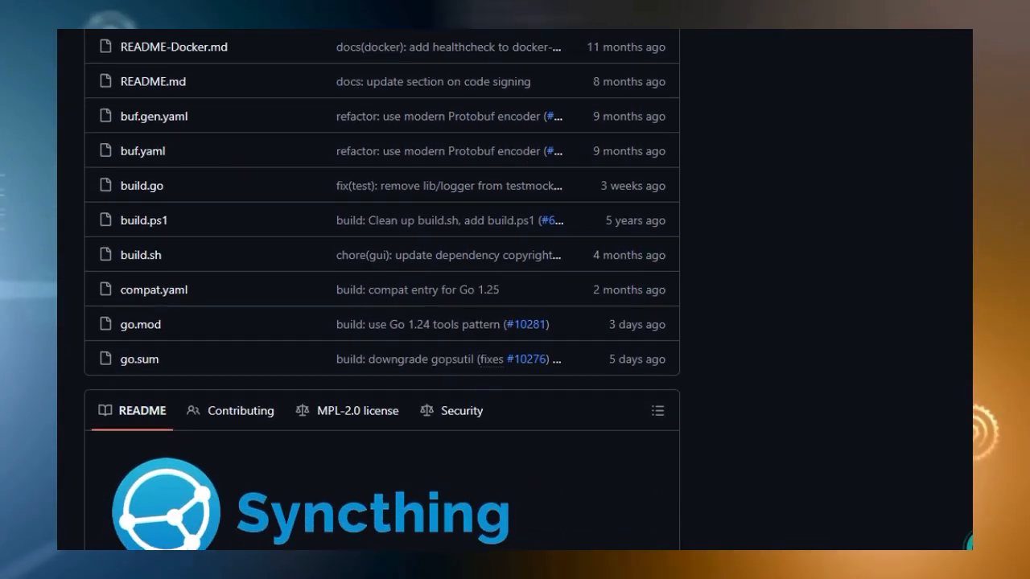
scroll(down, 3)
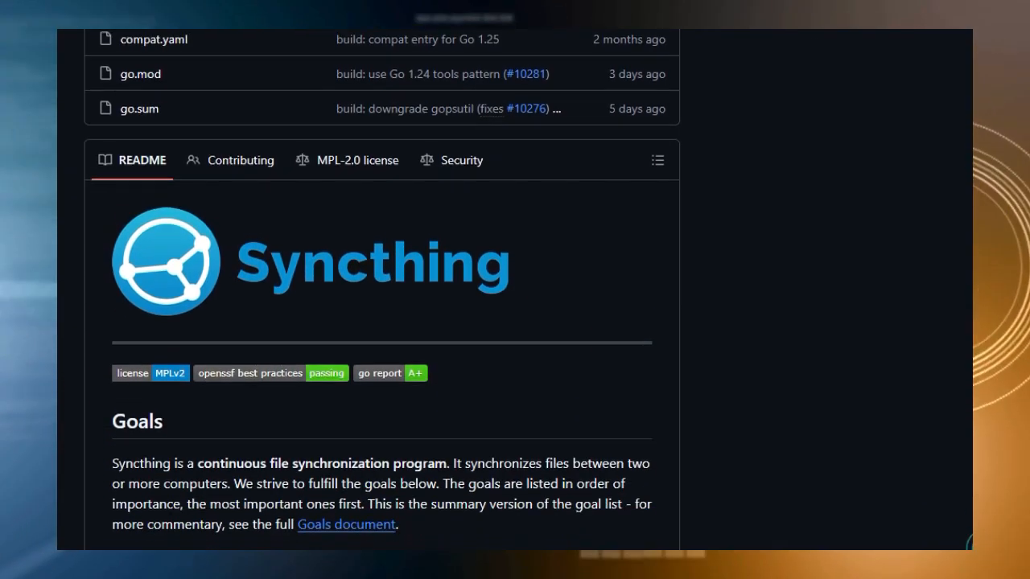
scroll(down, 3)
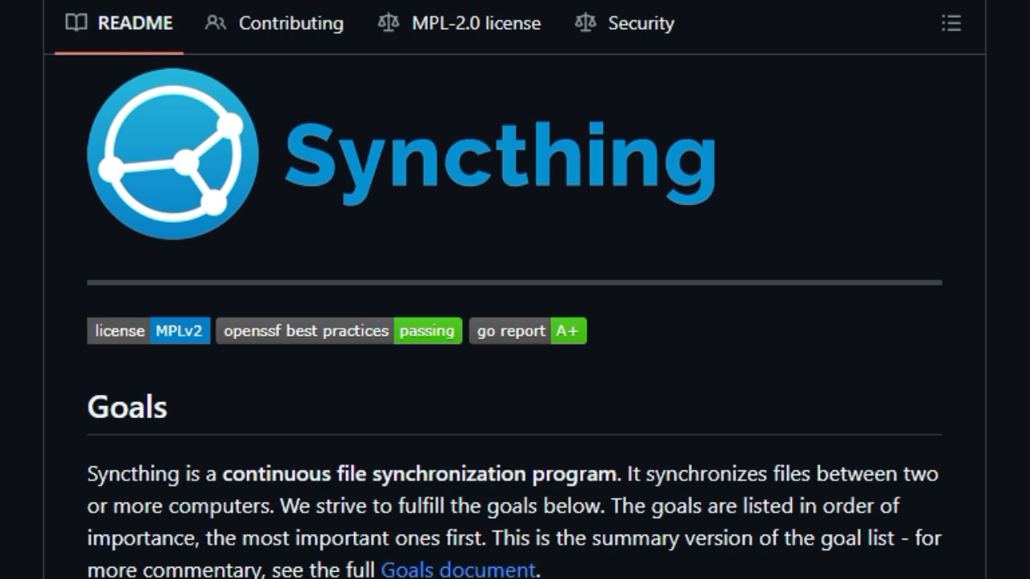
Scroll the Syncthing README through numbered goals 3–7, ending at Everything Else.
scroll(down, 3)
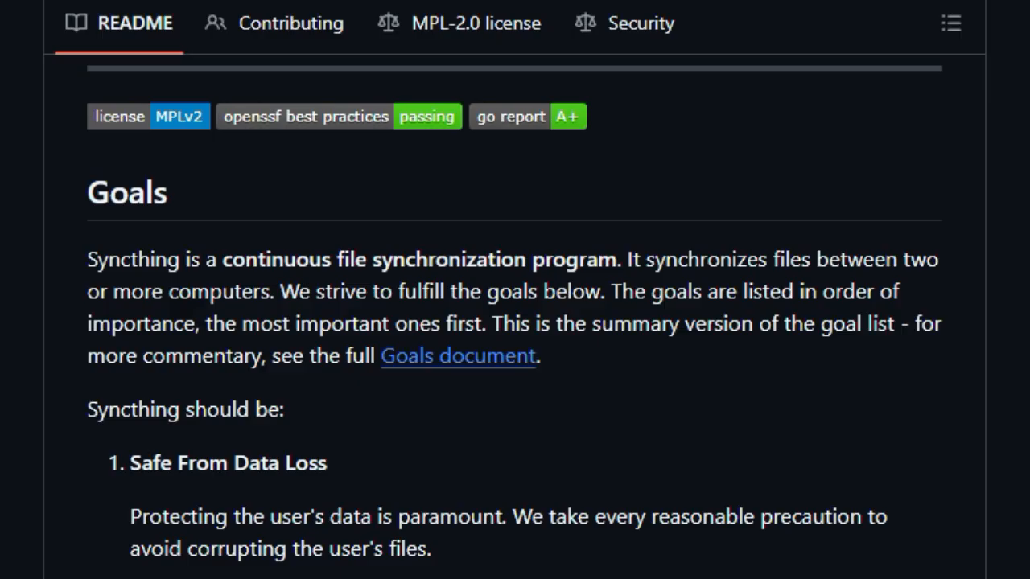
scroll(down, 3)
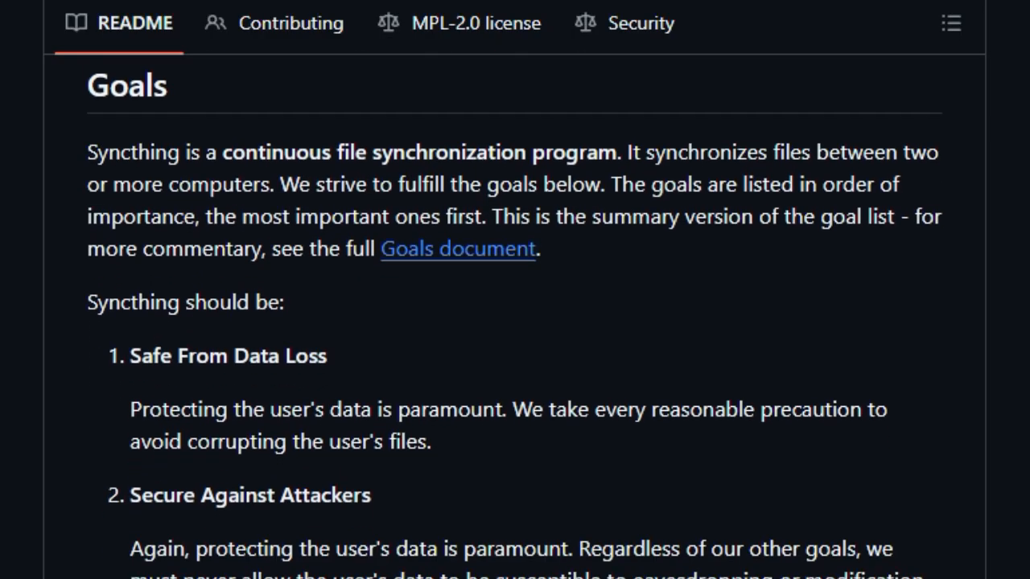
scroll(down, 3)
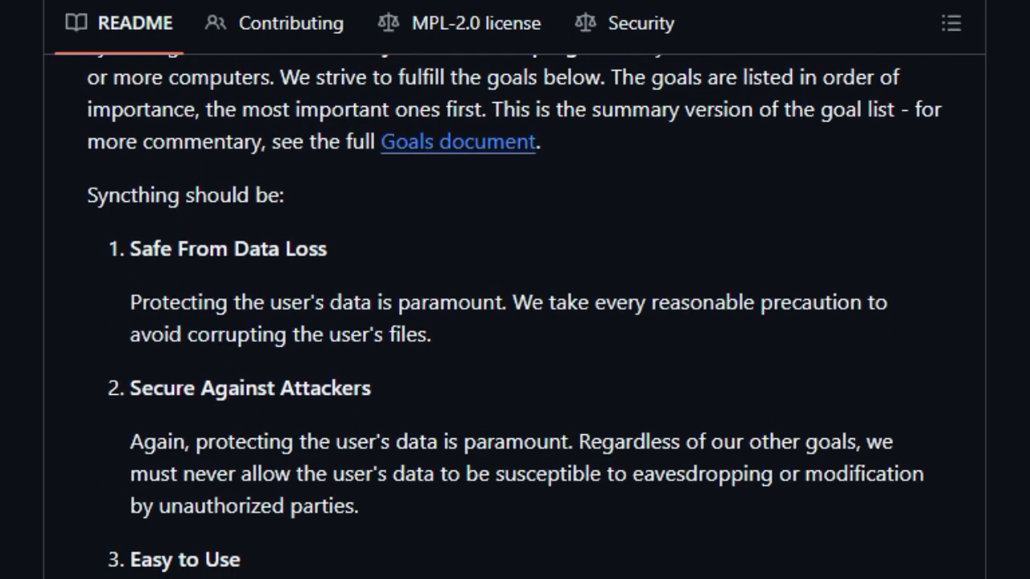
scroll(down, 3)
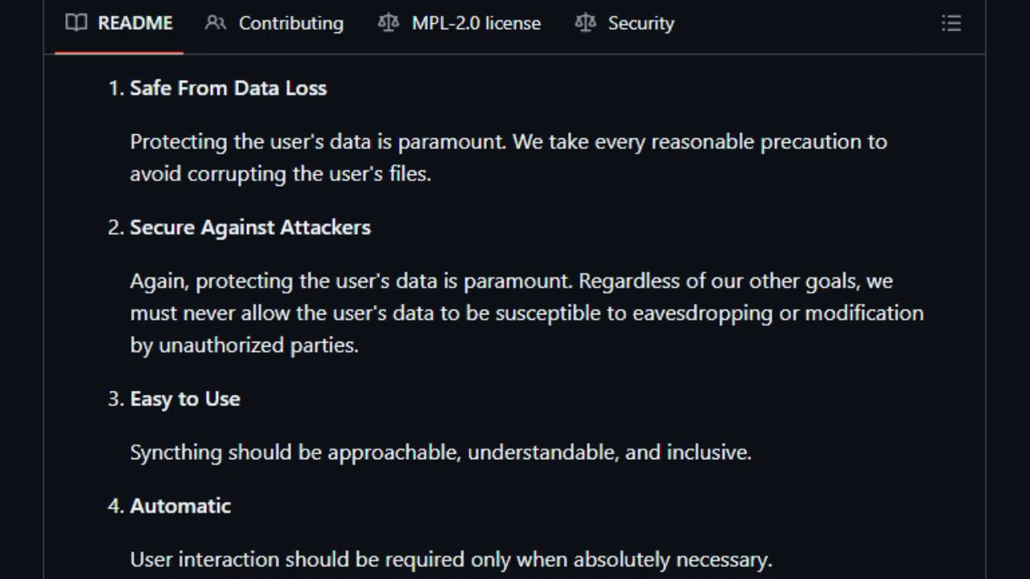
scroll(down, 3)
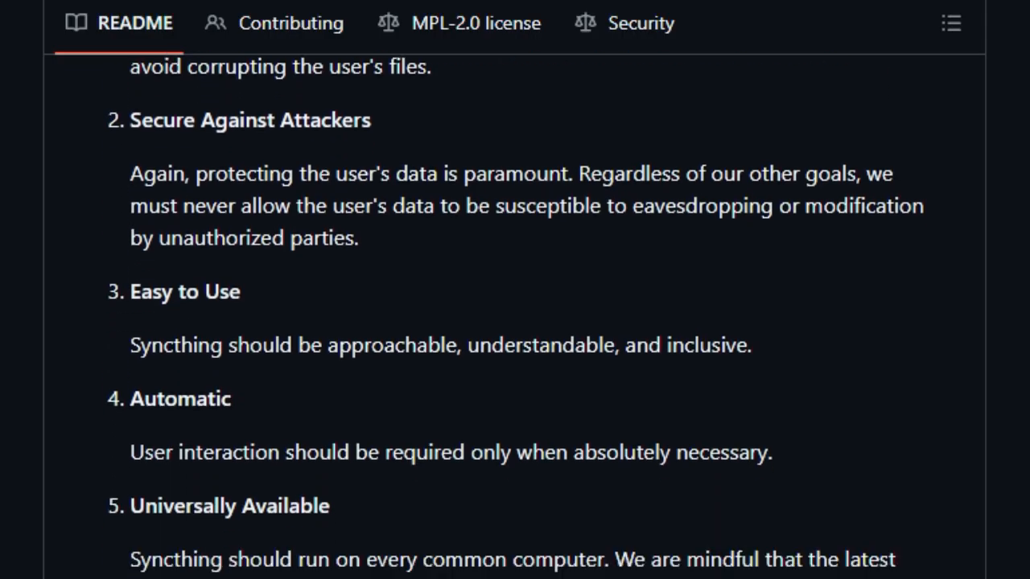
scroll(down, 3)
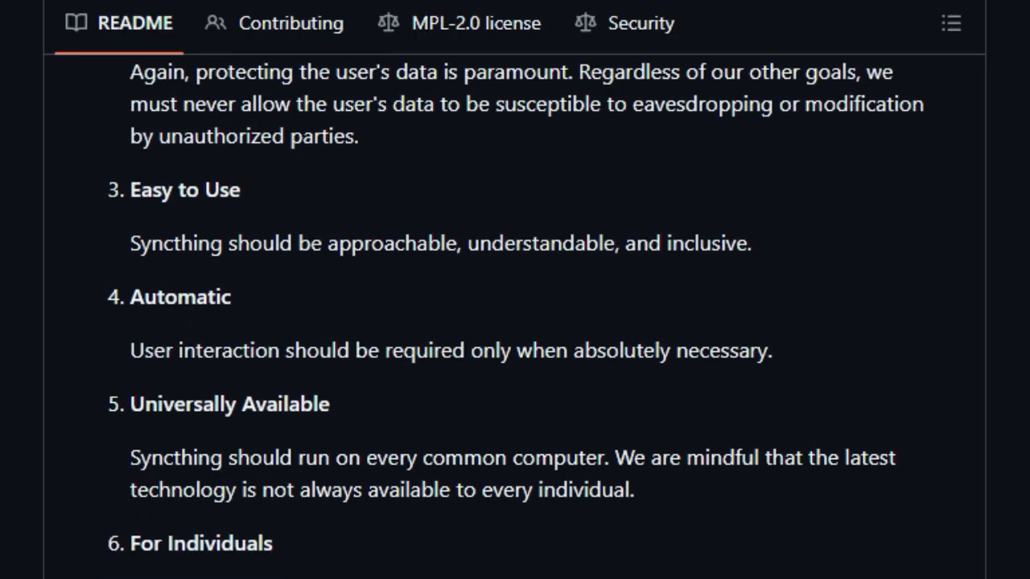
Continue down to the Getting Started and Docker sections.
scroll(down, 3)
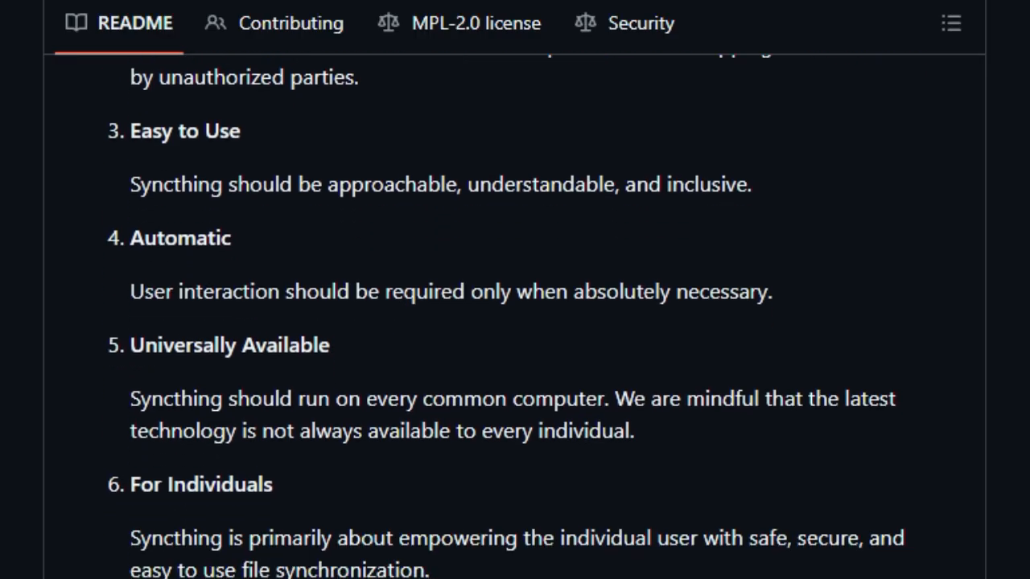
scroll(down, 3)
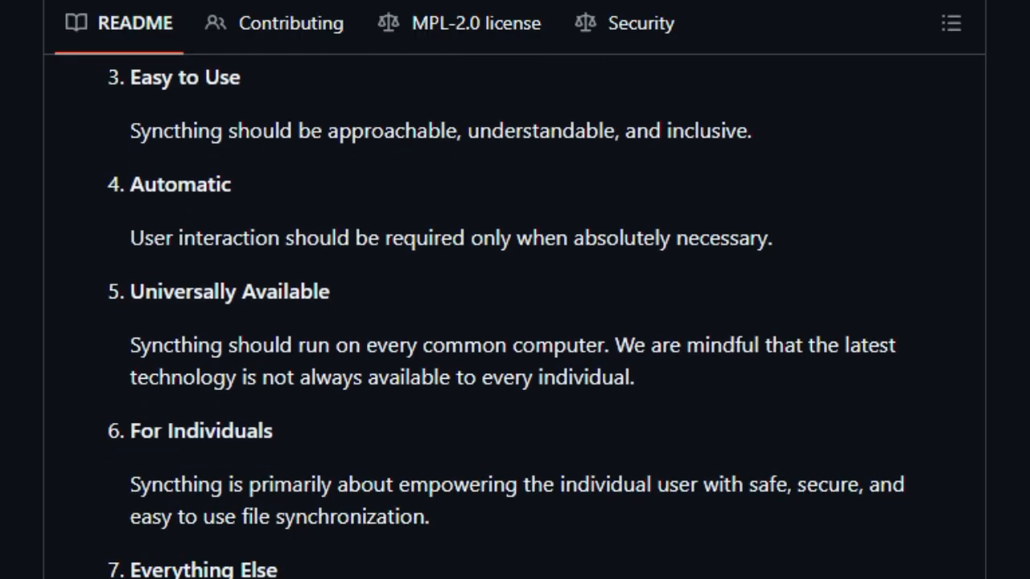
scroll(down, 3)
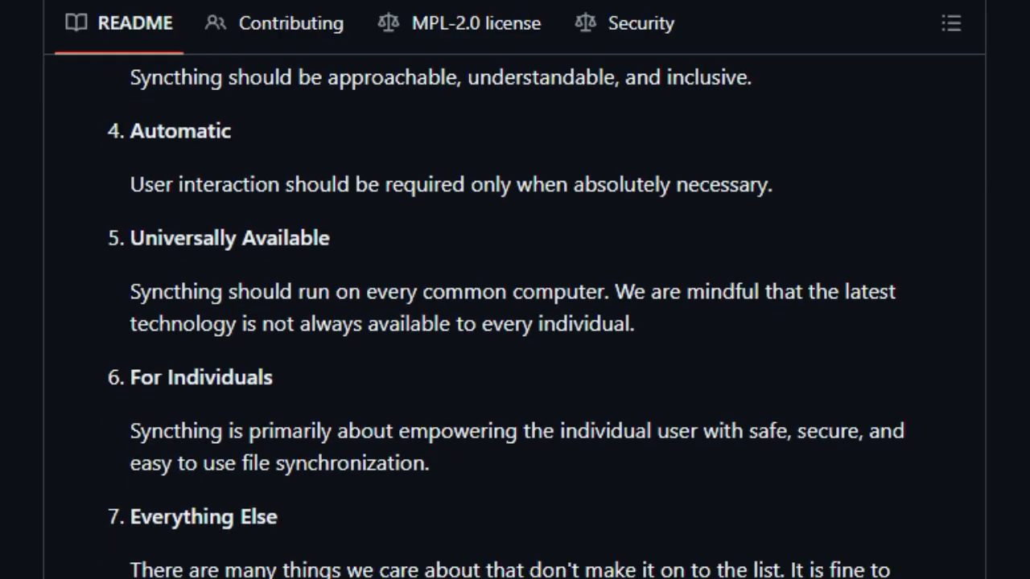
scroll(down, 3)
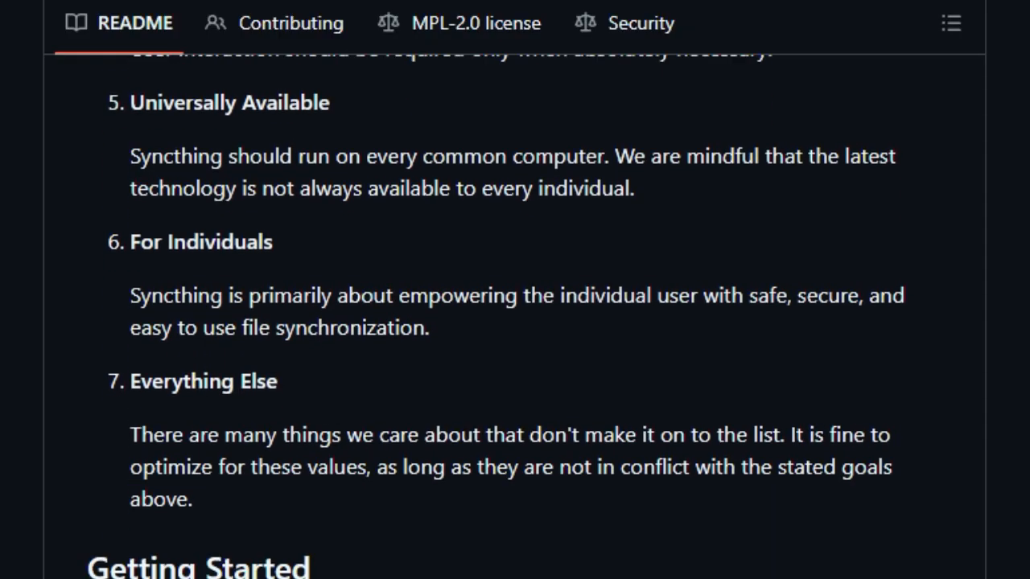
scroll(up, 3)
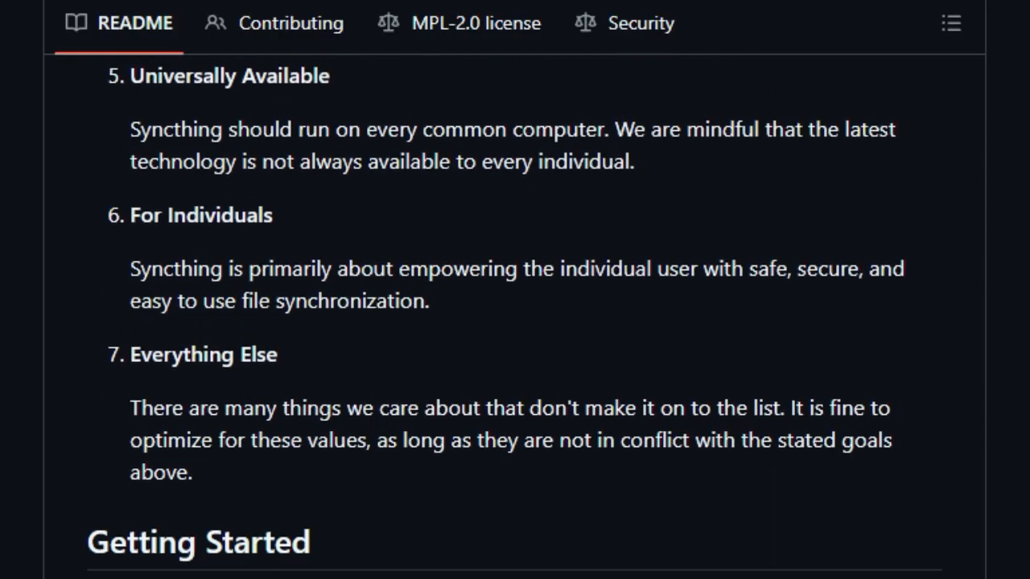
scroll(down, 3)
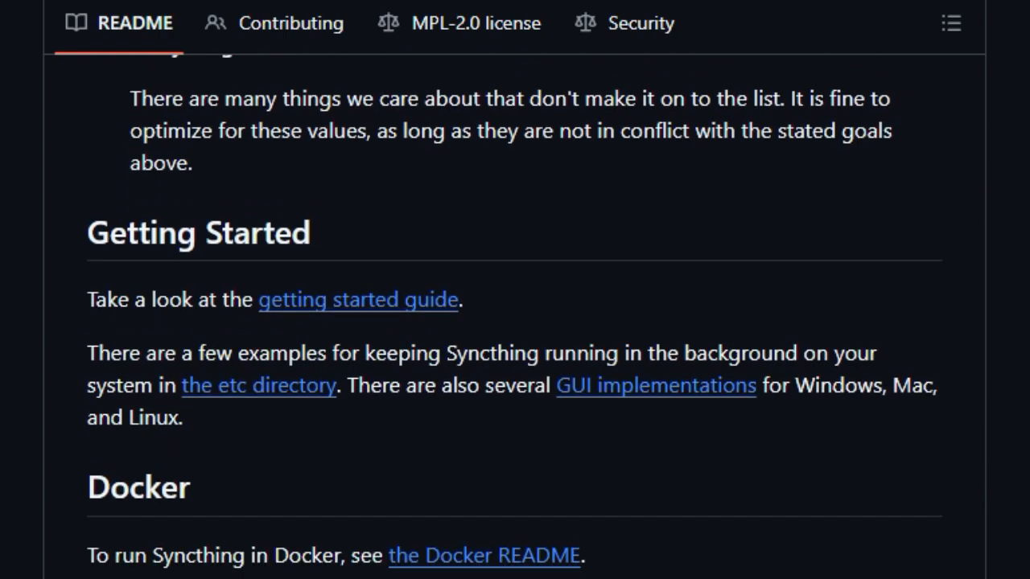
Scroll the Syncthing README through Building and Signed Releases before the next repository loads.
scroll(down, 3)
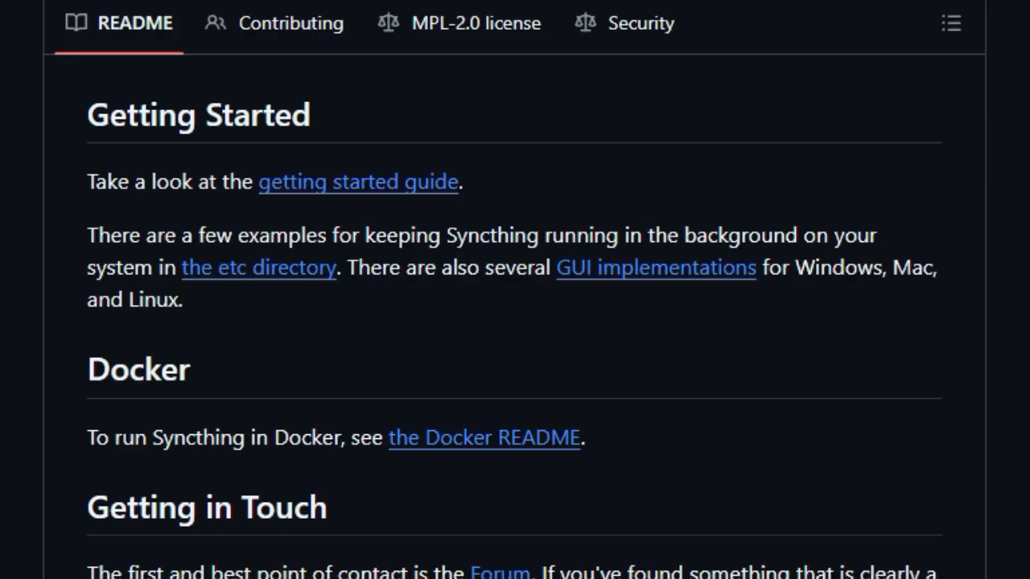
scroll(down, 3)
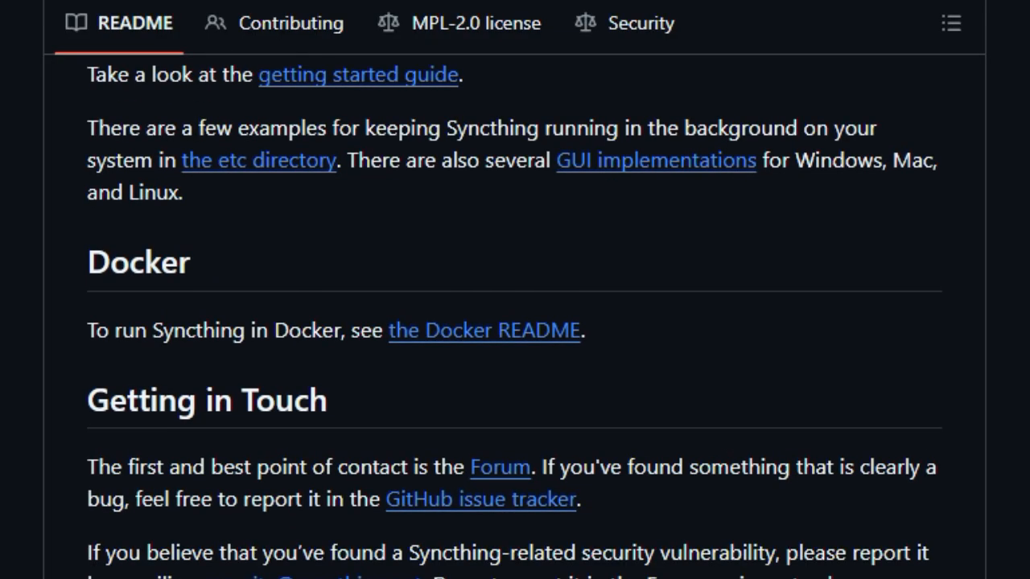
scroll(down, 3)
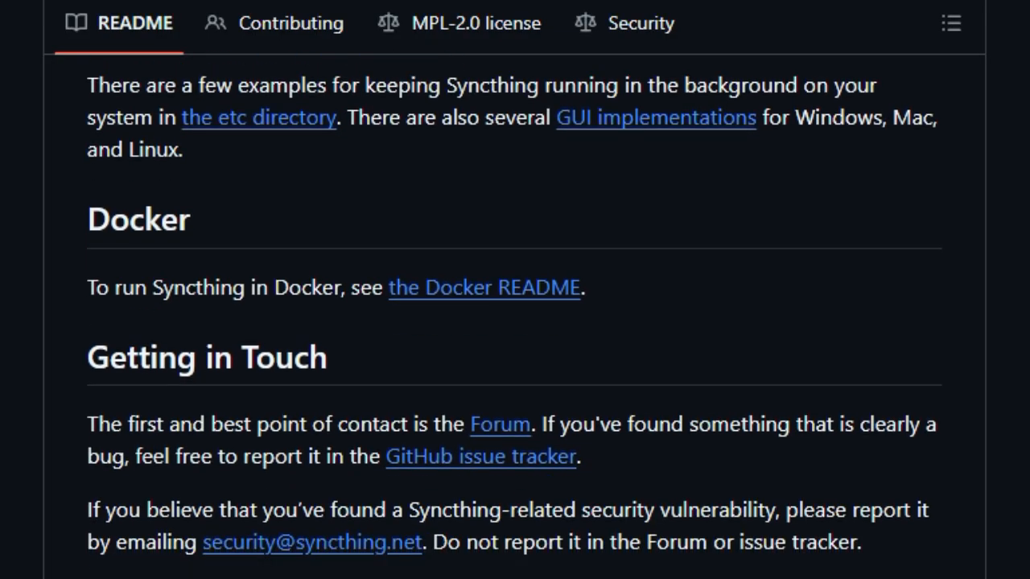
scroll(down, 3)
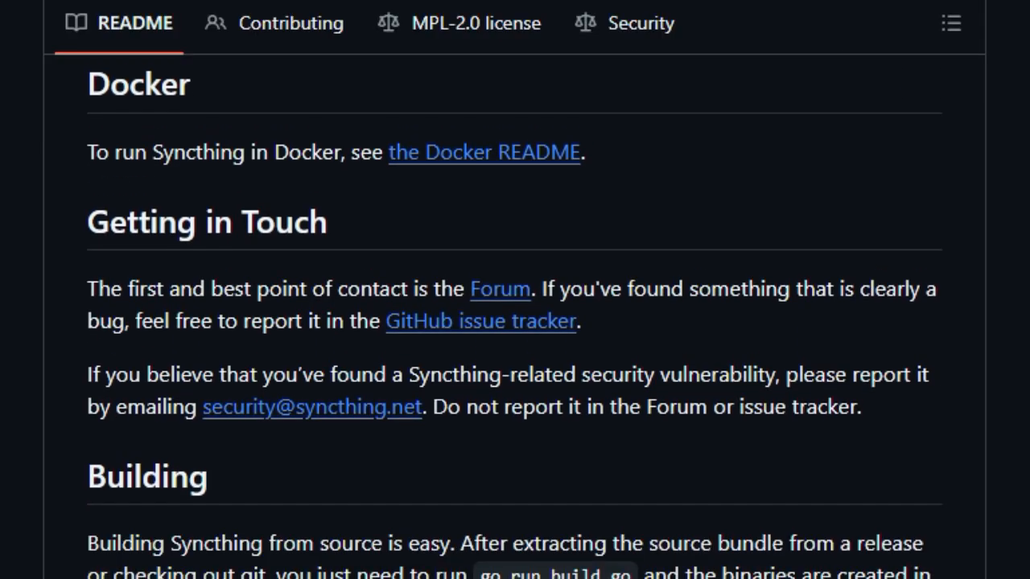
scroll(down, 3)
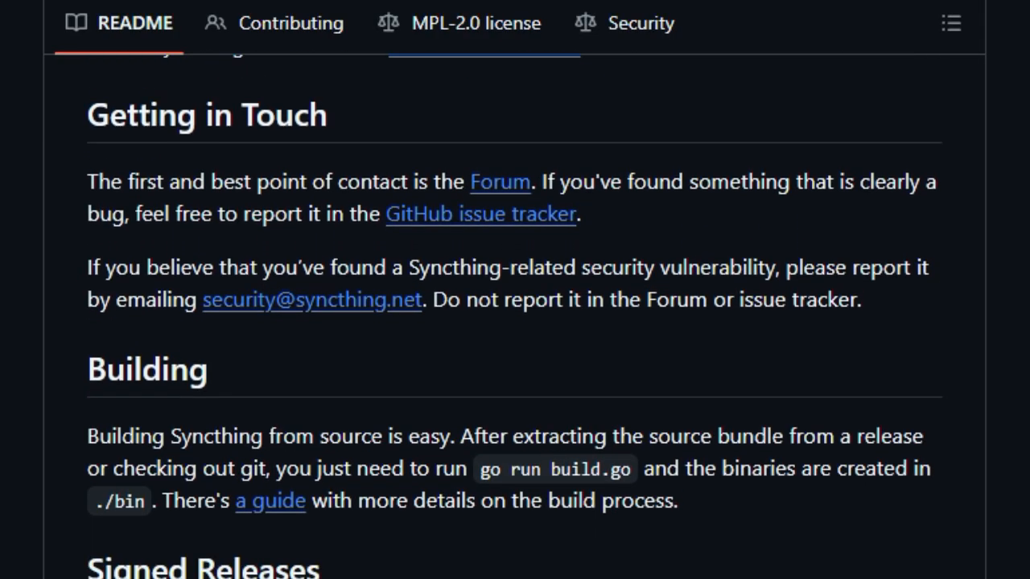
scroll(down, 3)
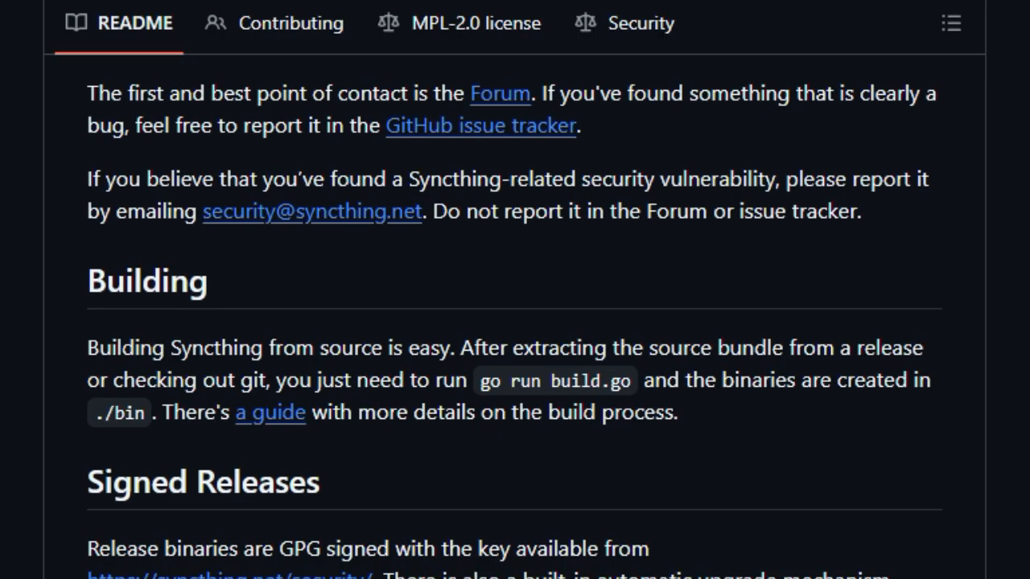
scroll(down, 3)
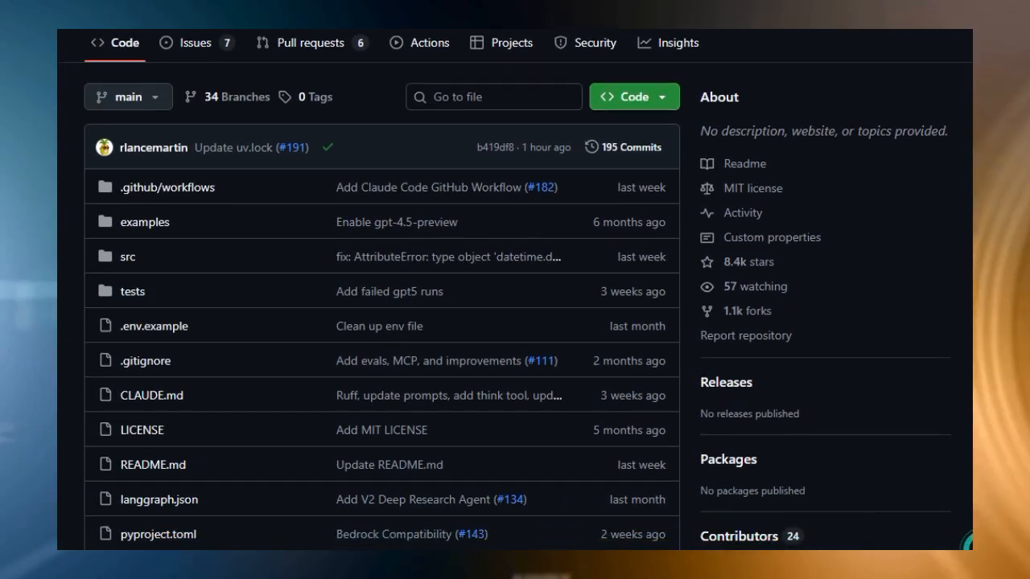
Scroll past the file list to the Open Deep Research title and Scope, Research, Write diagram.
scroll(down, 3)
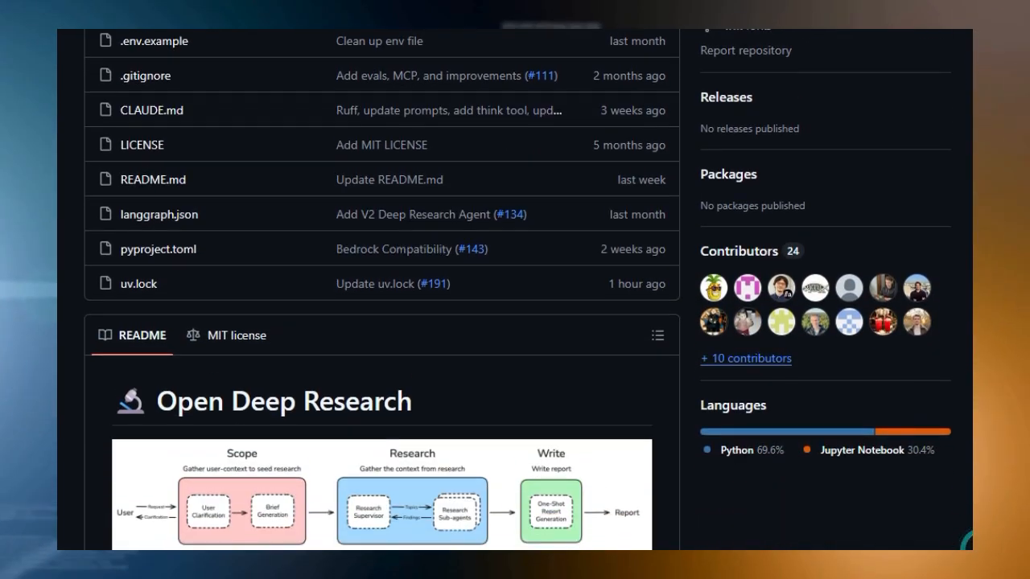
scroll(down, 3)
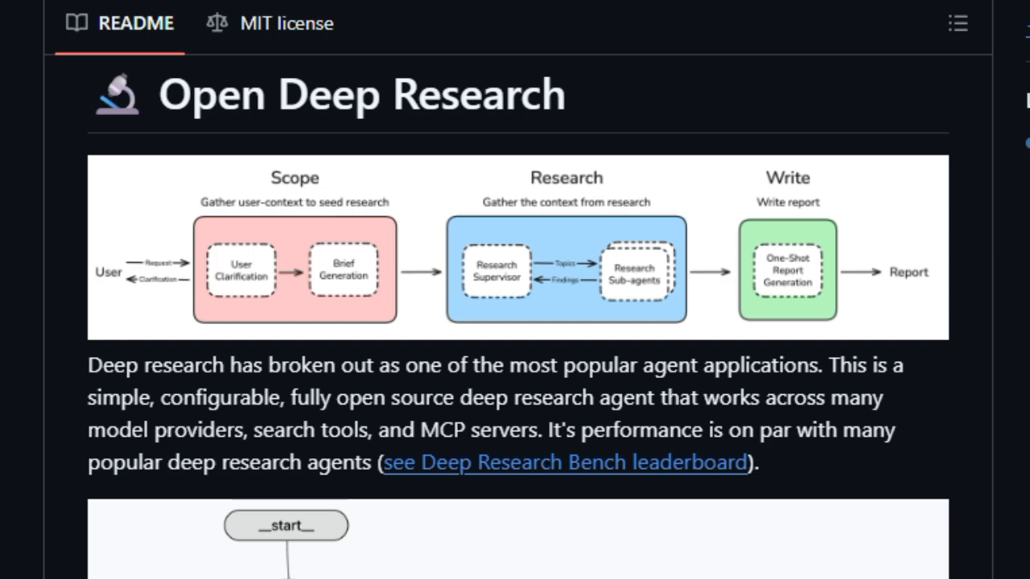
Scroll through the agent graph and Recent Updates section of the README.
scroll(down, 3)
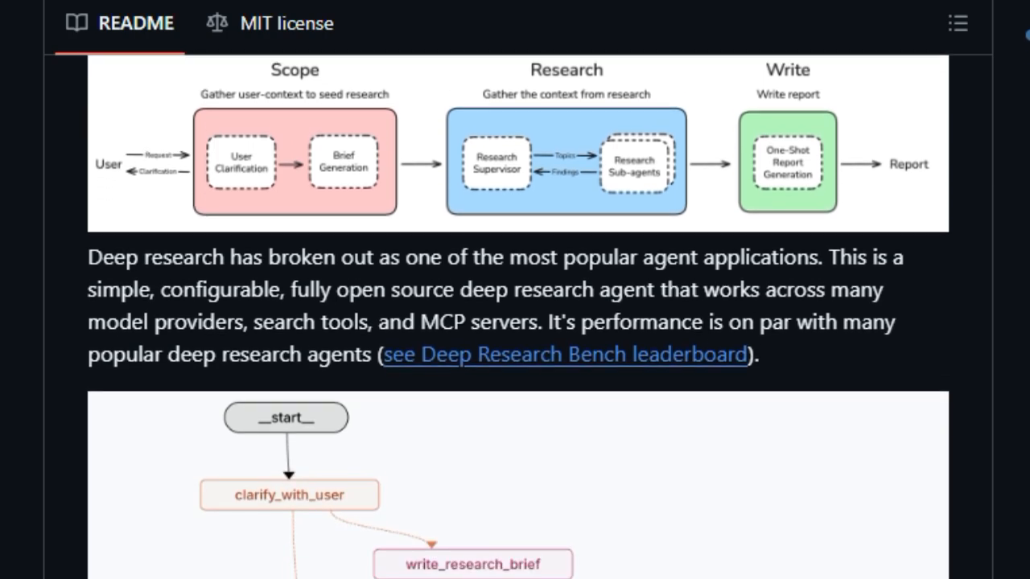
scroll(down, 3)
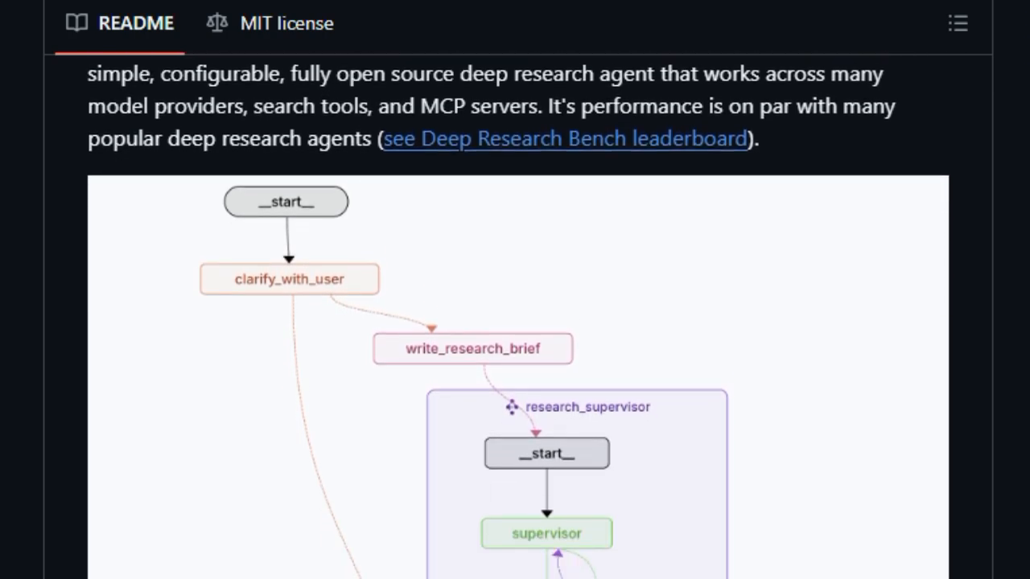
scroll(down, 3)
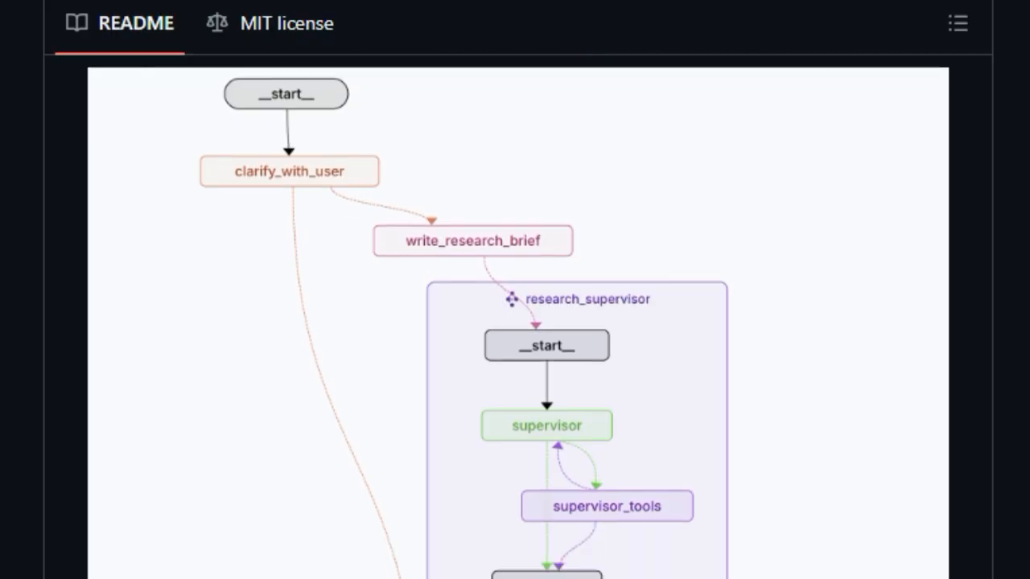
scroll(down, 3)
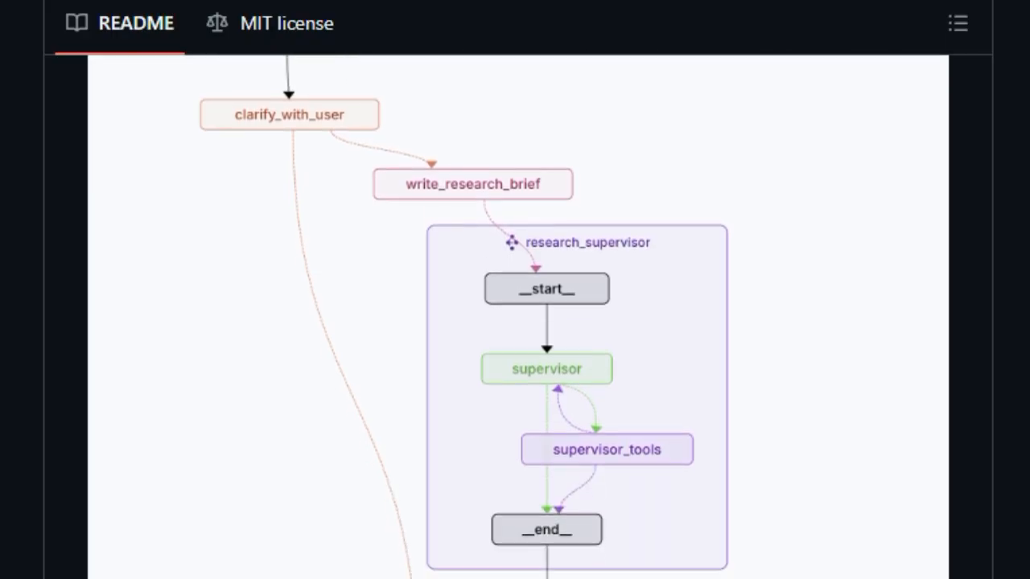
scroll(down, 3)
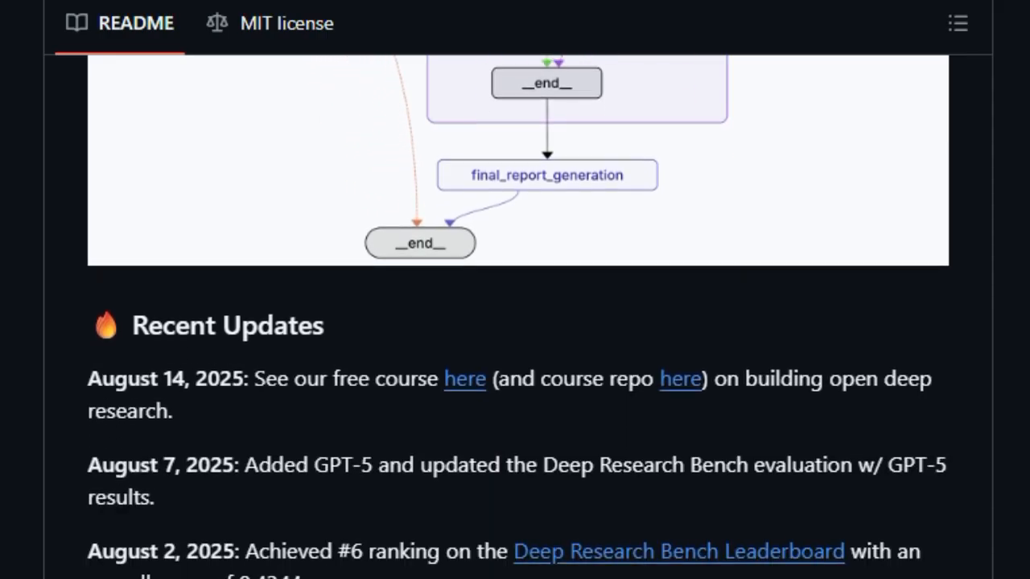
scroll(down, 3)
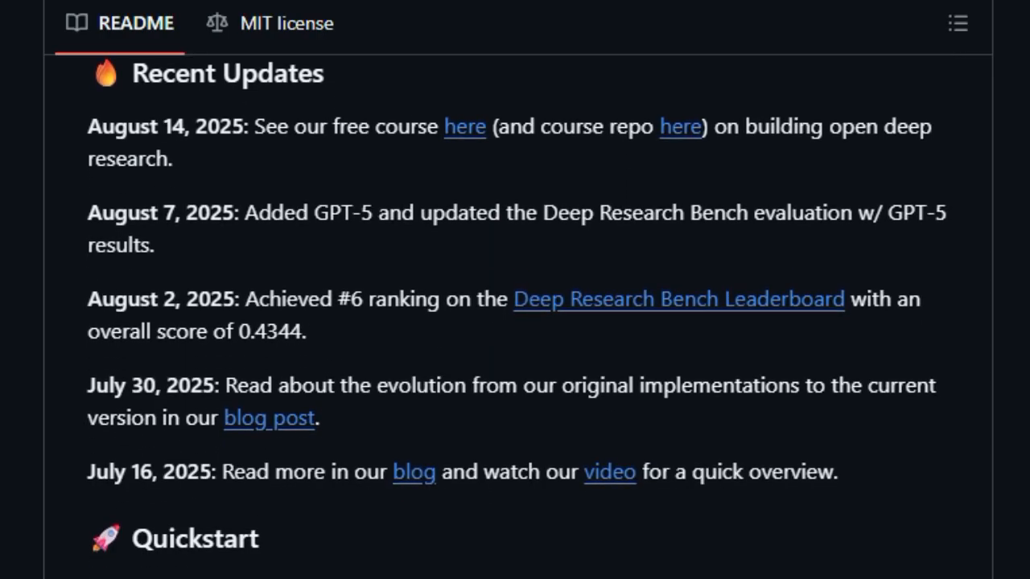
scroll(down, 3)
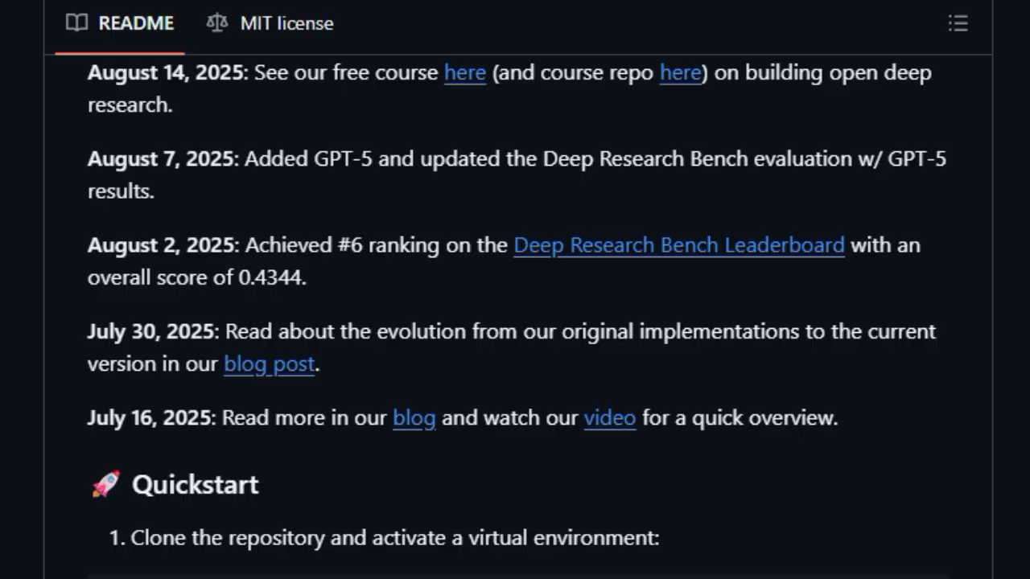
Scroll through the Quickstart steps to the LangGraph Studio launch and local server endpoints.
scroll(down, 3)
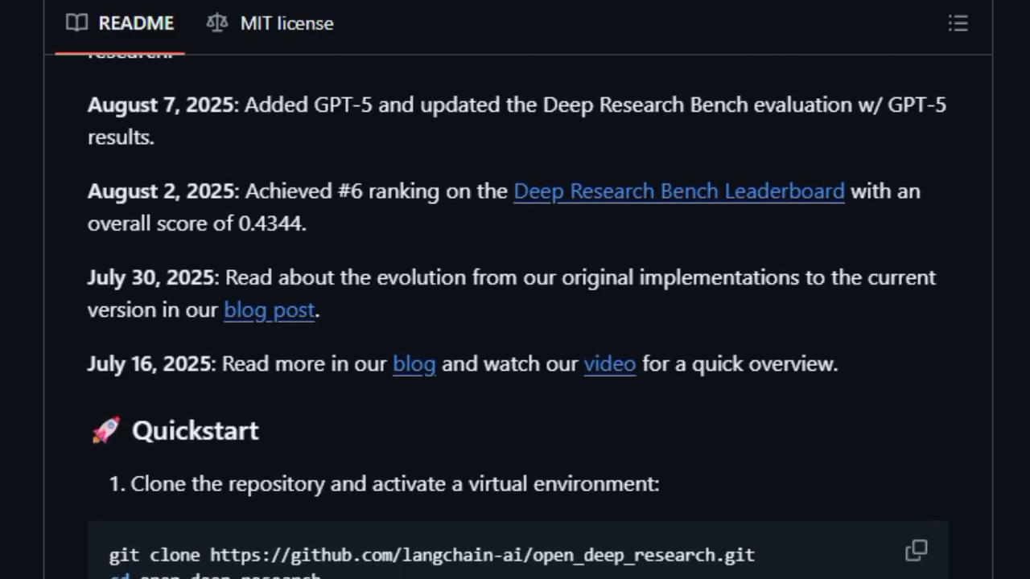
scroll(down, 3)
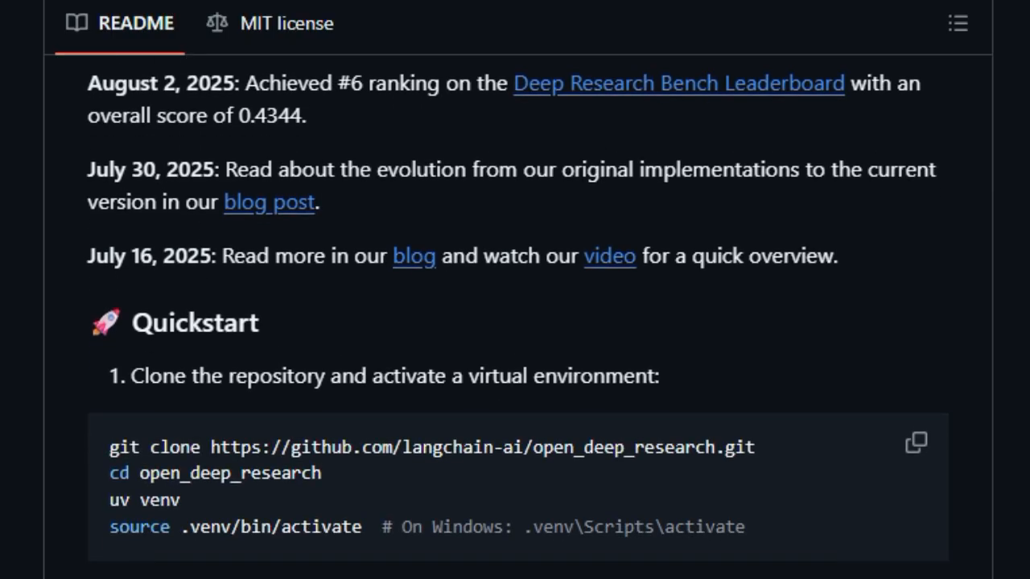
scroll(down, 3)
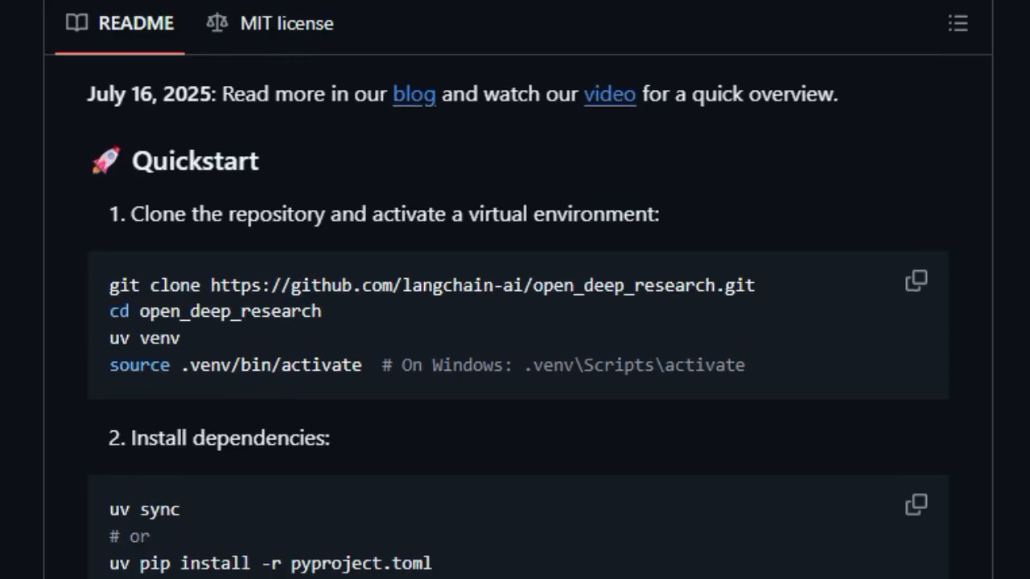
scroll(down, 3)
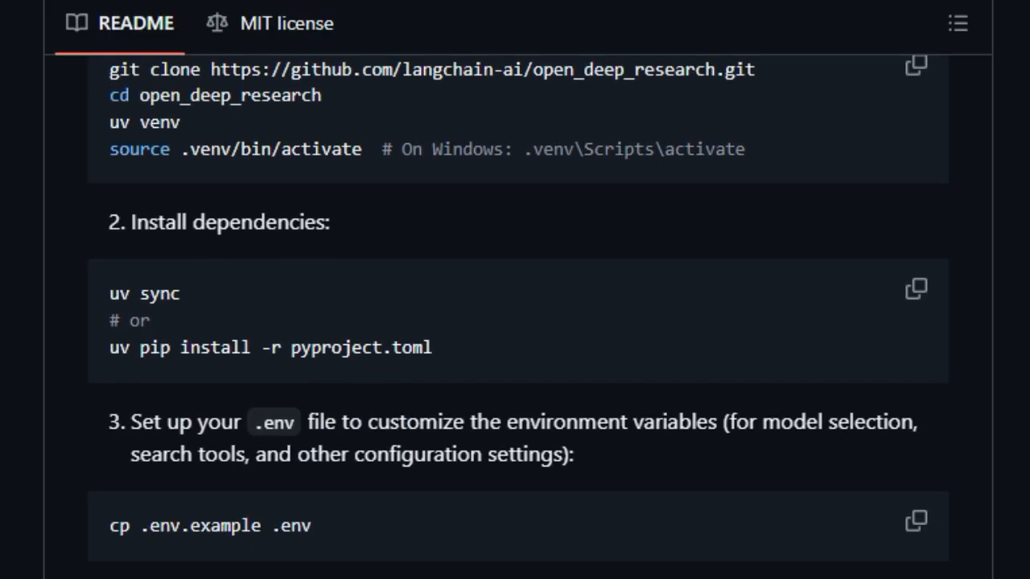
scroll(down, 3)
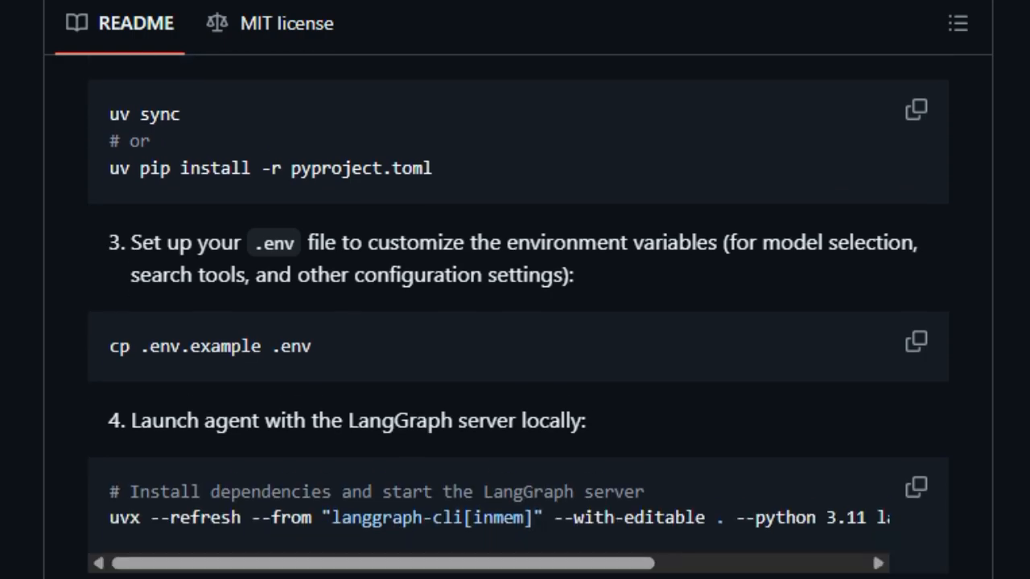
scroll(down, 3)
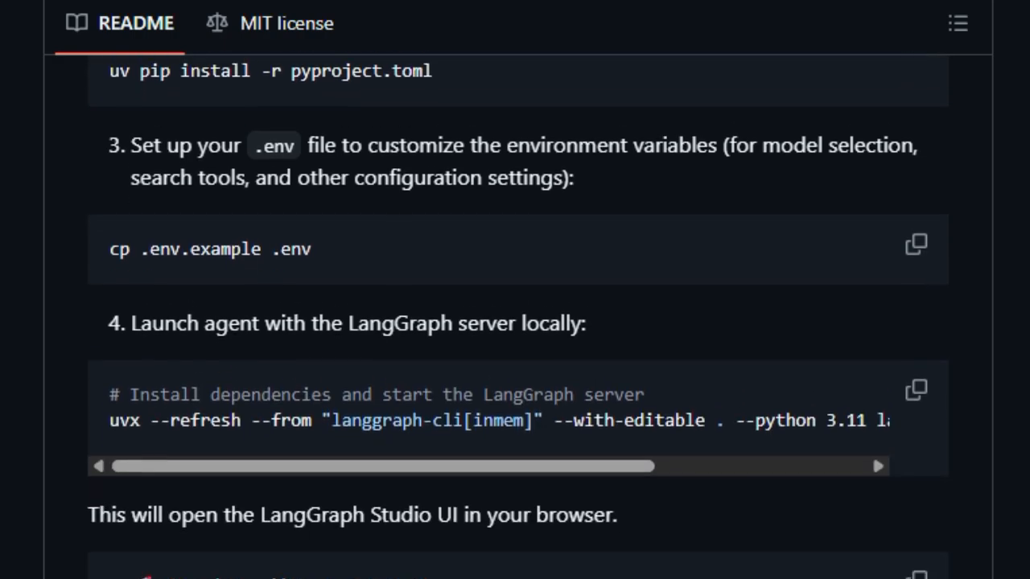
scroll(down, 3)
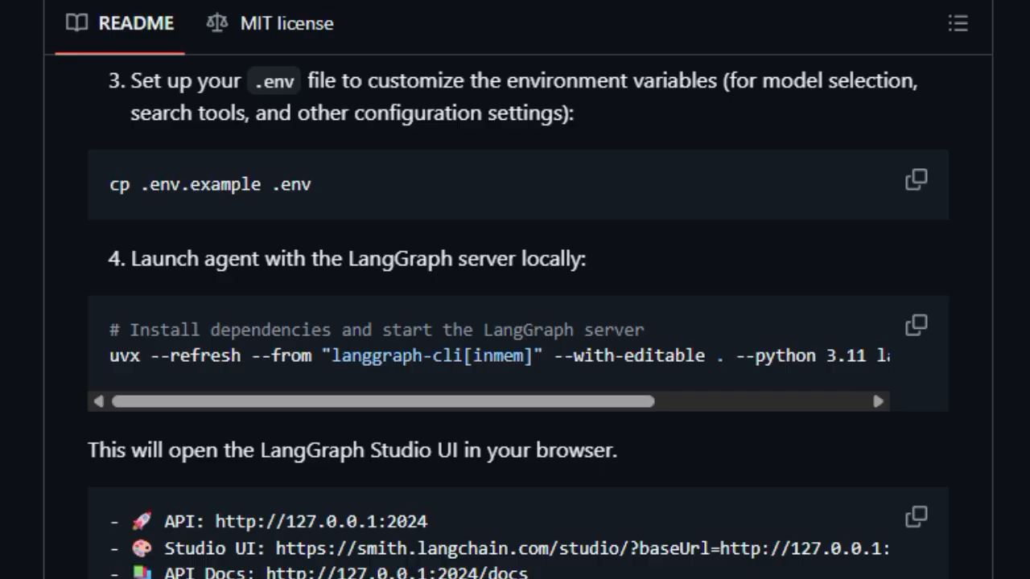
scroll(down, 3)
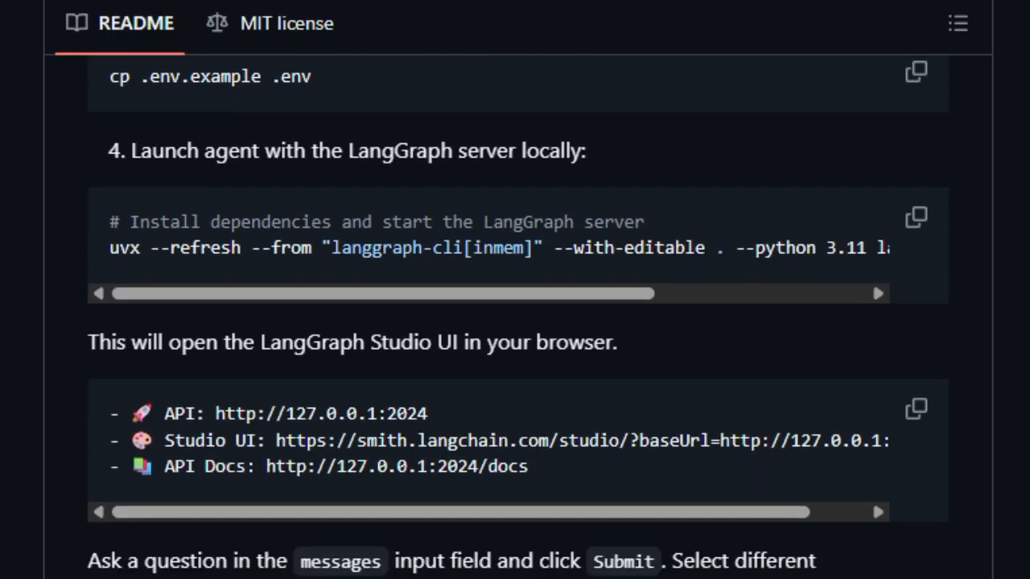
Scroll through the Configurations section (LLM, Search API, Other) until Evaluation appears.
scroll(down, 3)
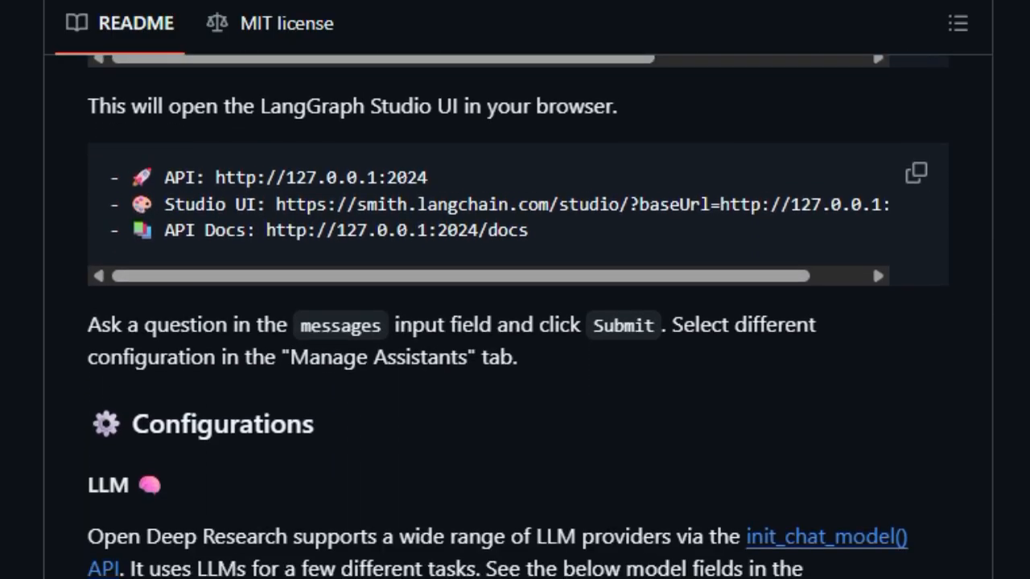
scroll(down, 3)
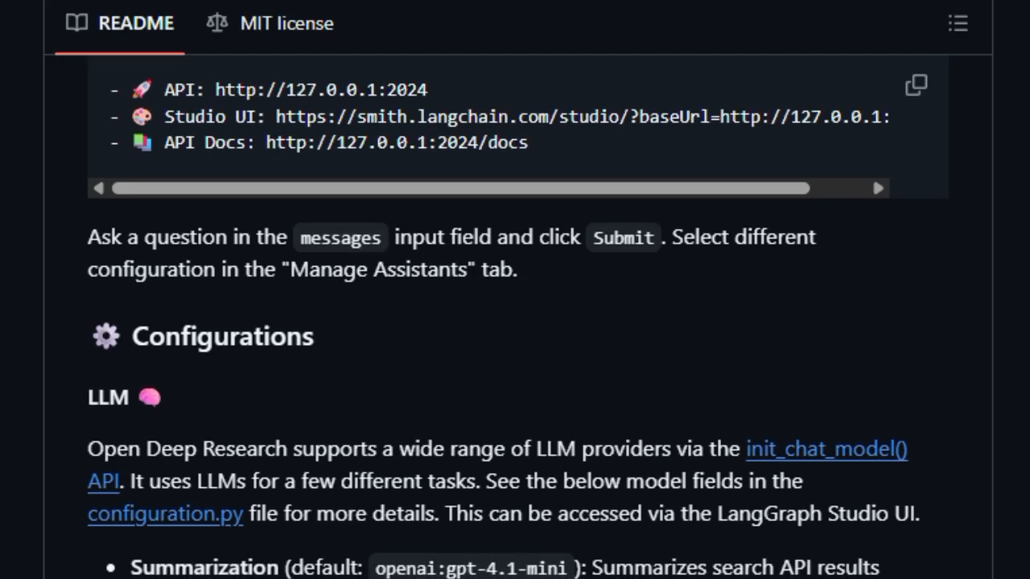
scroll(down, 3)
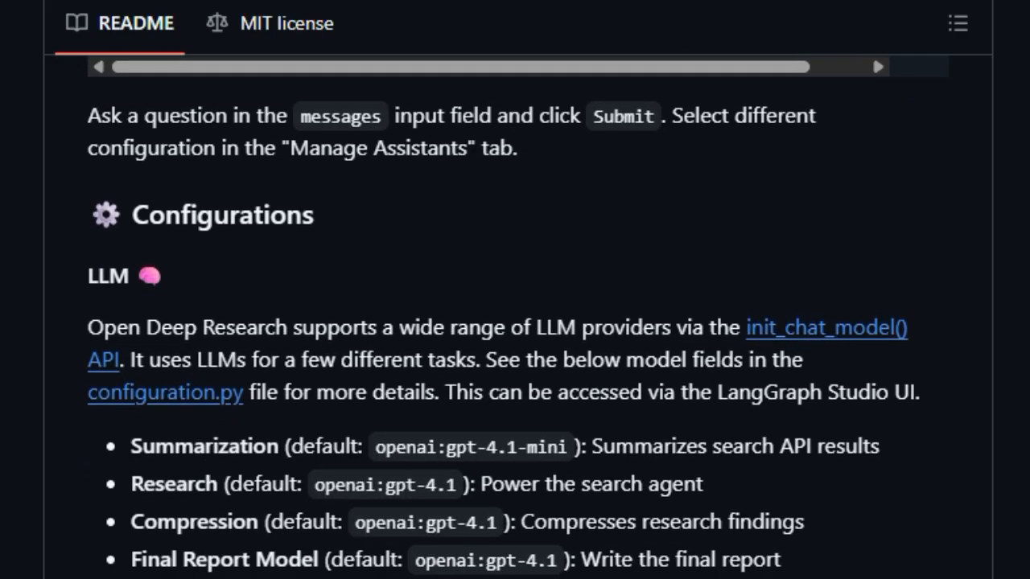
scroll(down, 3)
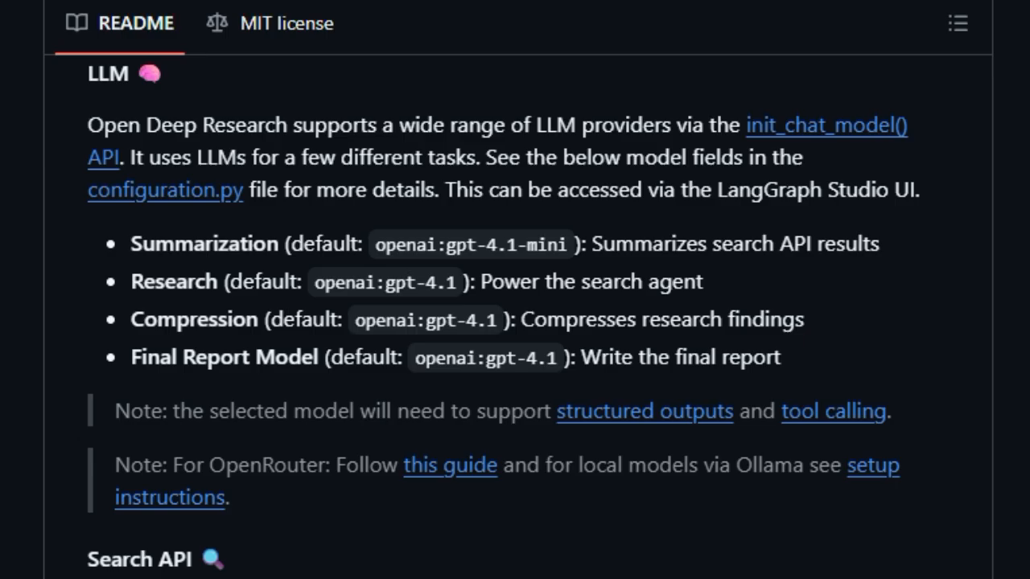
scroll(down, 3)
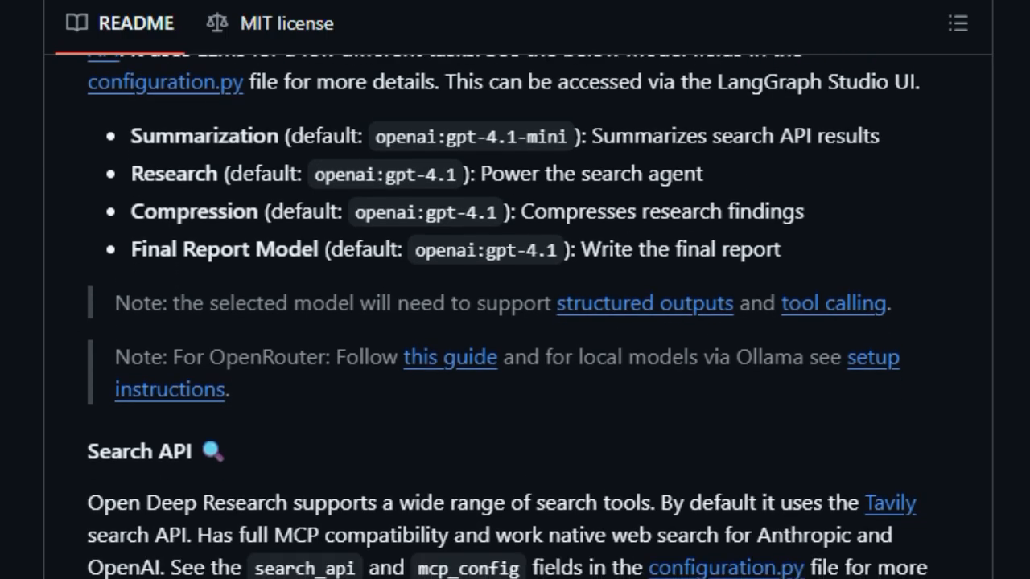
scroll(down, 3)
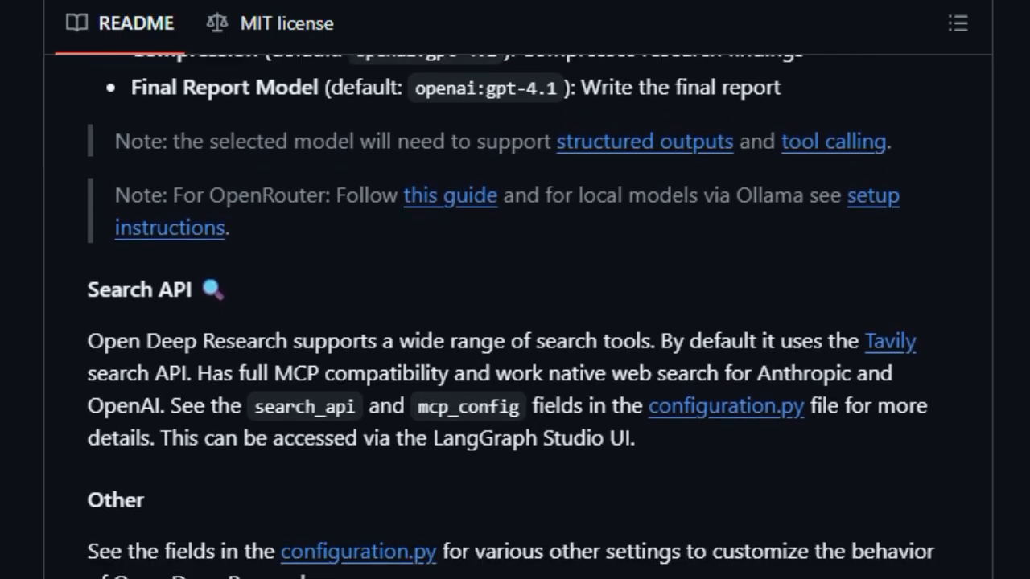
scroll(down, 3)
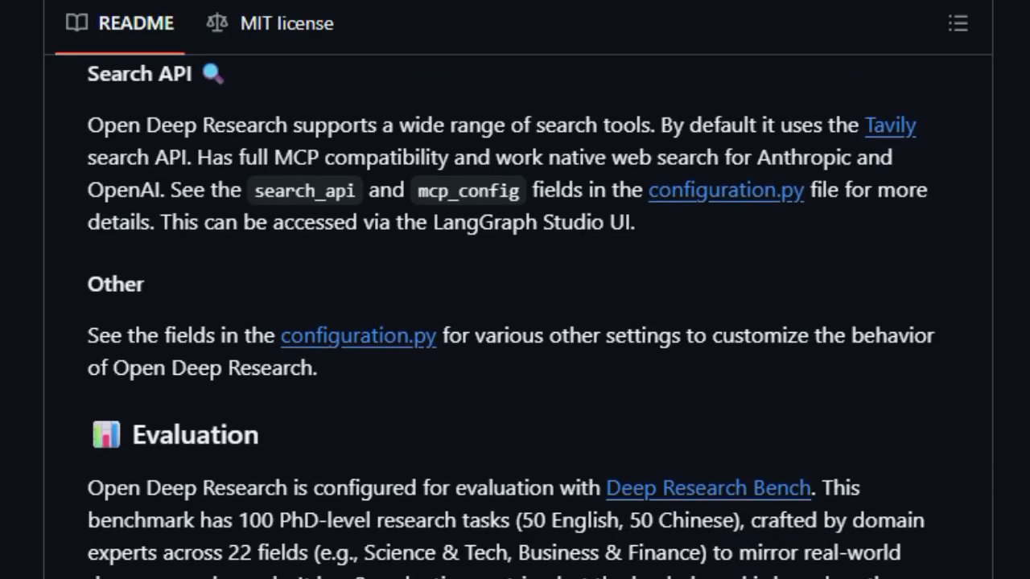
scroll(down, 3)
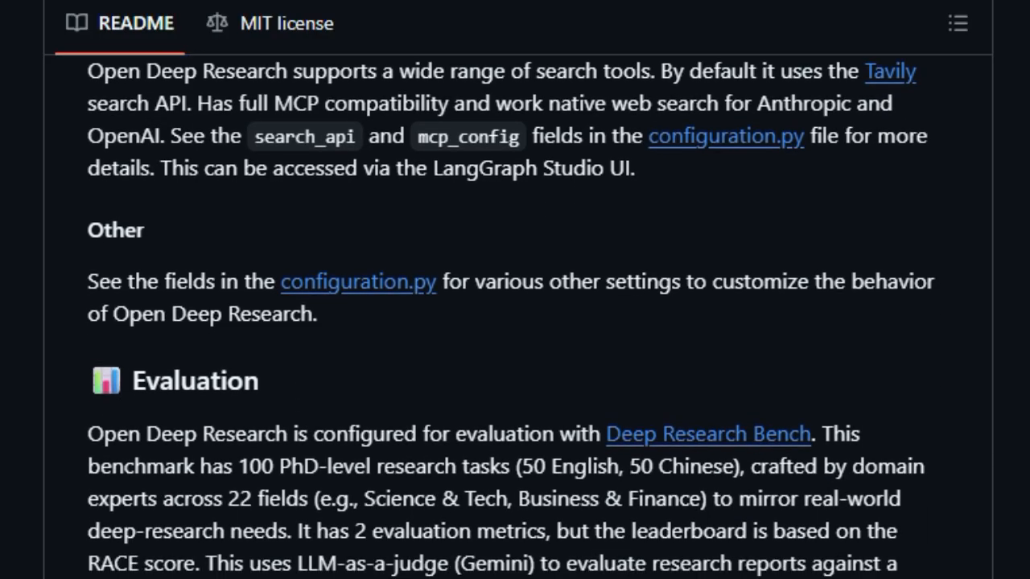
scroll(down, 3)
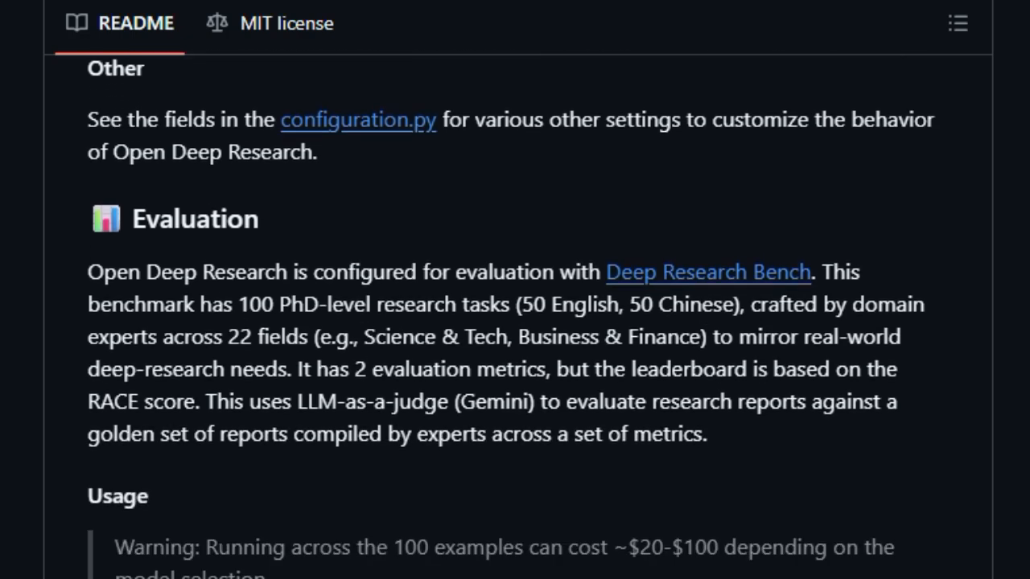
scroll(down, 3)
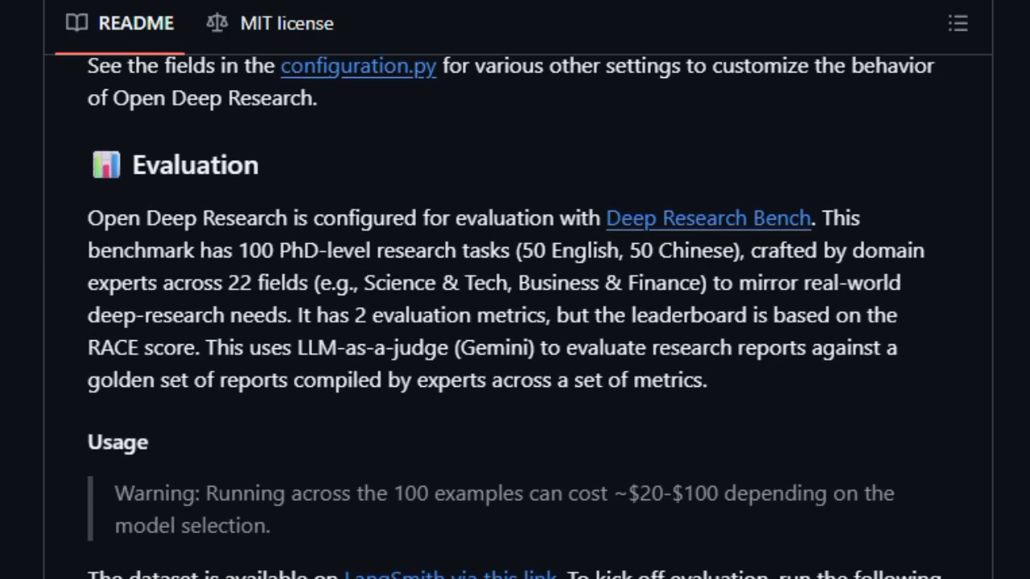
Scroll through the evaluation usage commands and Results table down to Deployments and Usage.
scroll(down, 3)
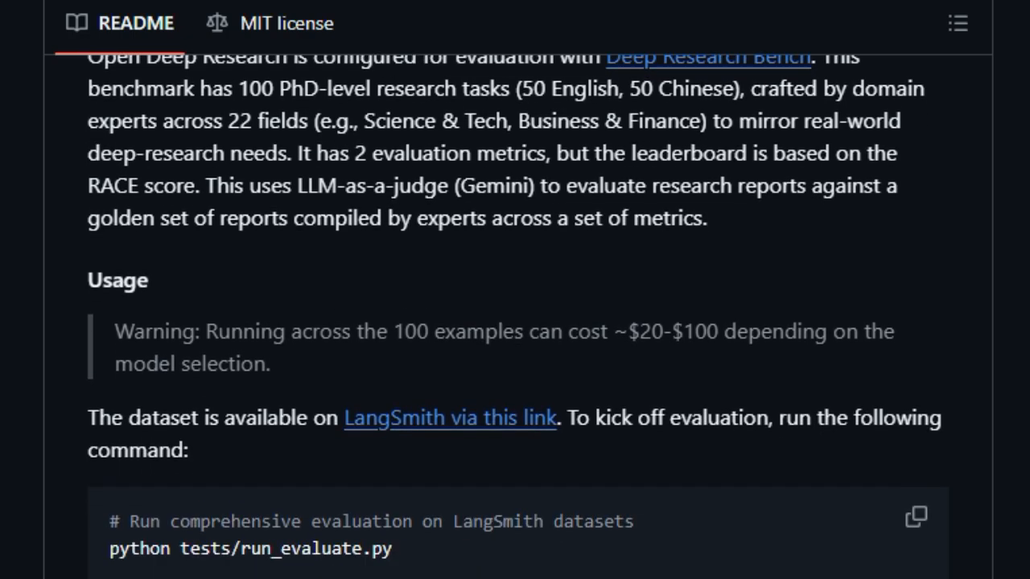
scroll(down, 3)
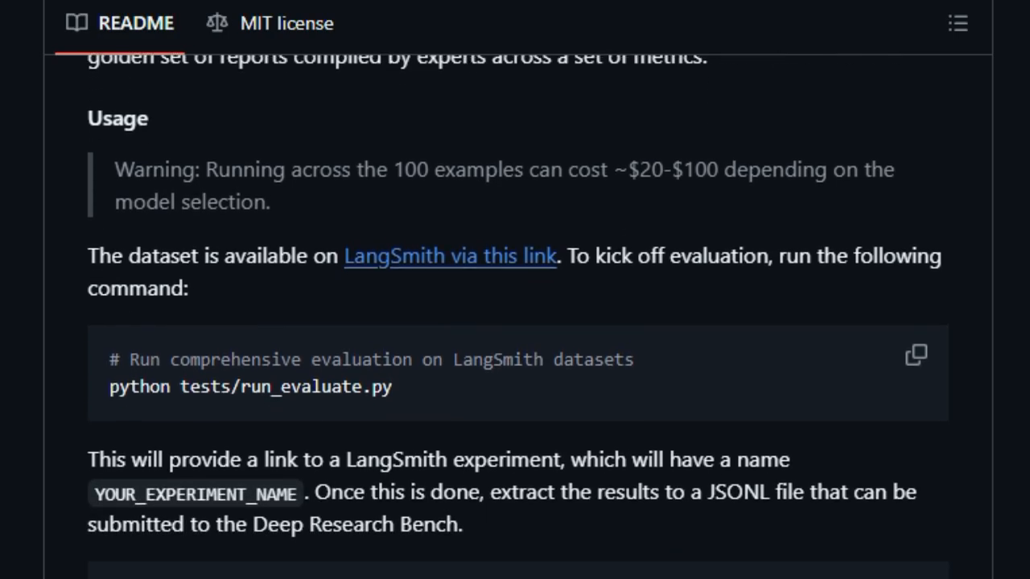
scroll(down, 3)
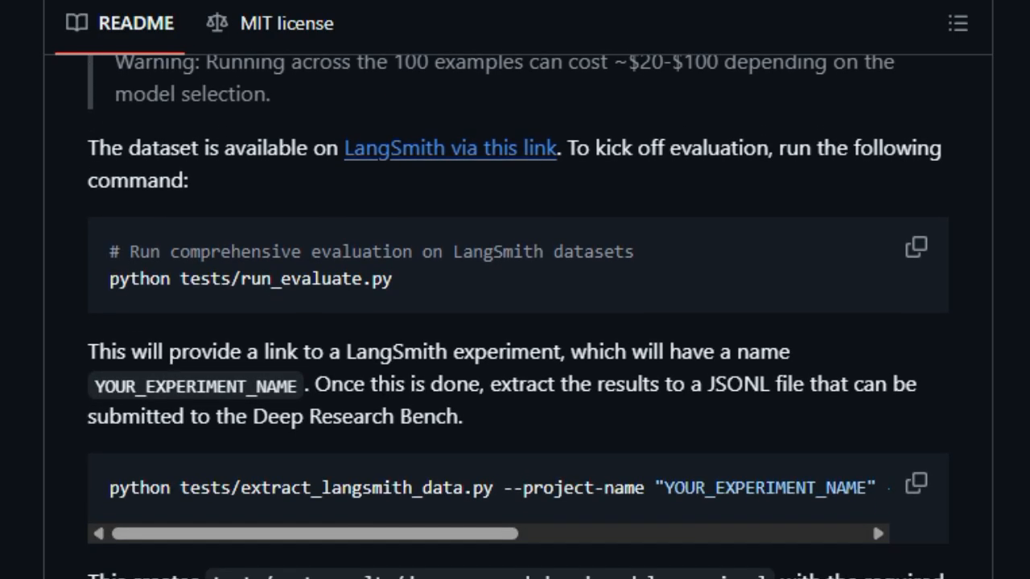
scroll(down, 3)
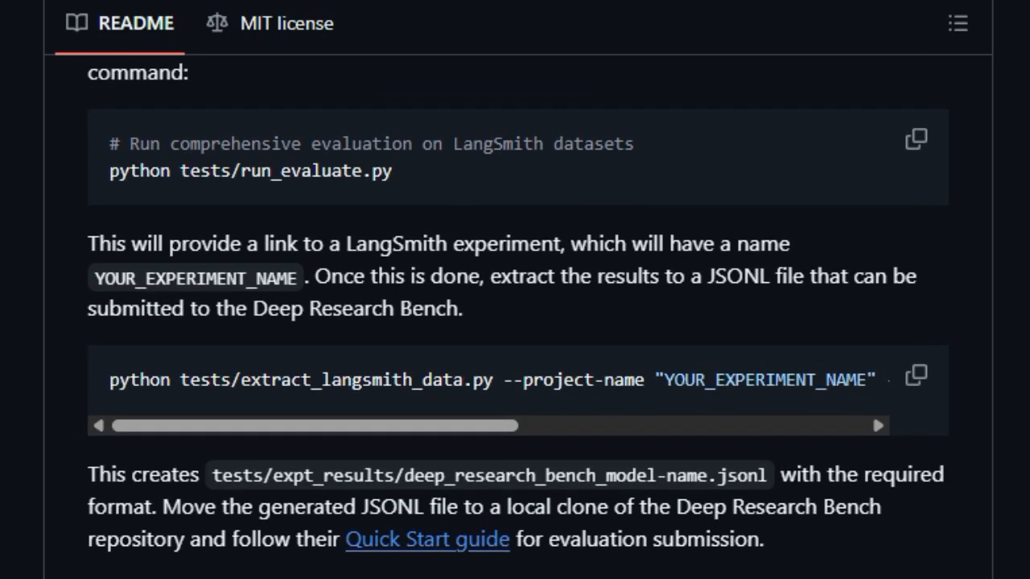
scroll(down, 3)
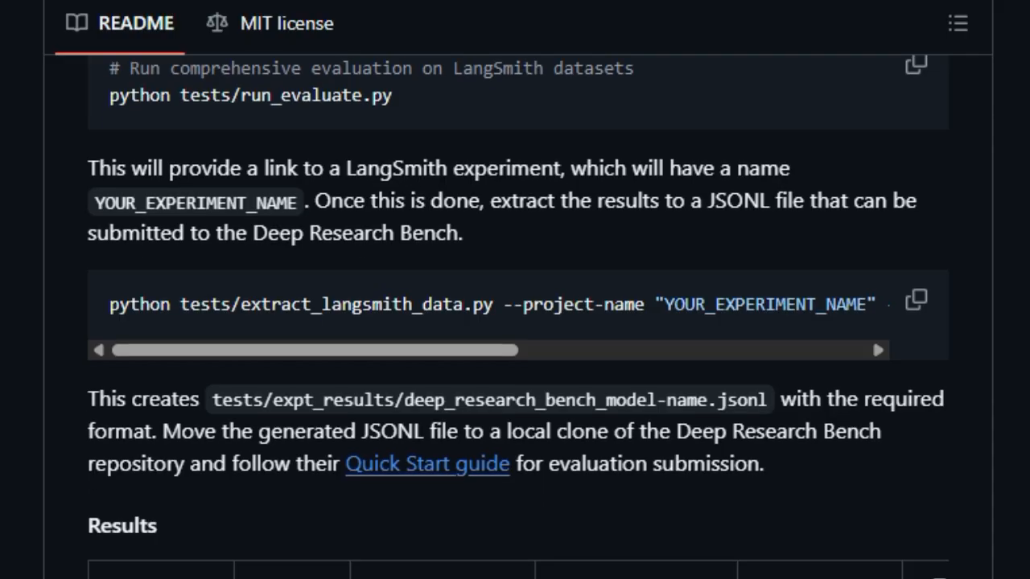
scroll(down, 3)
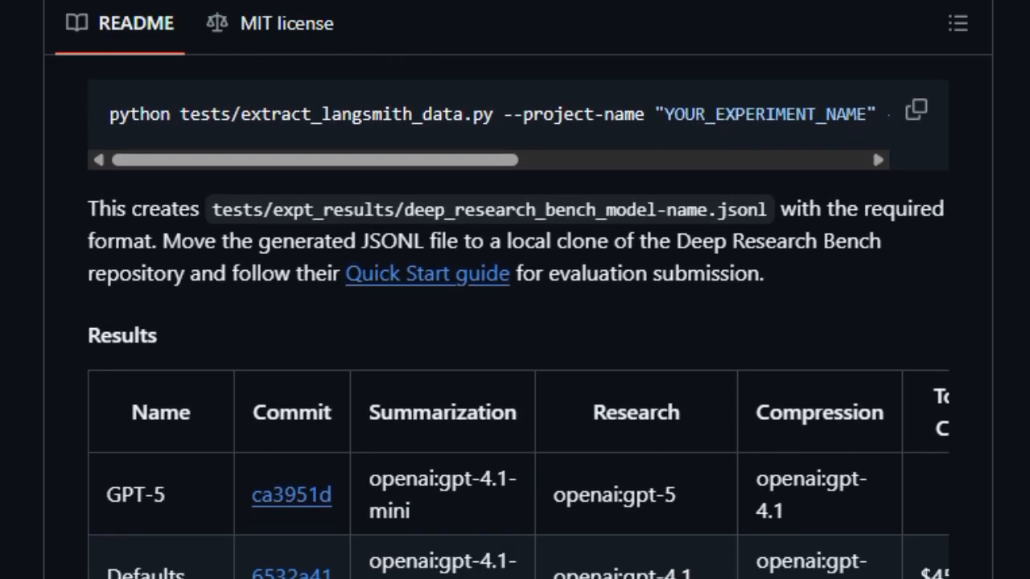
scroll(down, 3)
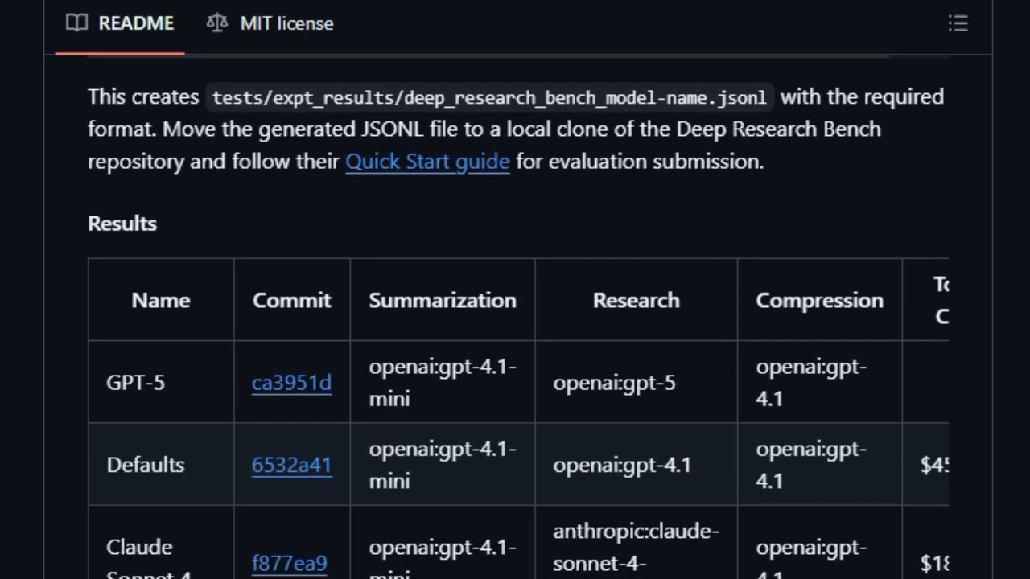
scroll(down, 3)
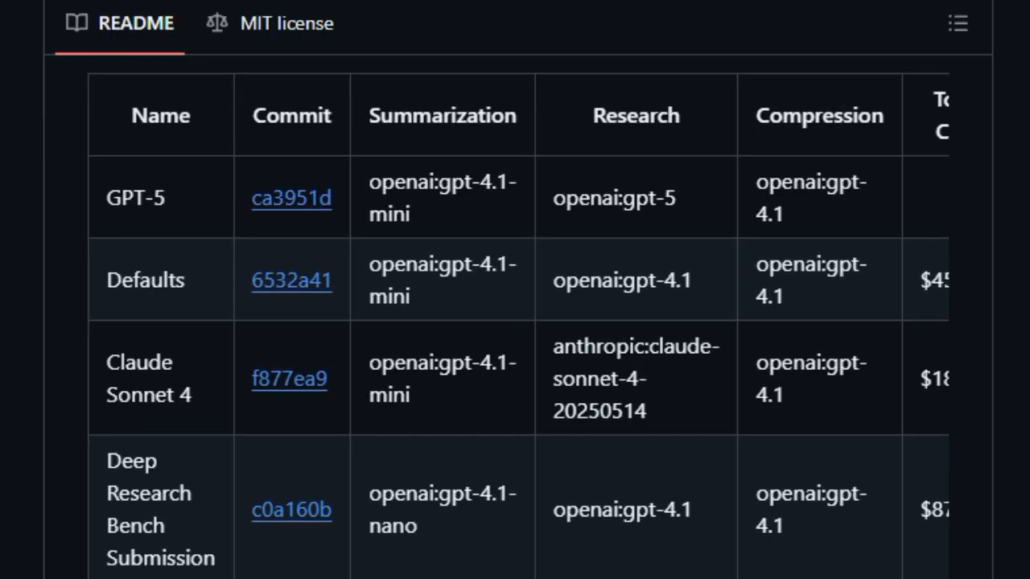
scroll(down, 3)
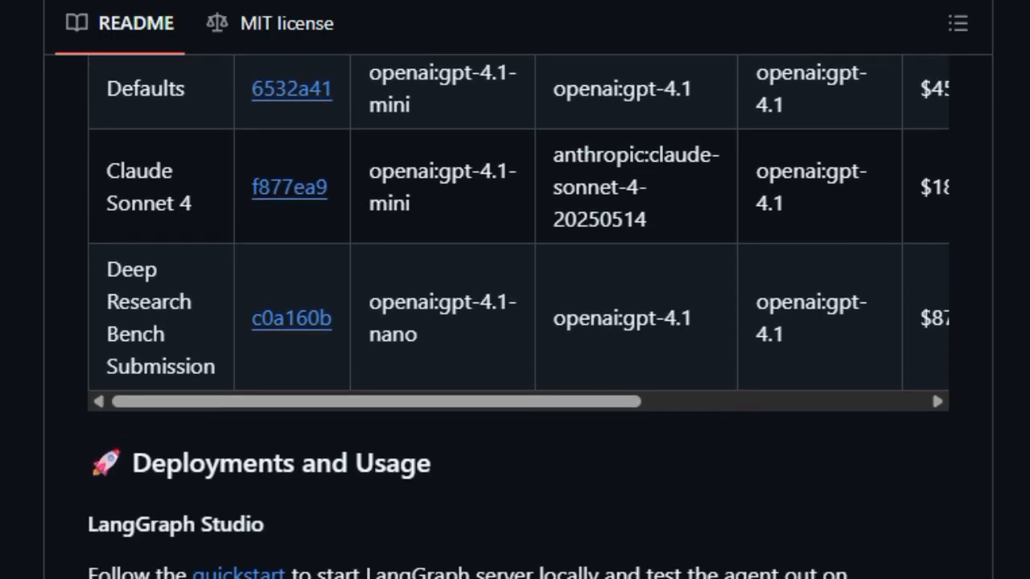
scroll(down, 3)
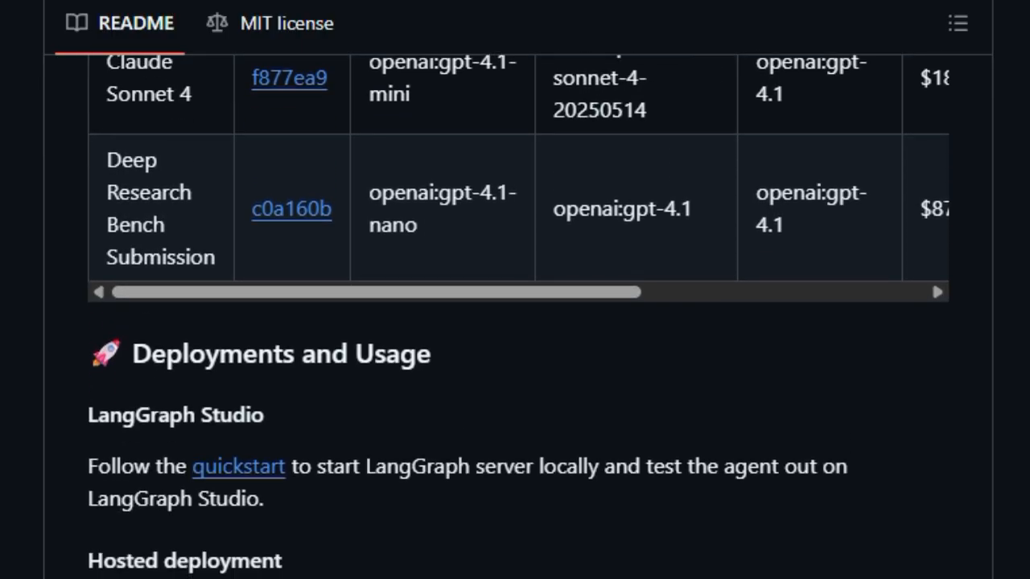
scroll(down, 3)
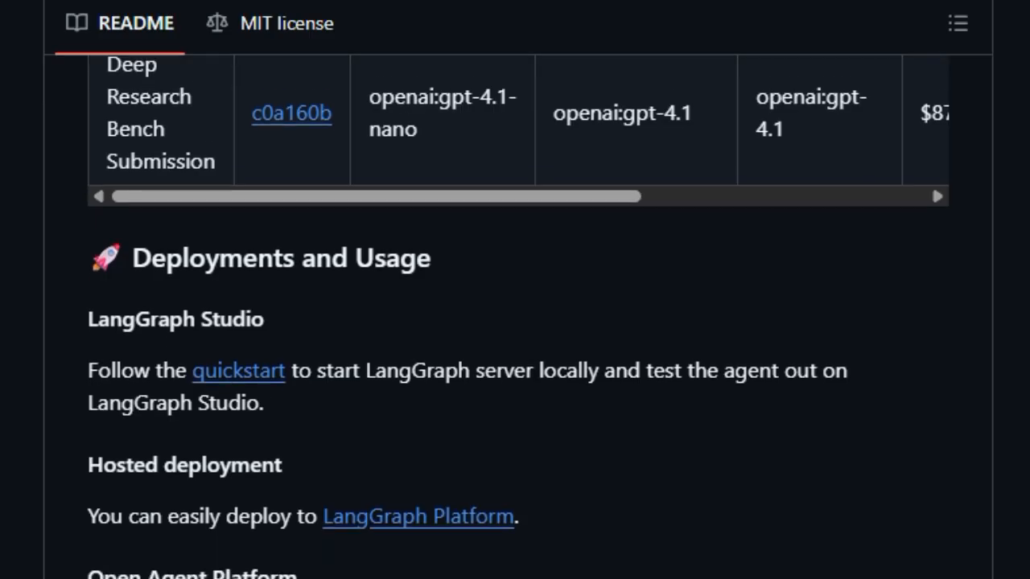
Scroll through Deployments and Open Agent Platform down to Legacy Implementations.
scroll(down, 3)
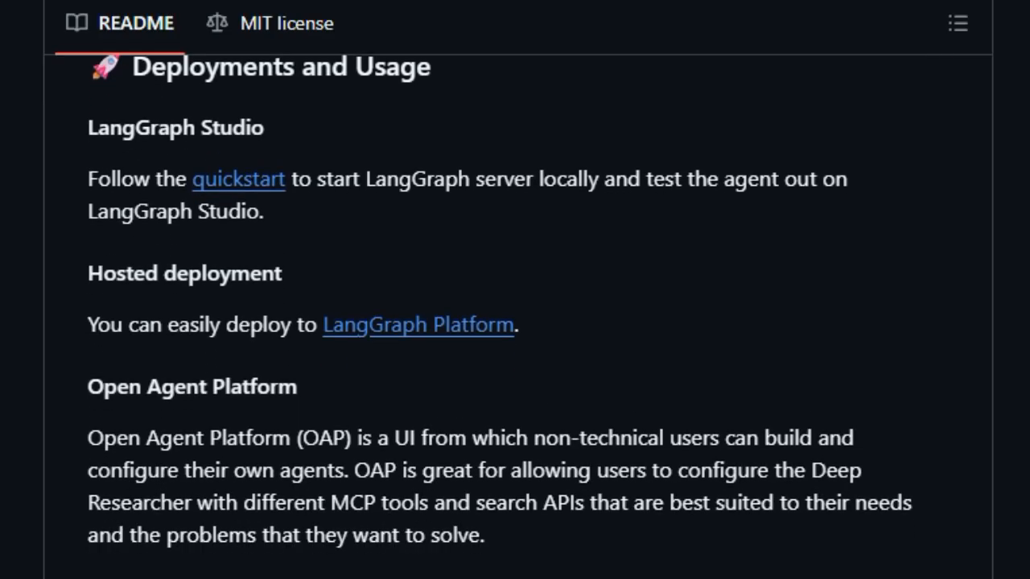
scroll(down, 3)
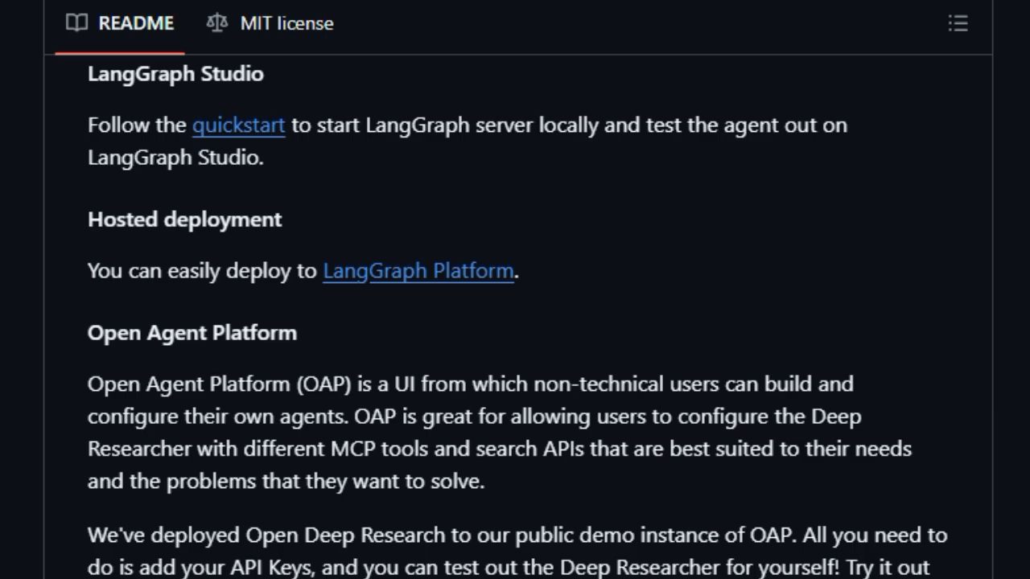
scroll(down, 3)
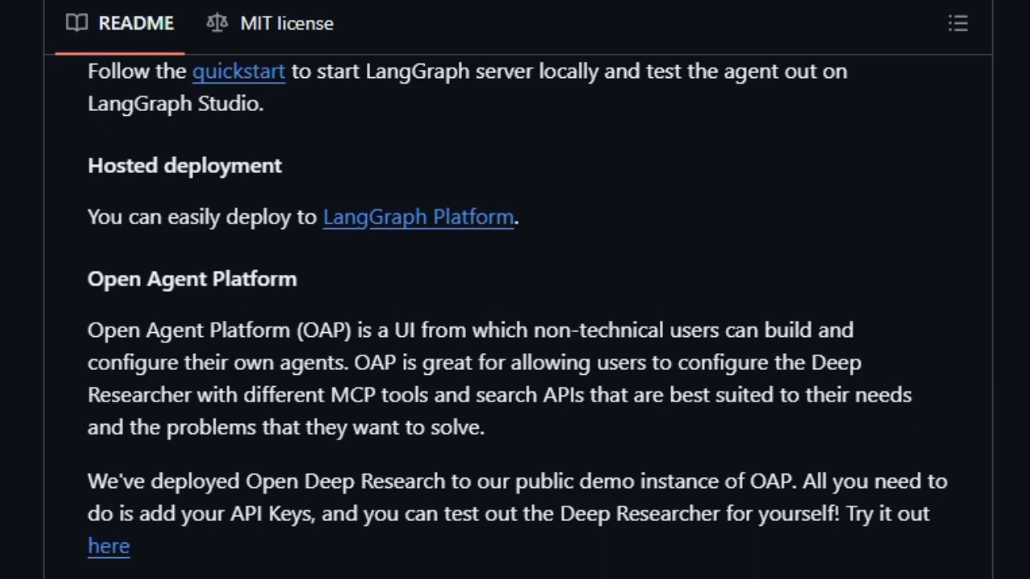
scroll(down, 3)
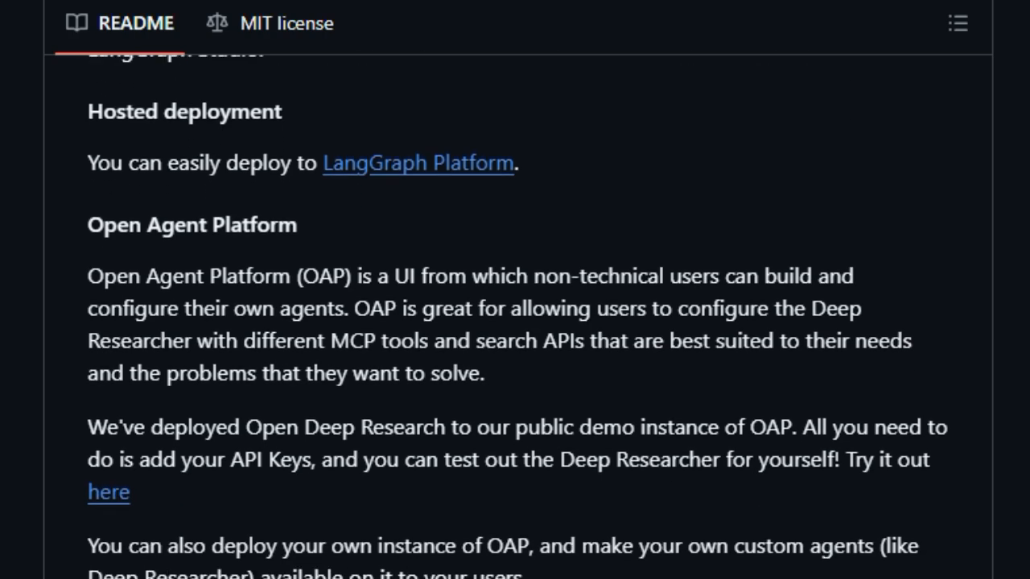
scroll(down, 3)
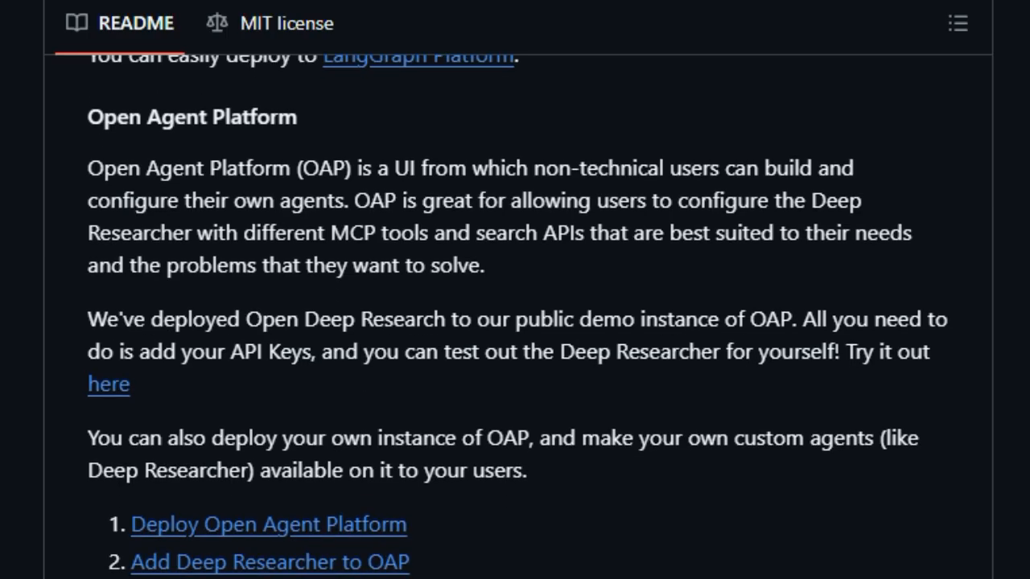
scroll(down, 3)
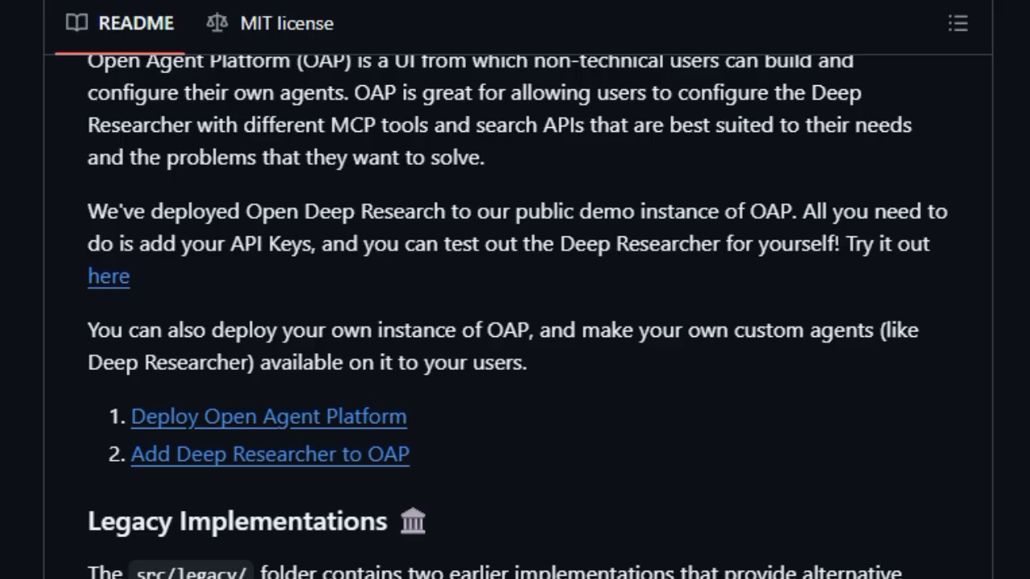
scroll(down, 3)
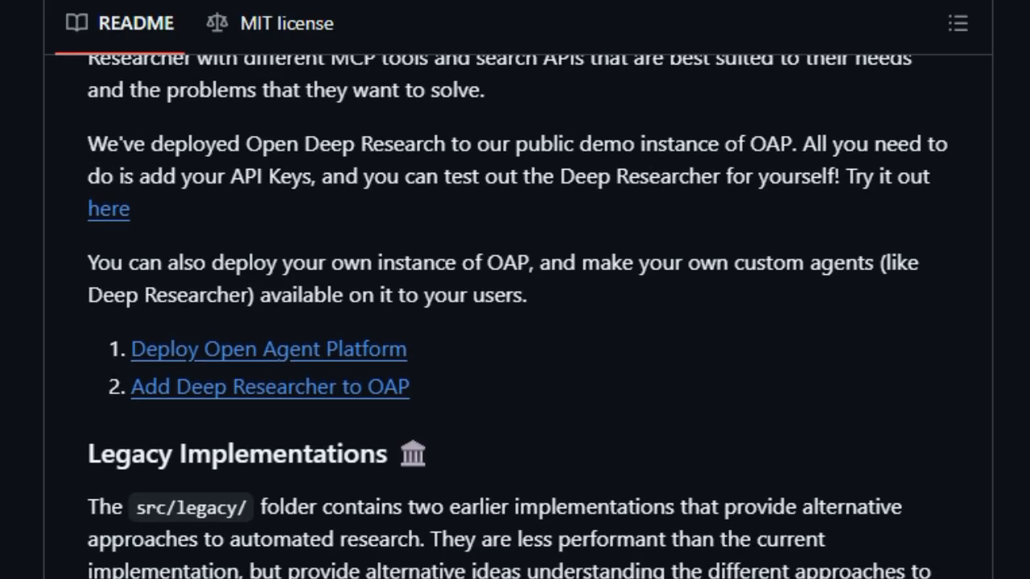
scroll(down, 3)
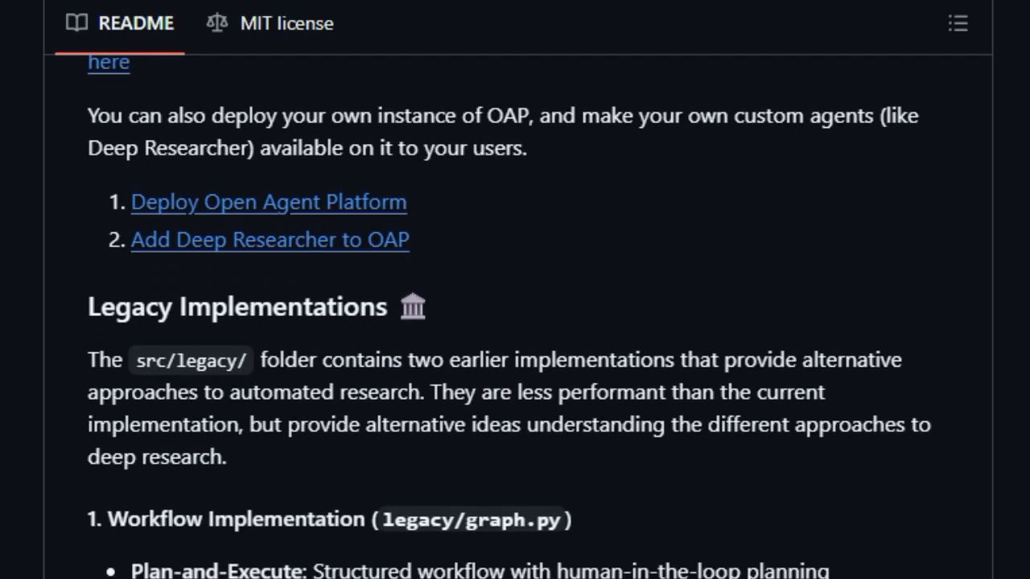
scroll(down, 3)
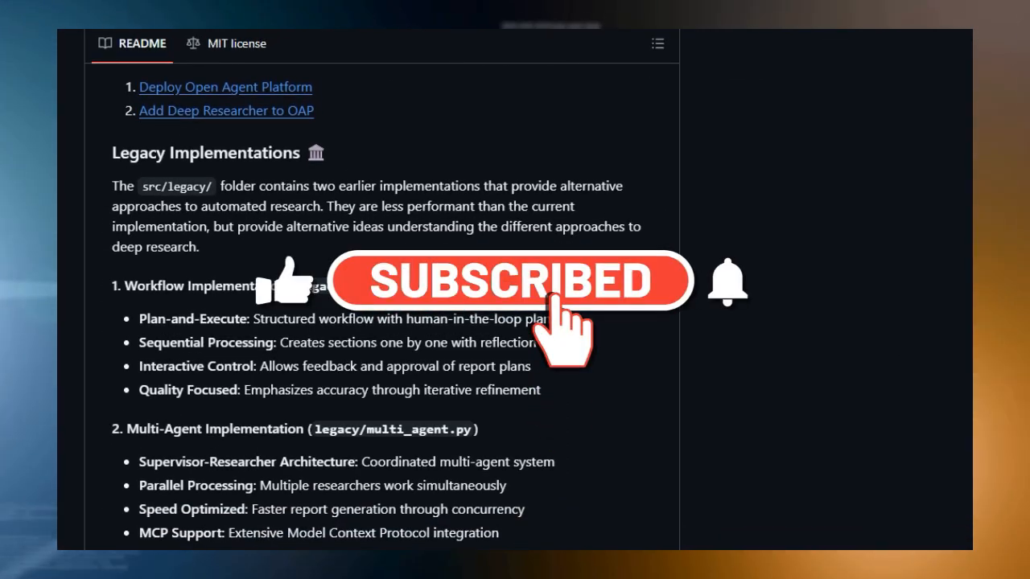
scroll(down, 3)
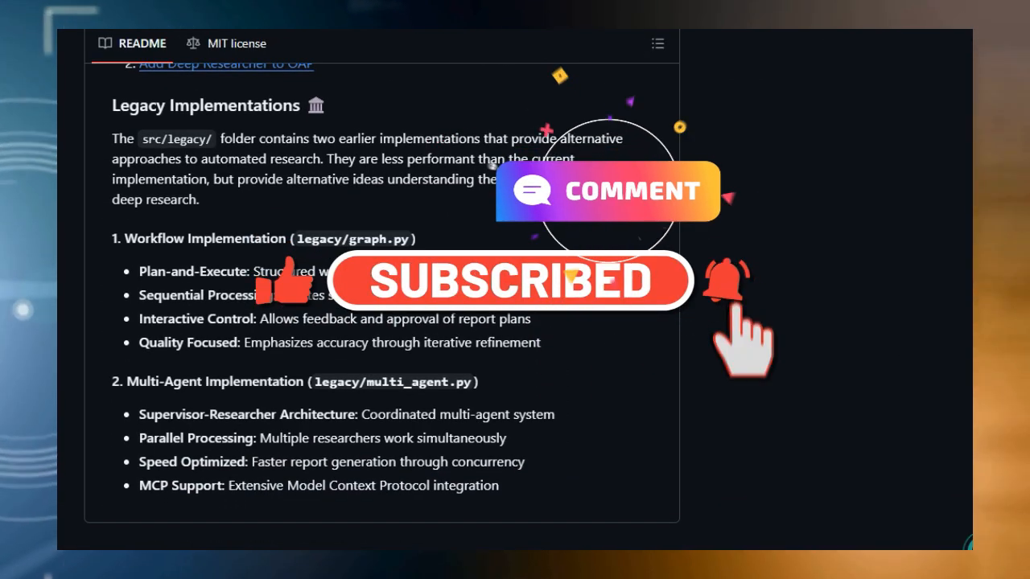